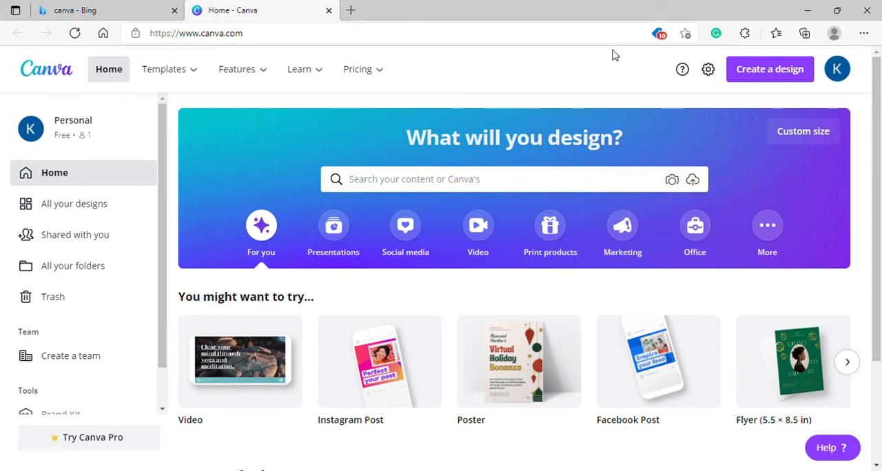
mouse_move(361, 69)
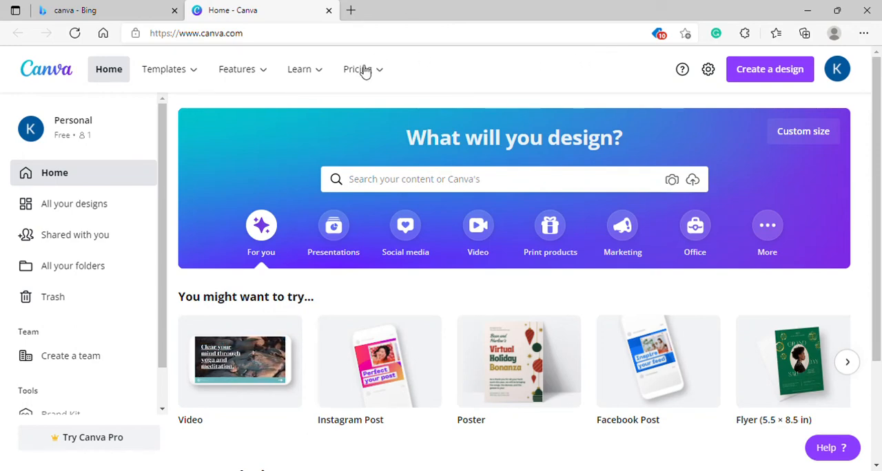
mouse_move(839, 262)
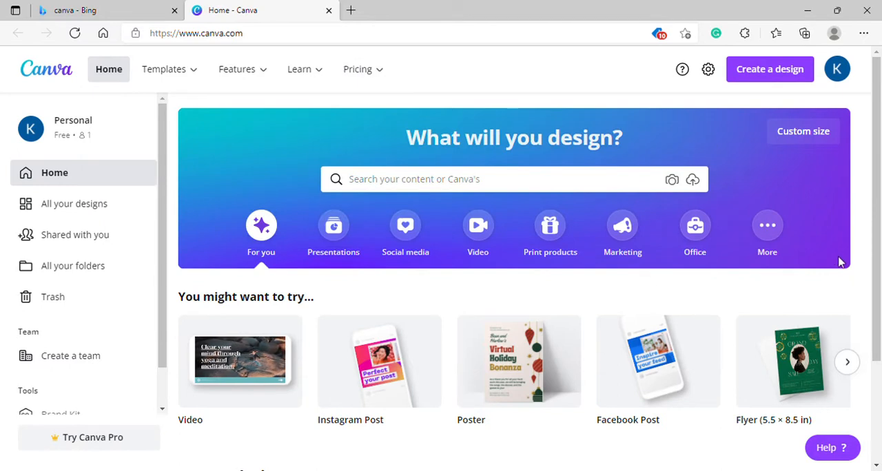
mouse_move(435, 364)
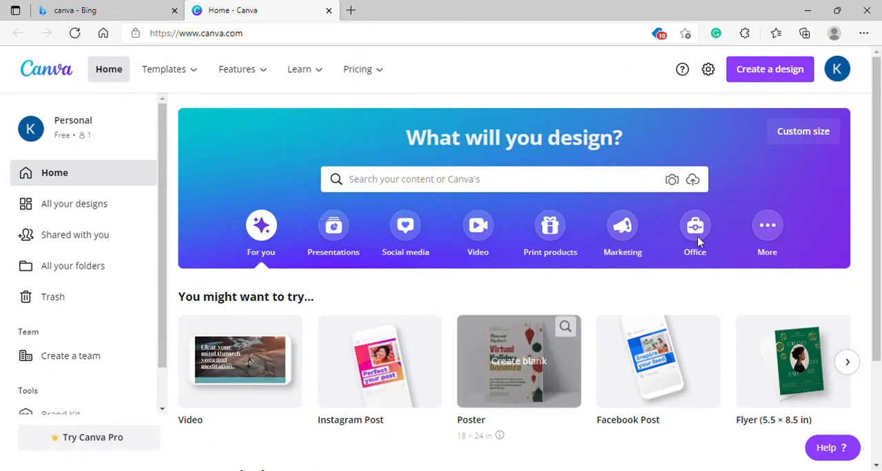
mouse_move(758, 170)
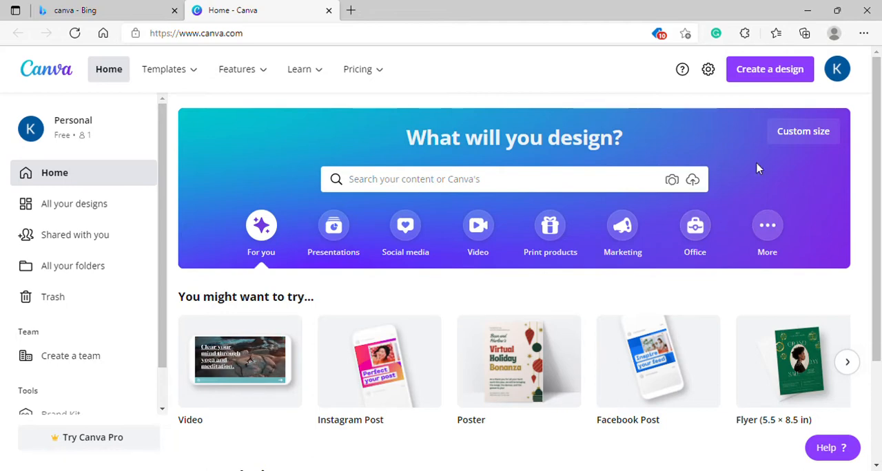
- Search Canva templates for "inv" so invitation format suggestions appear
click(237, 69)
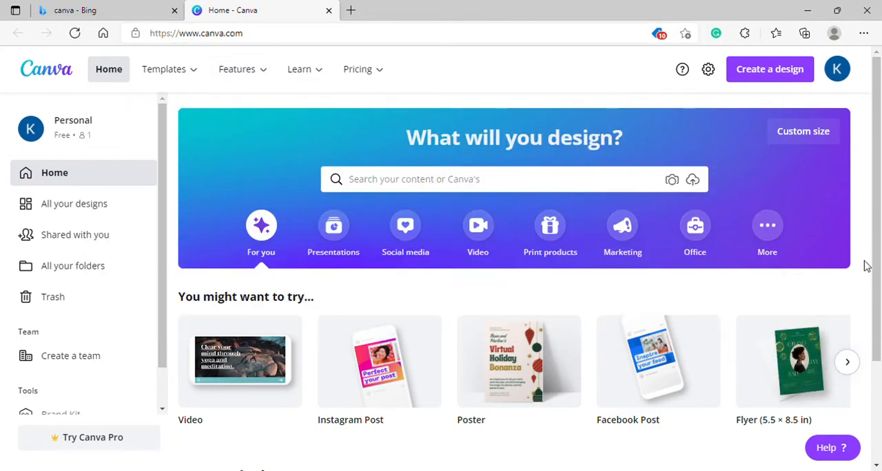
mouse_move(792, 279)
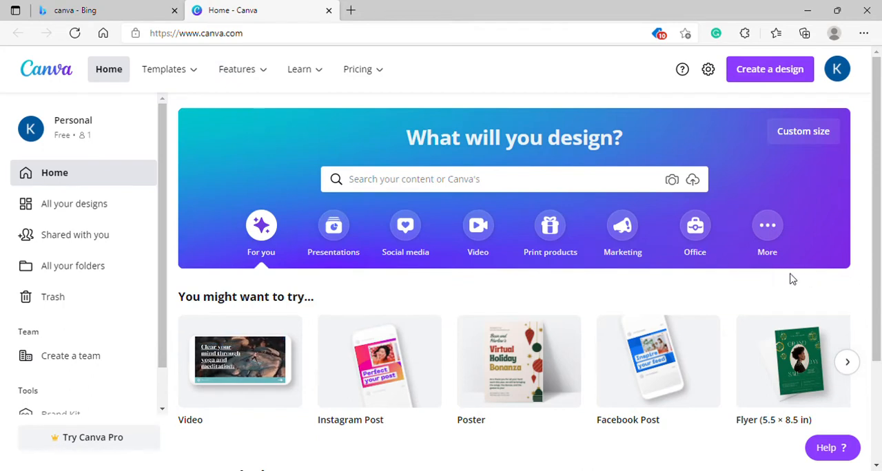
mouse_move(659, 289)
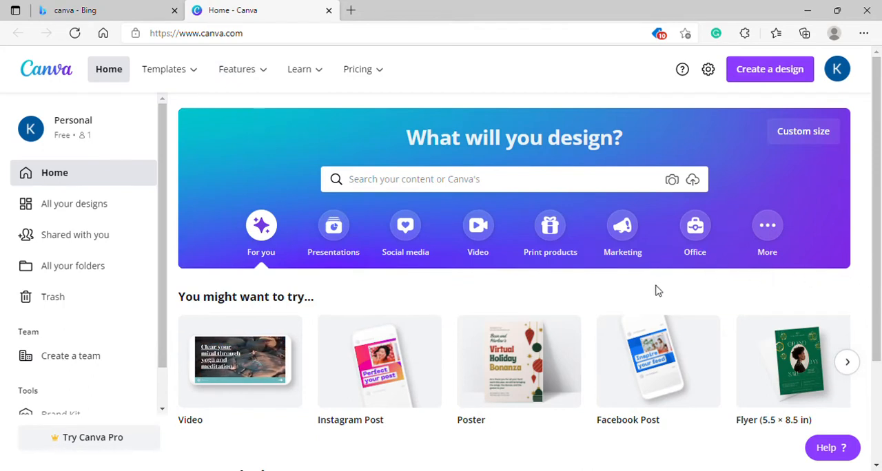
mouse_move(756, 311)
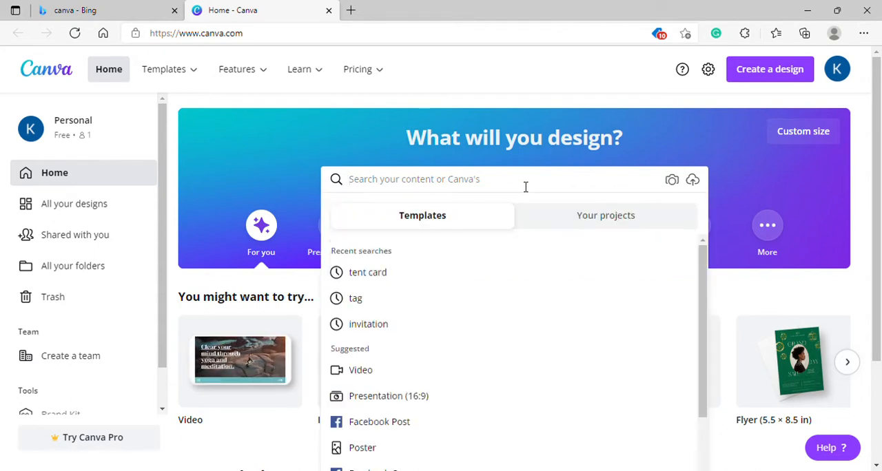
text(inv)
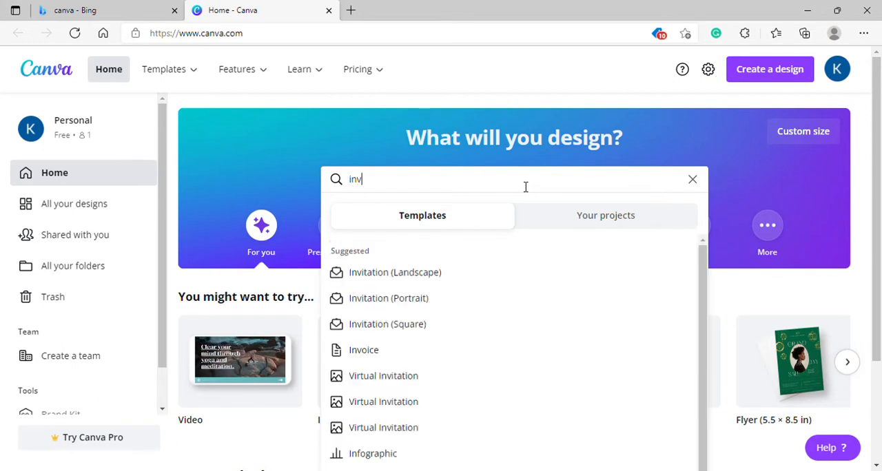
mouse_move(527, 267)
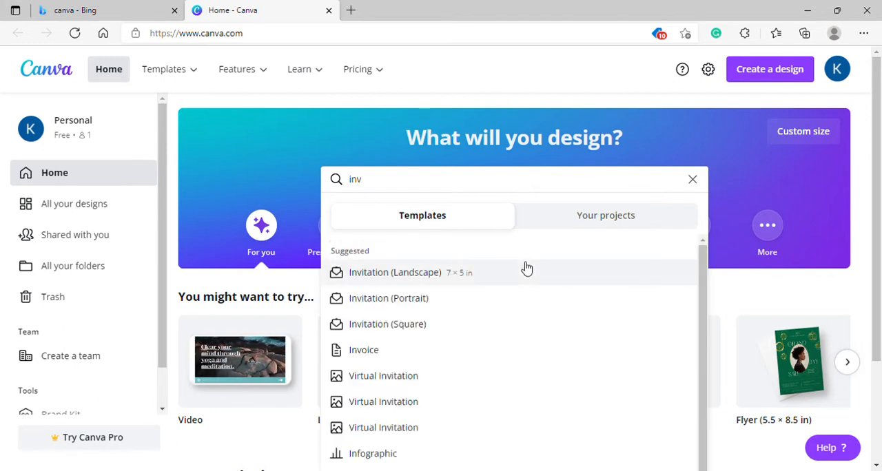
- Choose the Invitation (Landscape) suggestion and browse down through the template results
click(692, 179)
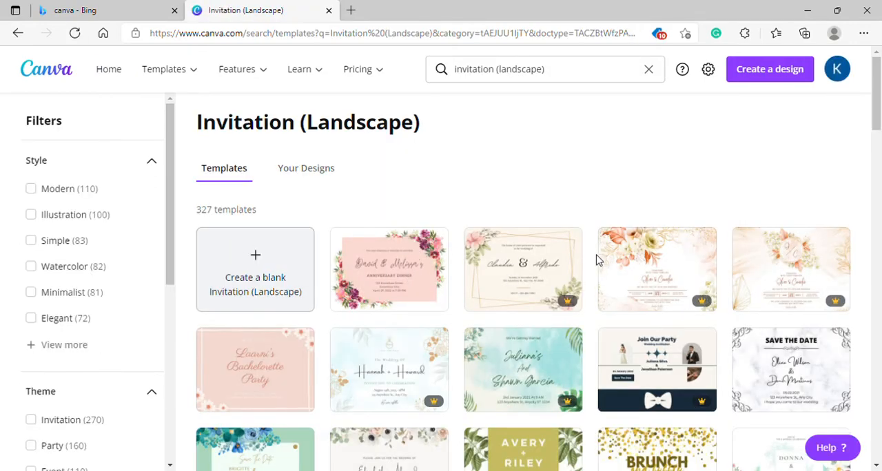
mouse_move(707, 330)
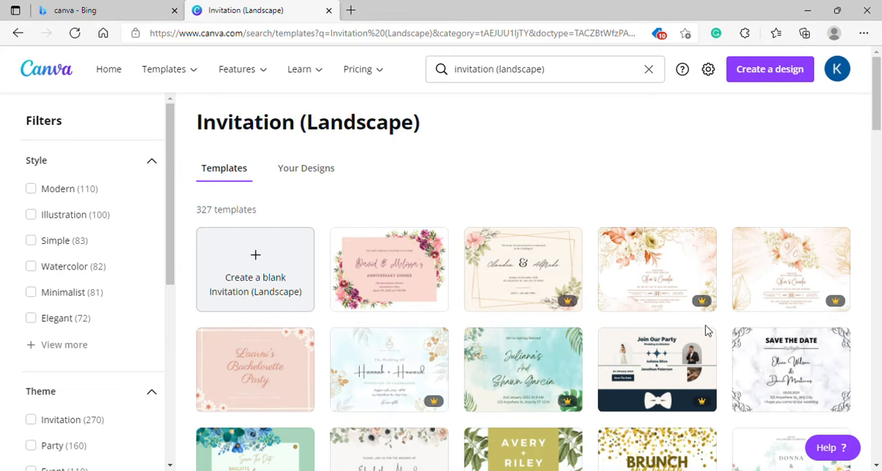
scroll(down, 3)
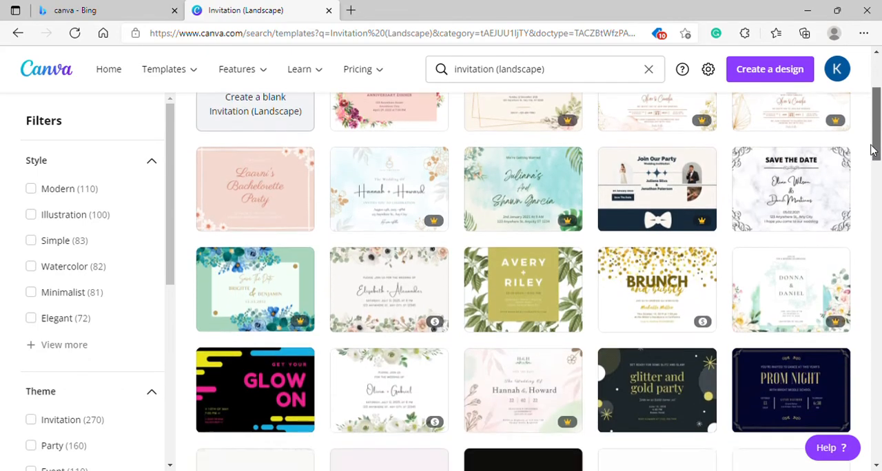
scroll(down, 3)
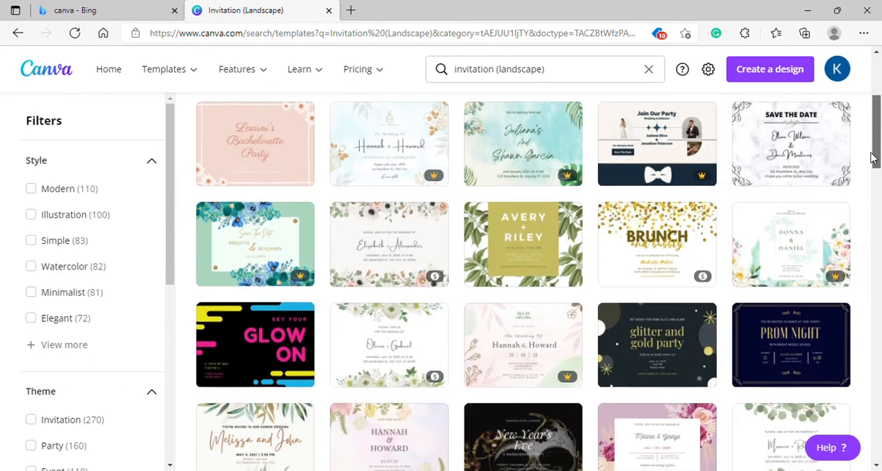
scroll(down, 3)
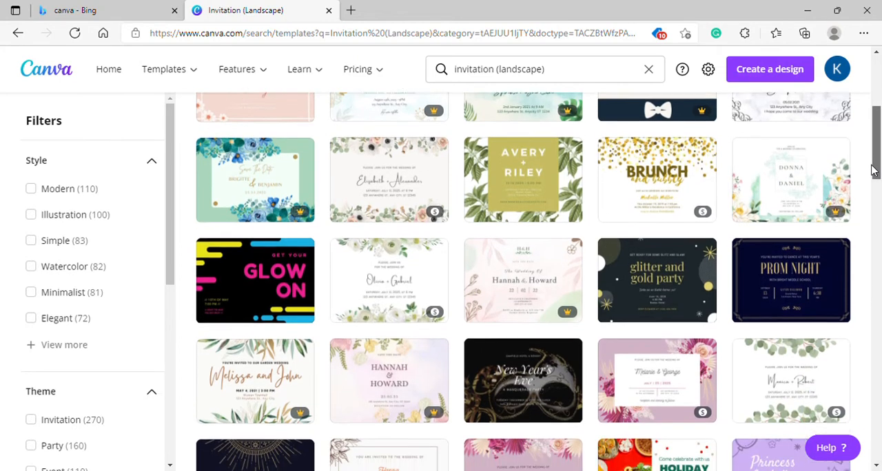
scroll(down, 3)
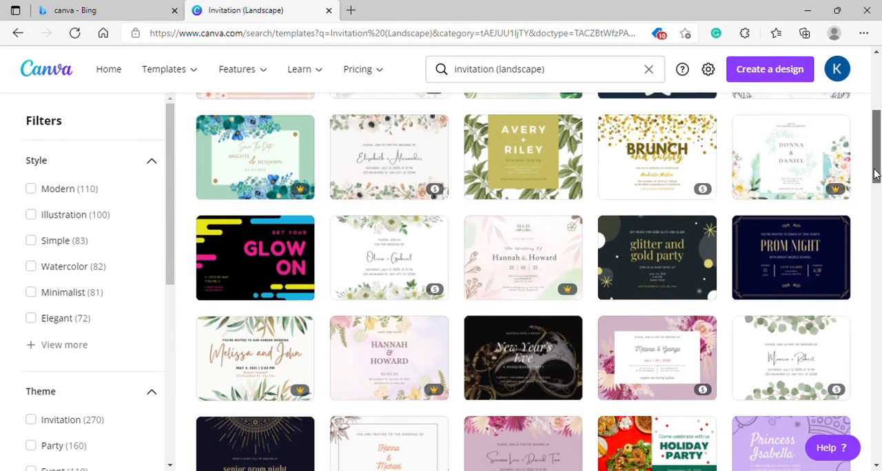
scroll(down, 3)
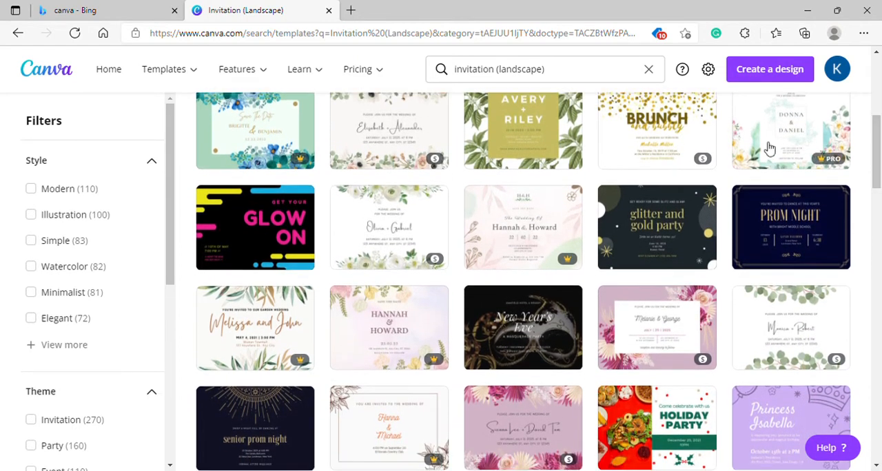
scroll(up, 3)
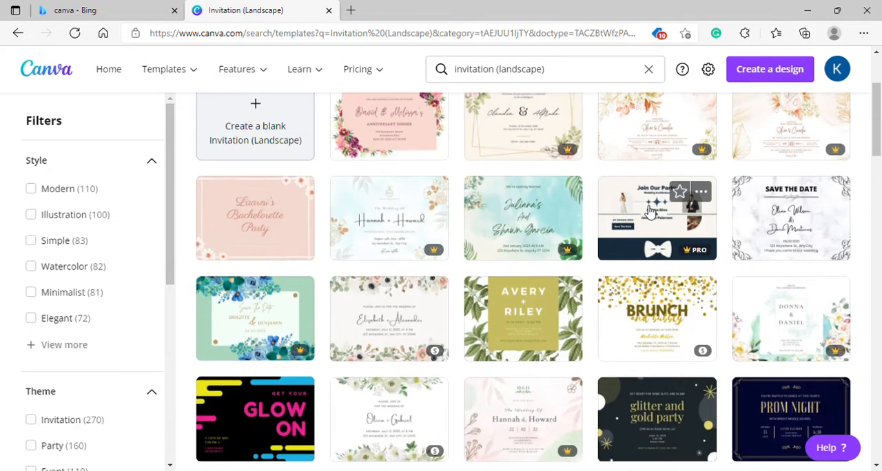
- Continue scrolling to the white and red dinosaur birthday invitation template
scroll(down, 3)
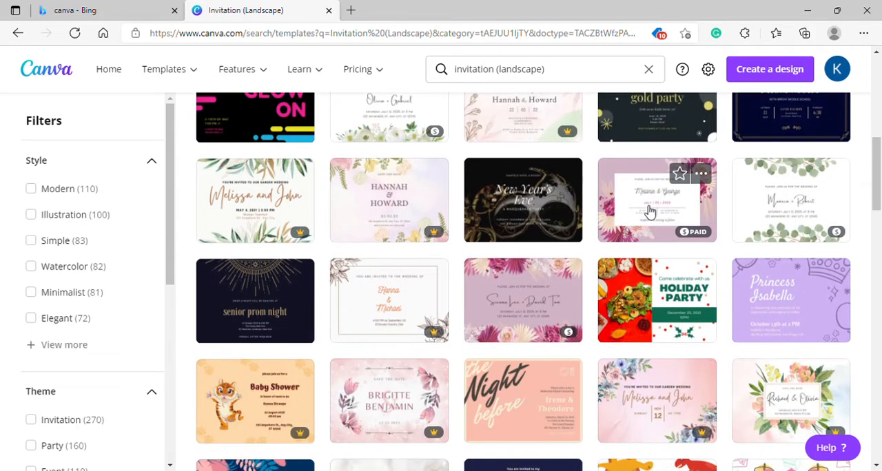
scroll(down, 3)
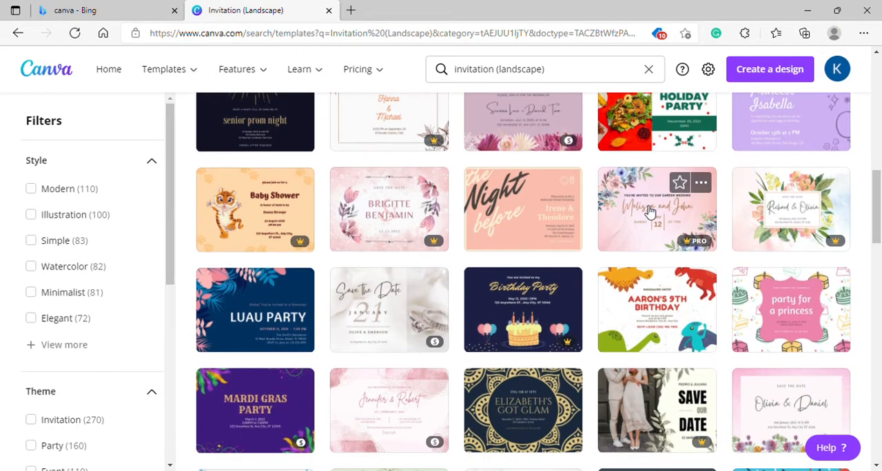
scroll(down, 3)
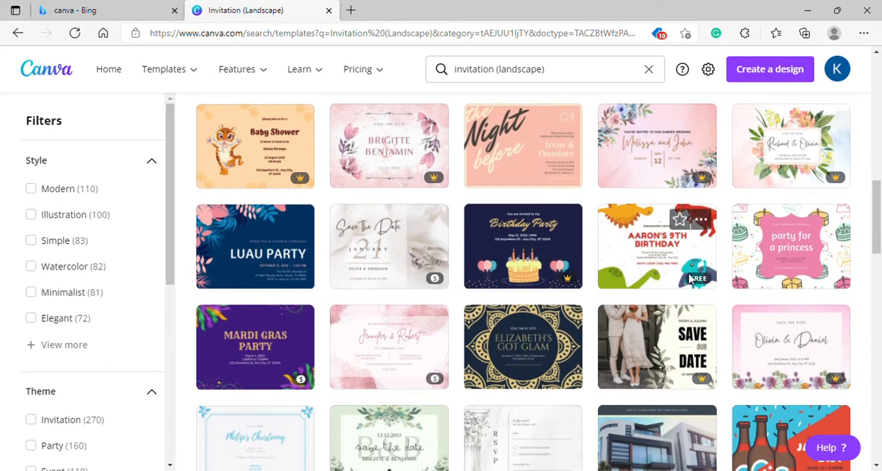
mouse_move(689, 303)
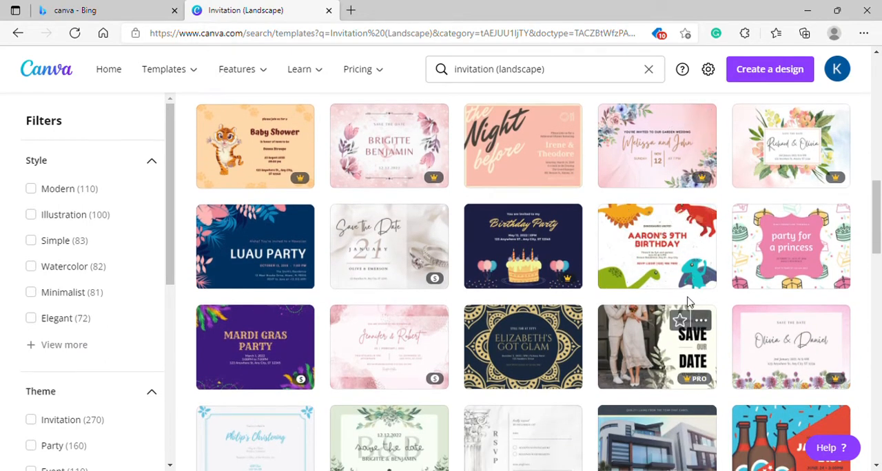
scroll(down, 3)
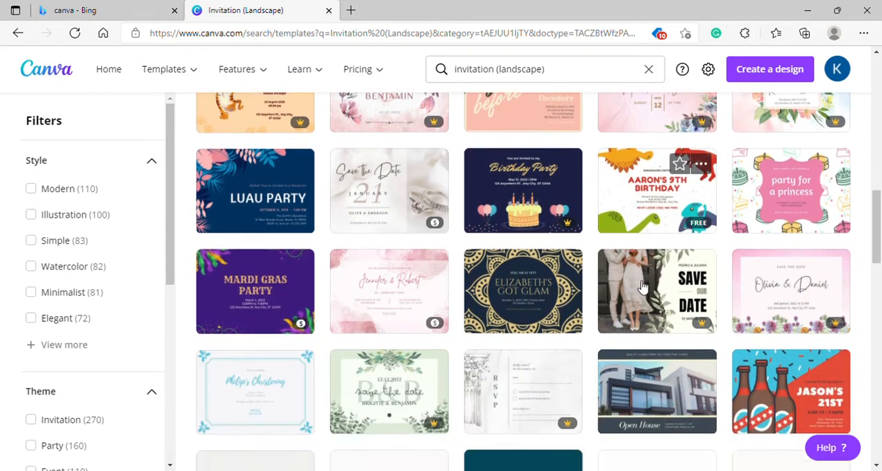
scroll(down, 3)
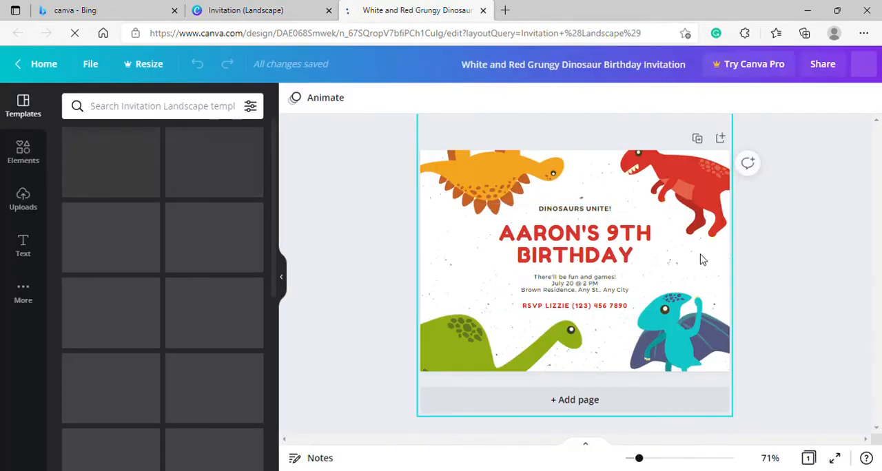
- Delete the dinosaur illustrations from the invitation and select the birthday text block
click(483, 179)
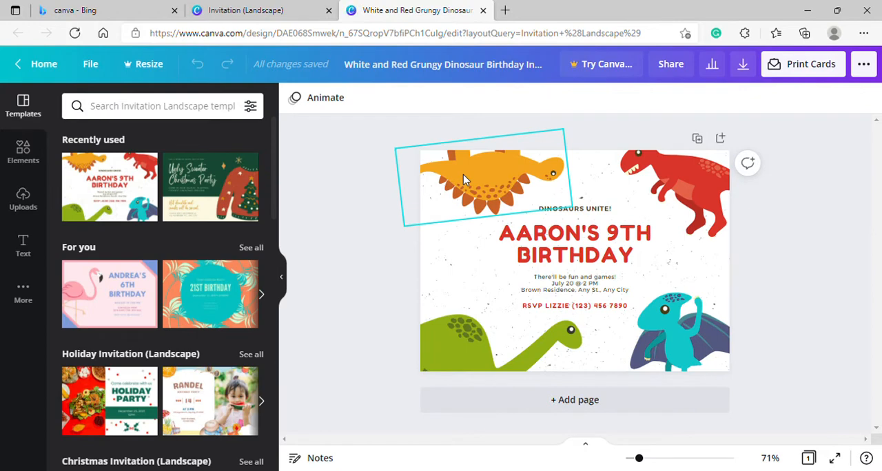
click(471, 180)
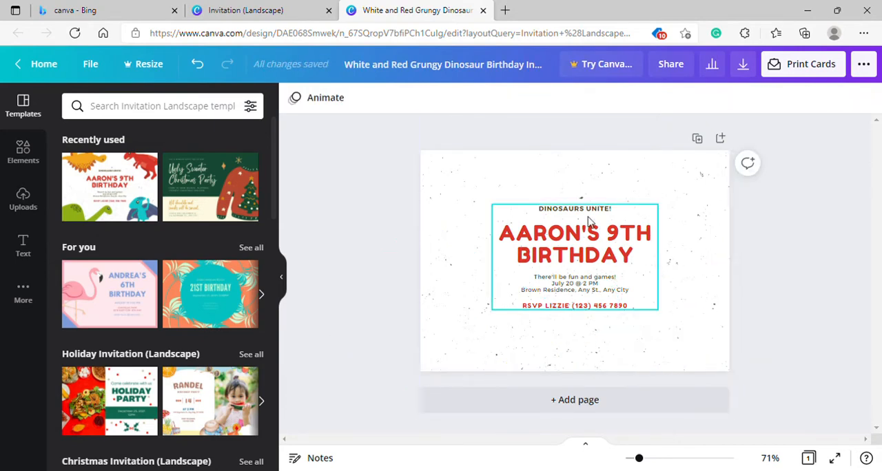
click(575, 210)
text(JOIN US FOR A)
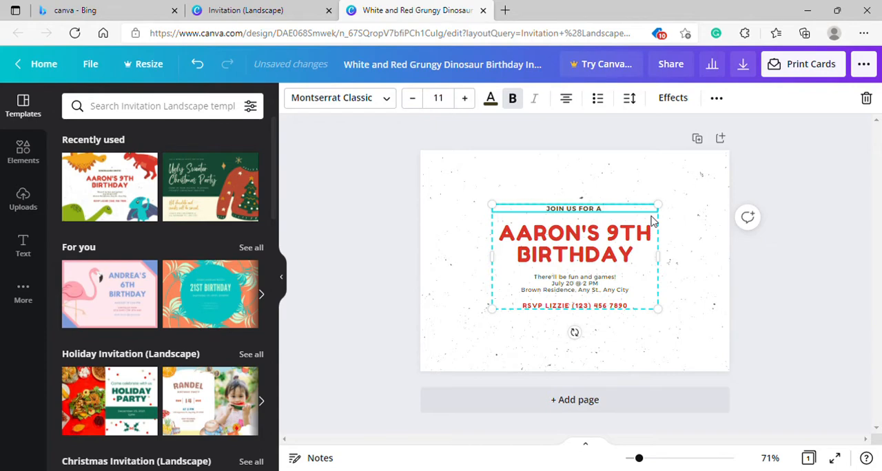
- Complete the top line as 'JOIN US FOR A BIRTHDAY BASH' and select the main heading
text(B)
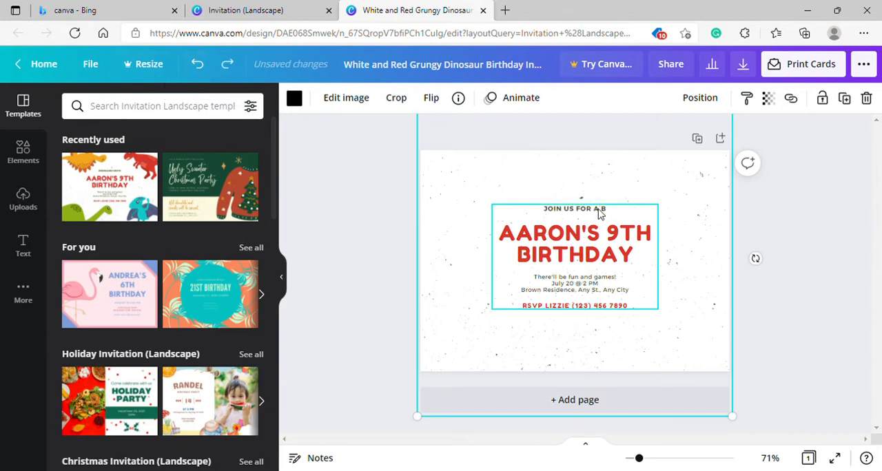
click(574, 208)
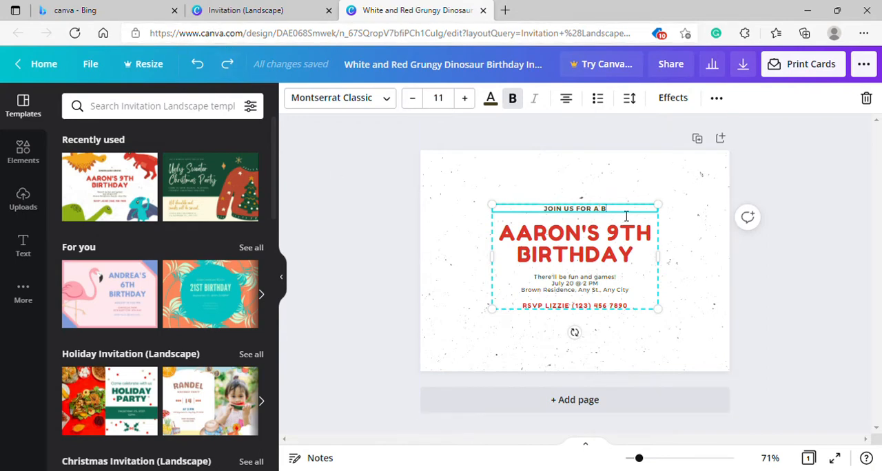
text(IRTHDAY)
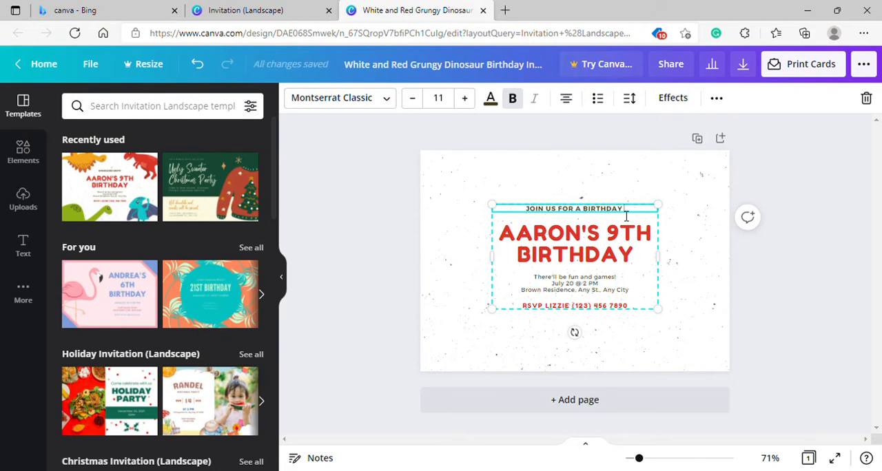
text(BA)
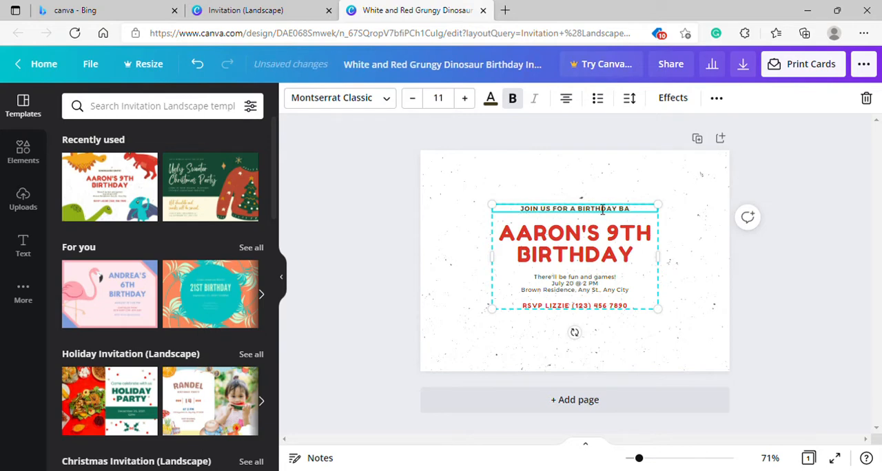
click(576, 245)
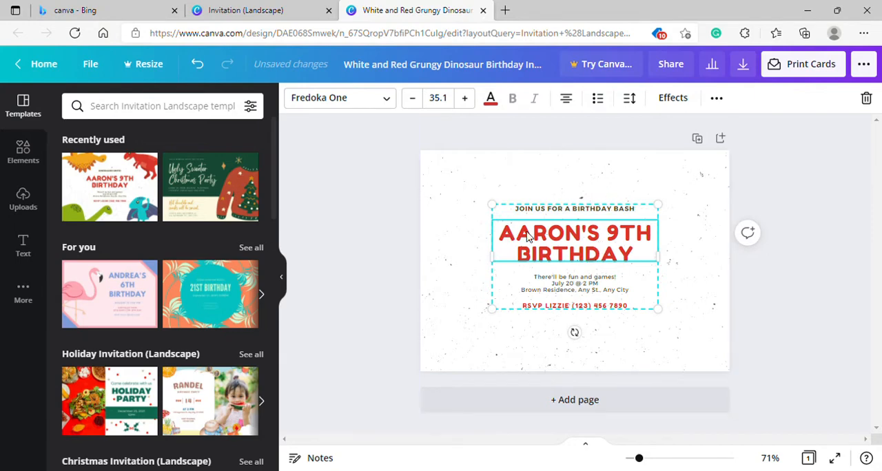
- Replace the heading text with 'WAYLAN IS TURNING 3'
triple_click(577, 242)
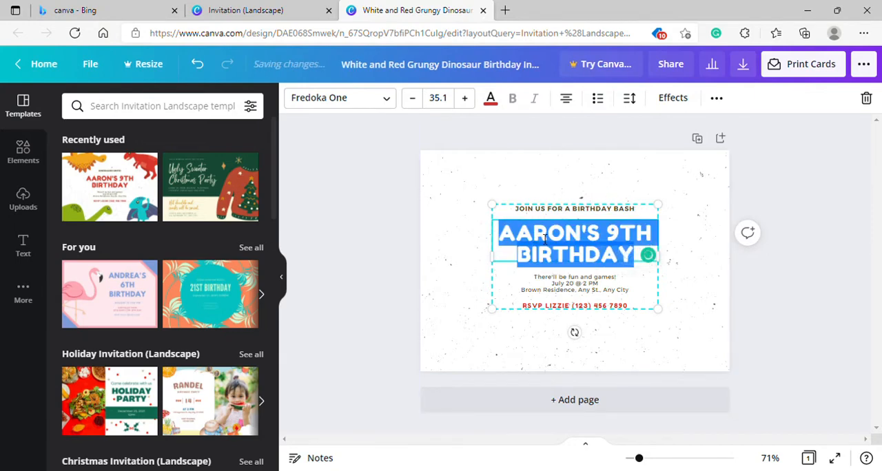
mouse_move(648, 256)
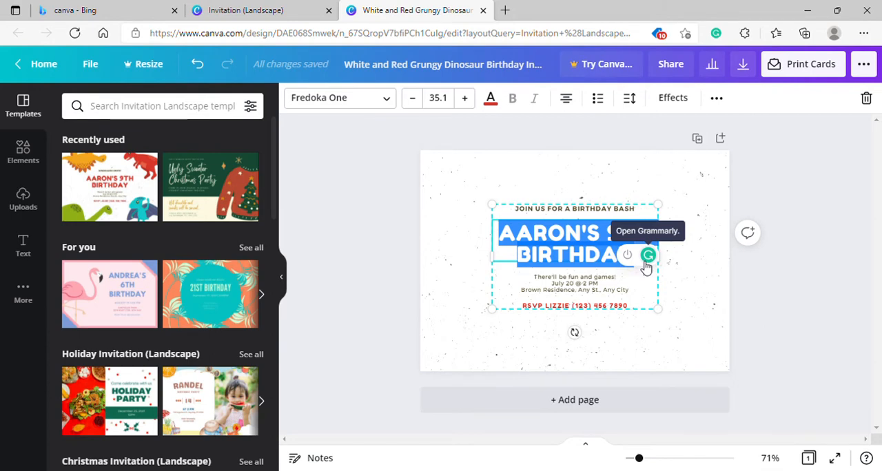
text(WAYLAN IS)
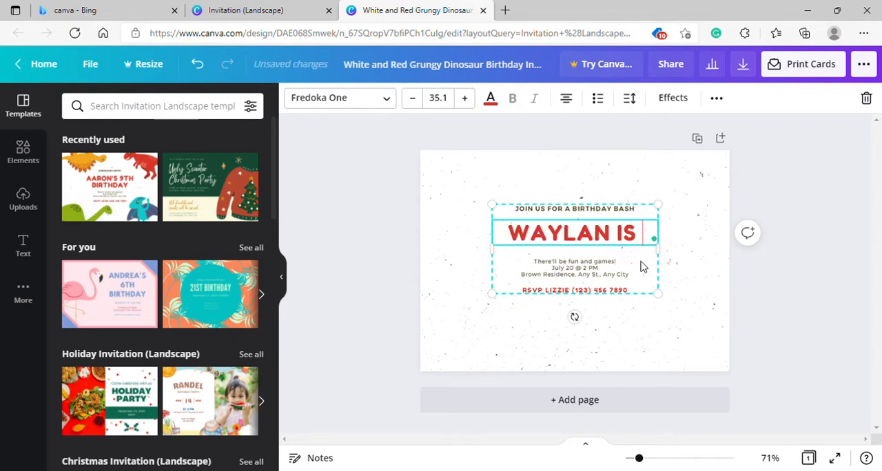
text(TURNING 3)
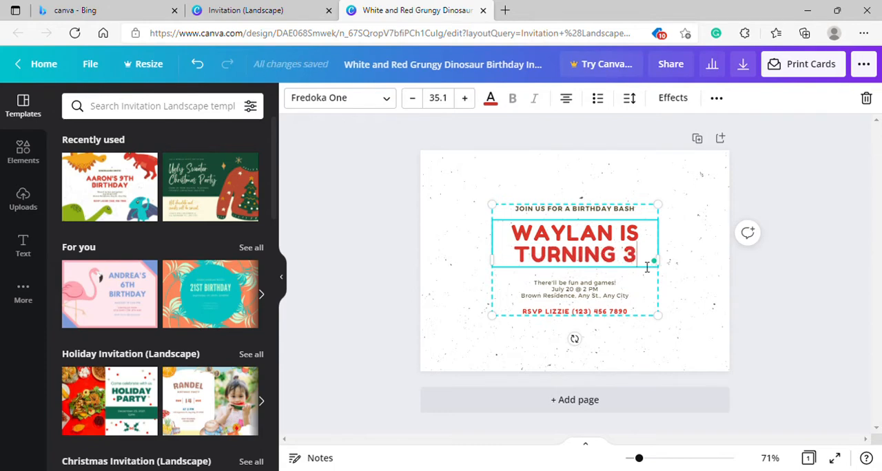
click(575, 290)
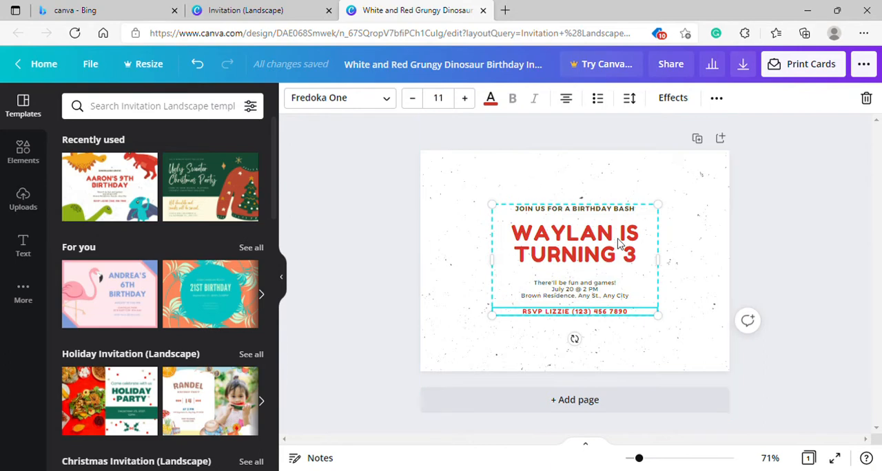
mouse_move(369, 240)
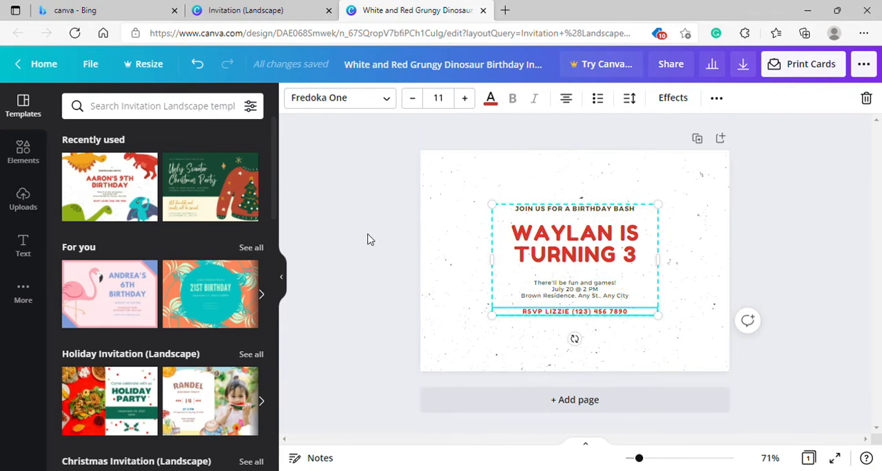
mouse_move(278, 191)
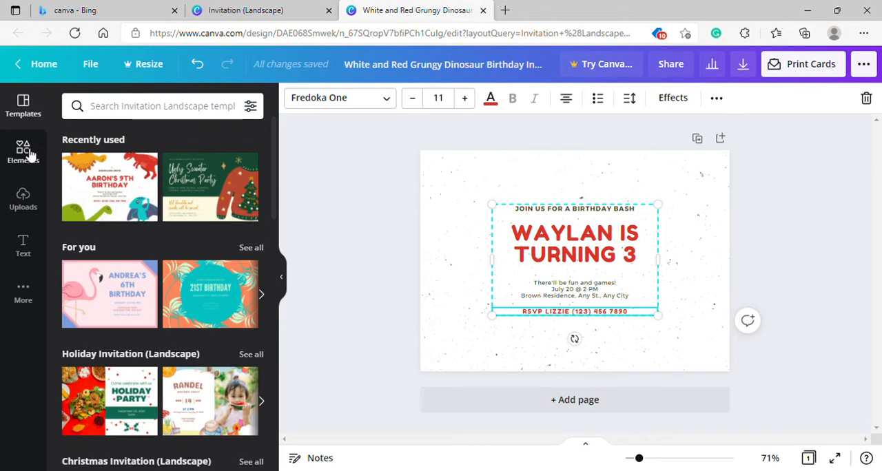
- Search the Elements library for 'dinosaur' graphics
click(22, 150)
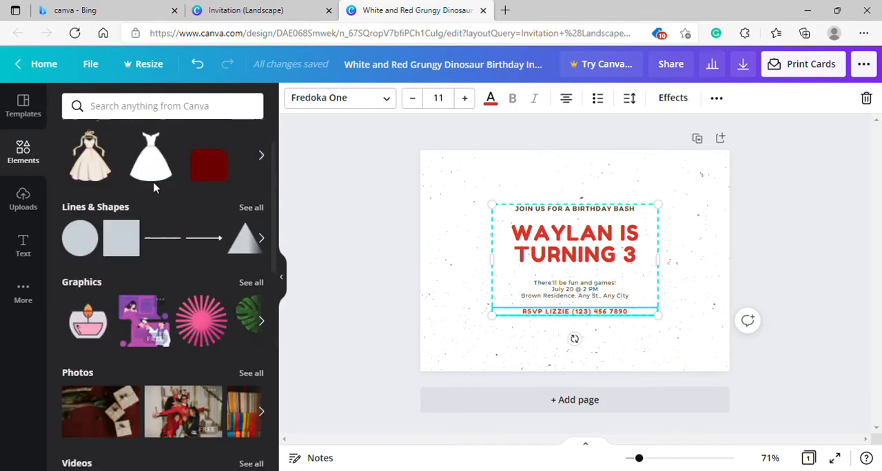
click(163, 105)
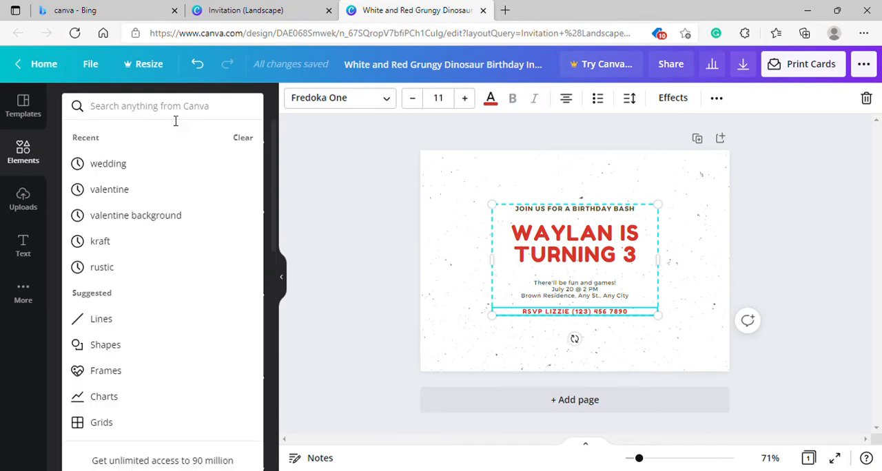
text(dinos)
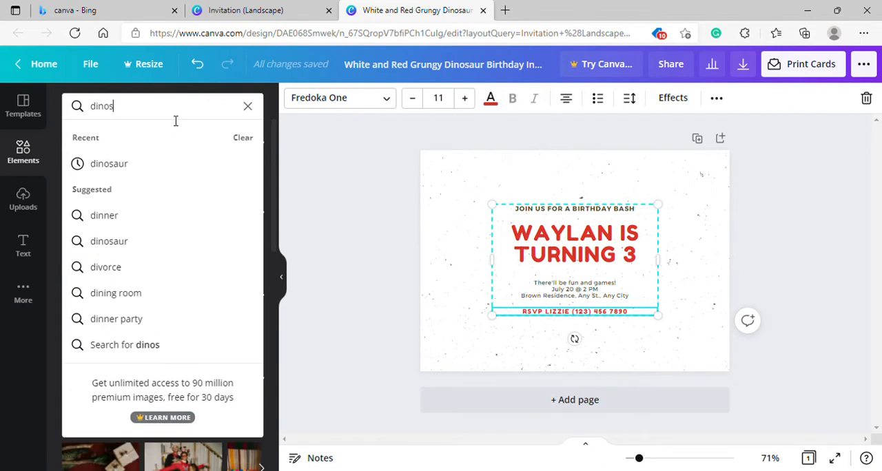
text(aur)
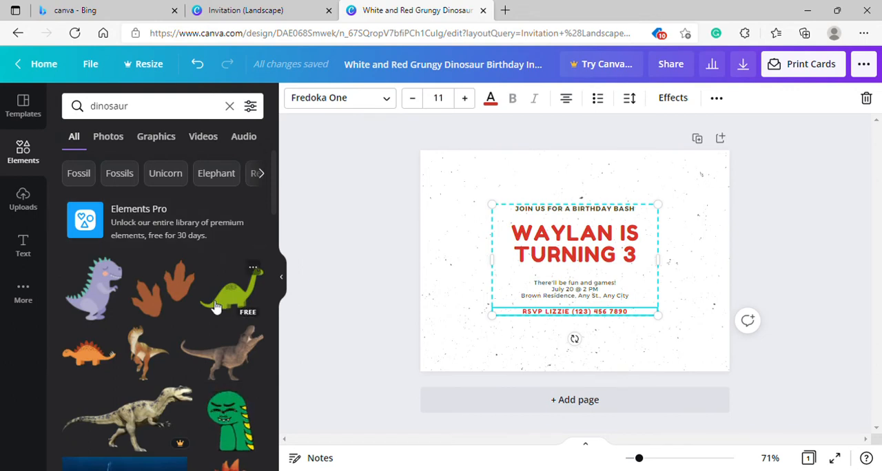
scroll(down, 3)
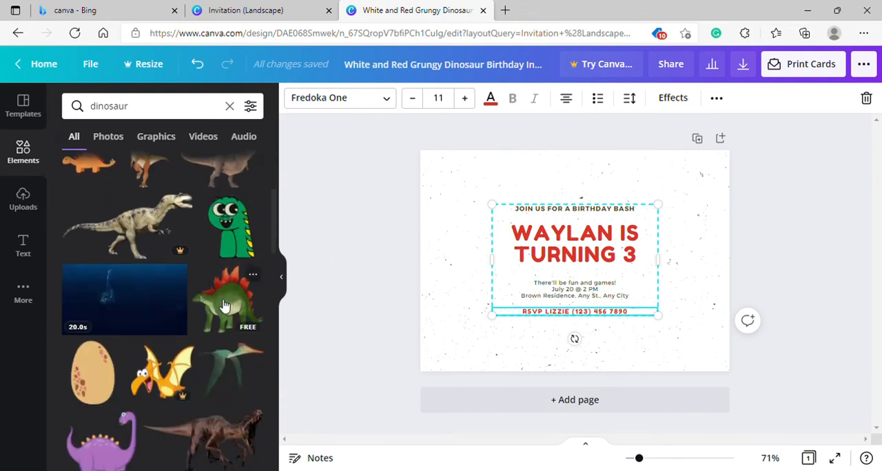
- Add the green stegosaurus, shrink it and place it in the lower right corner
click(227, 301)
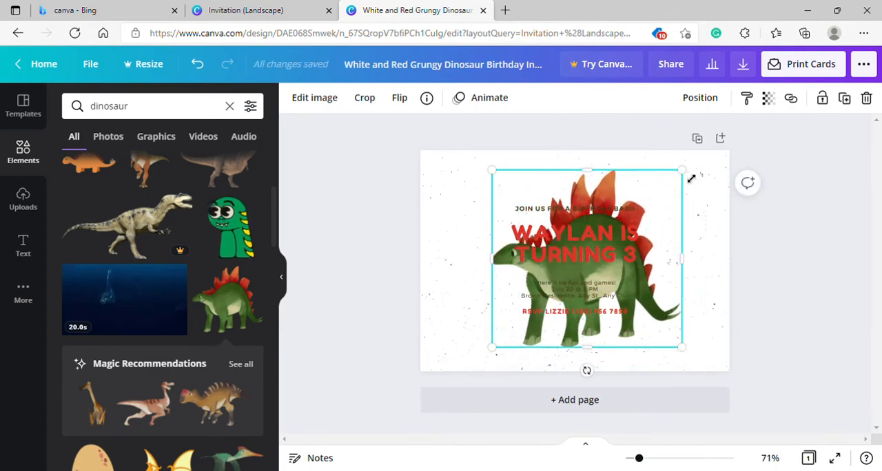
drag(682, 347, 611, 347)
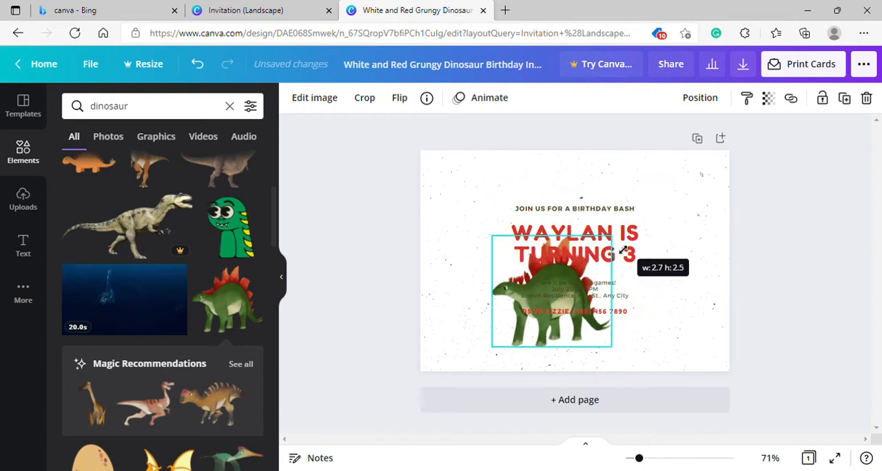
drag(612, 350, 633, 347)
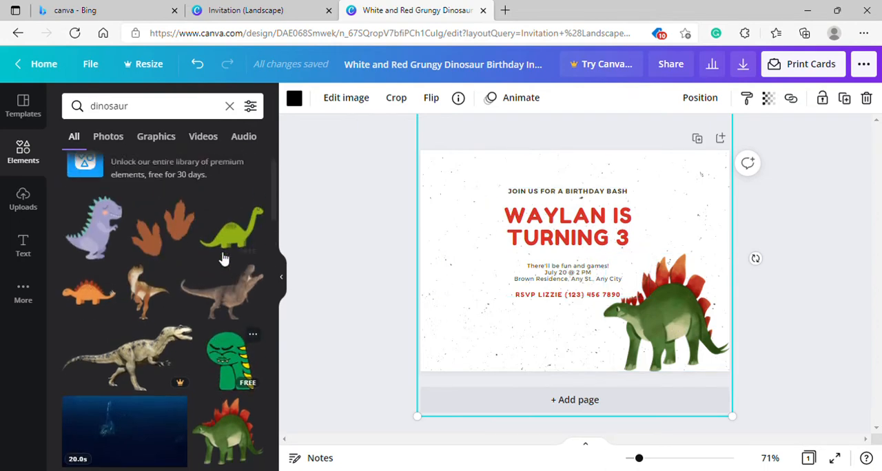
scroll(down, 3)
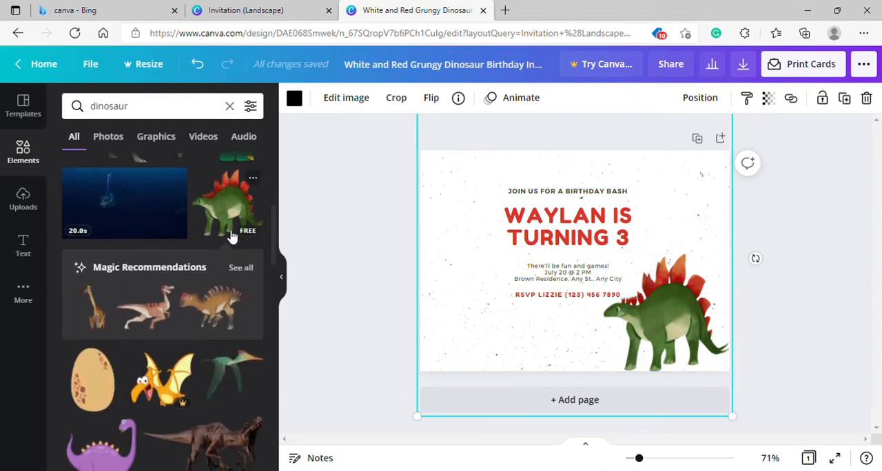
mouse_move(230, 114)
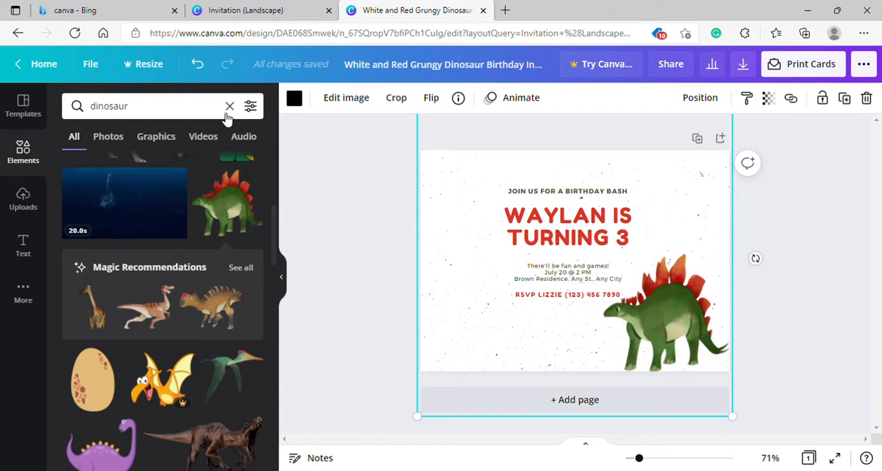
mouse_move(229, 265)
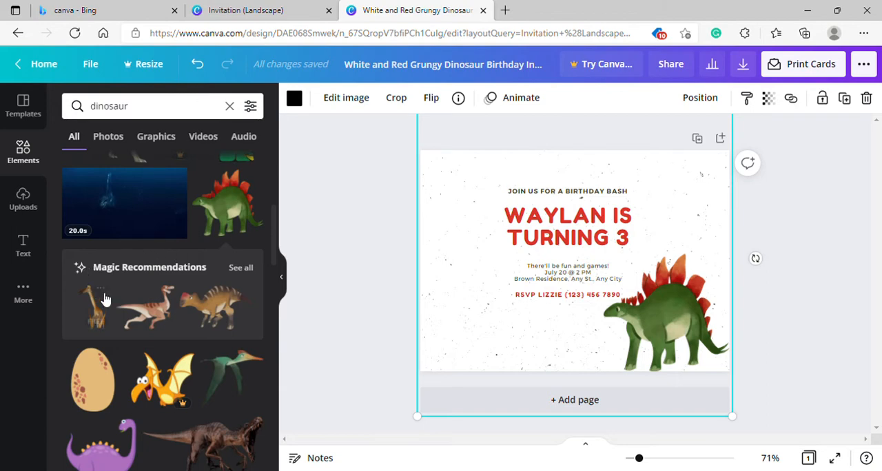
click(239, 268)
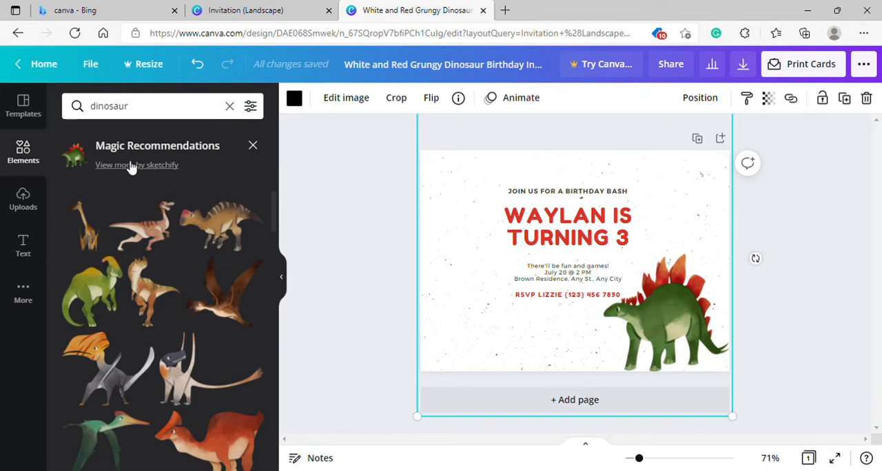
mouse_move(224, 339)
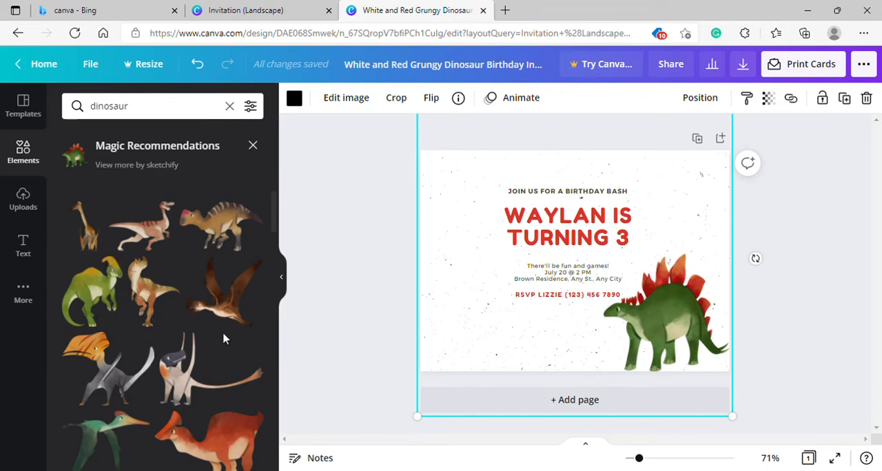
scroll(down, 3)
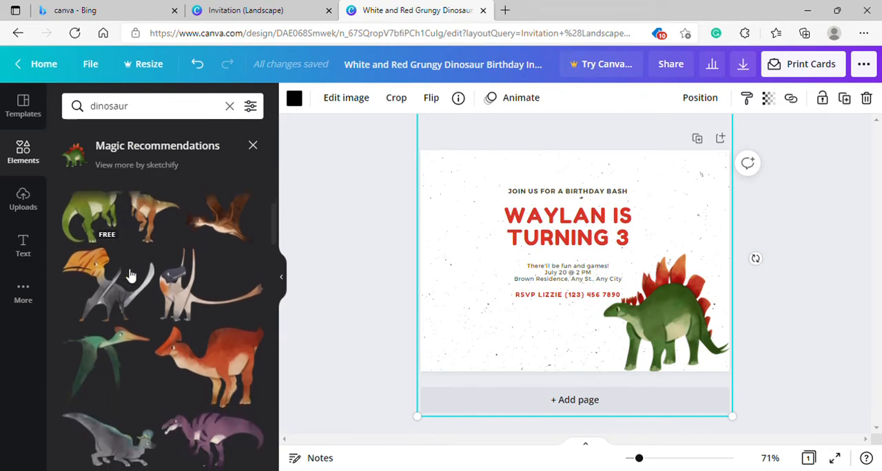
scroll(down, 3)
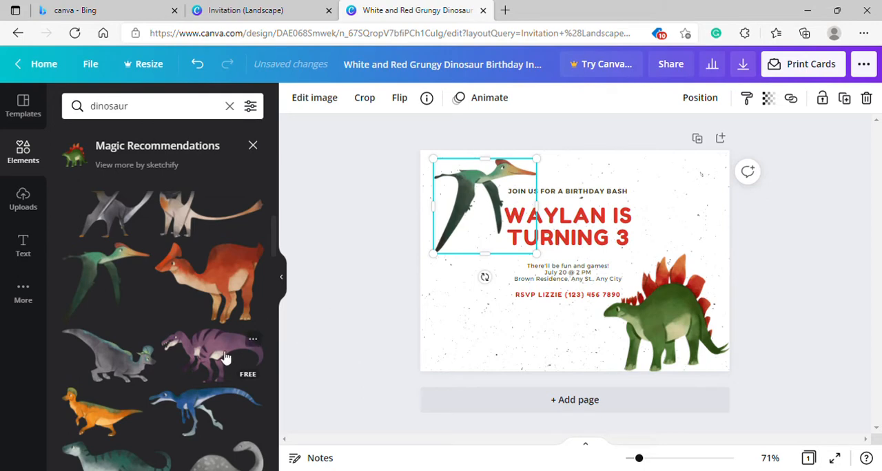
scroll(down, 3)
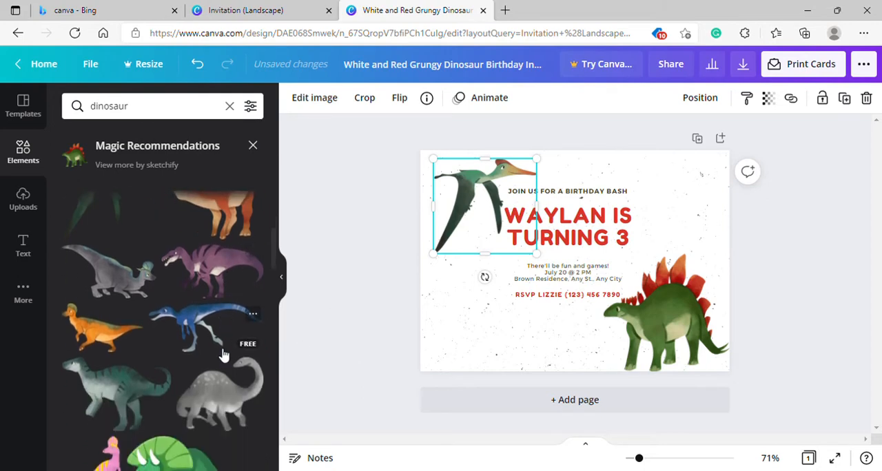
scroll(down, 3)
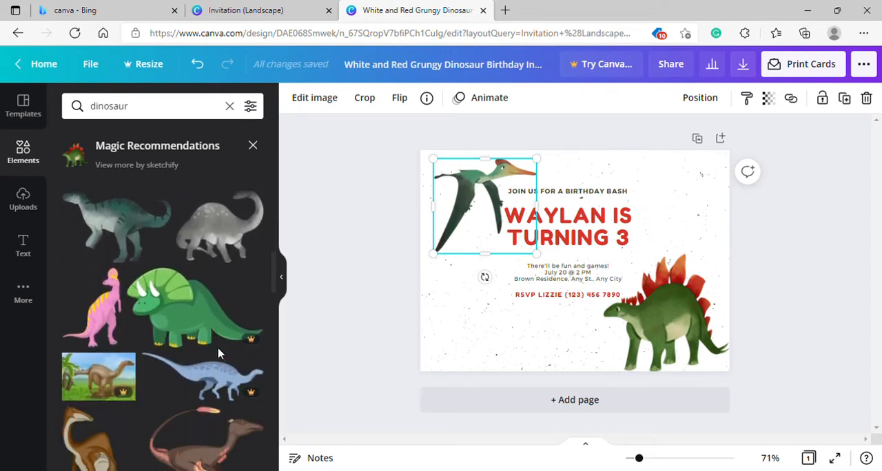
scroll(down, 3)
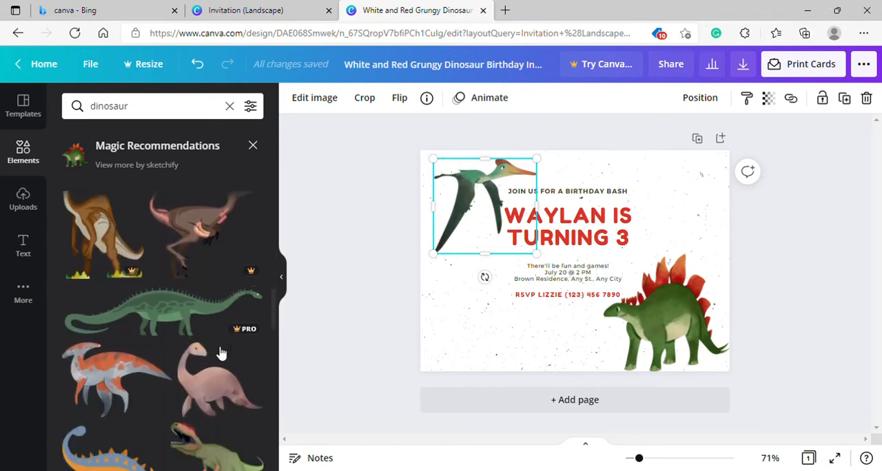
scroll(down, 3)
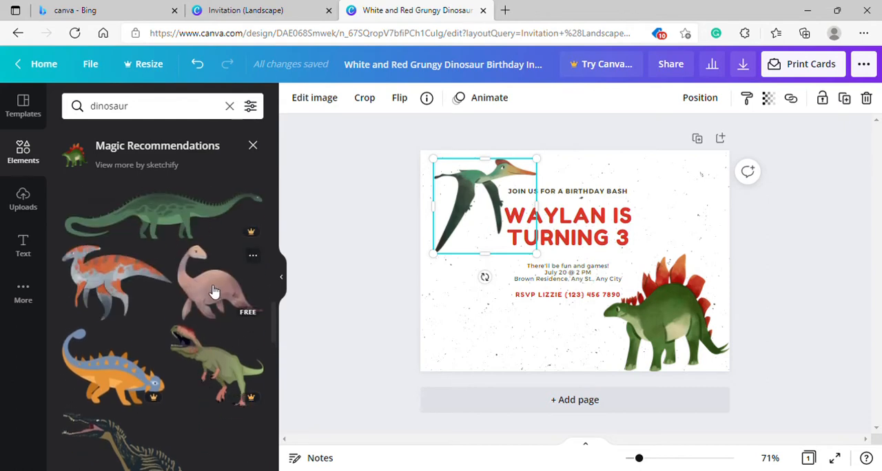
scroll(down, 3)
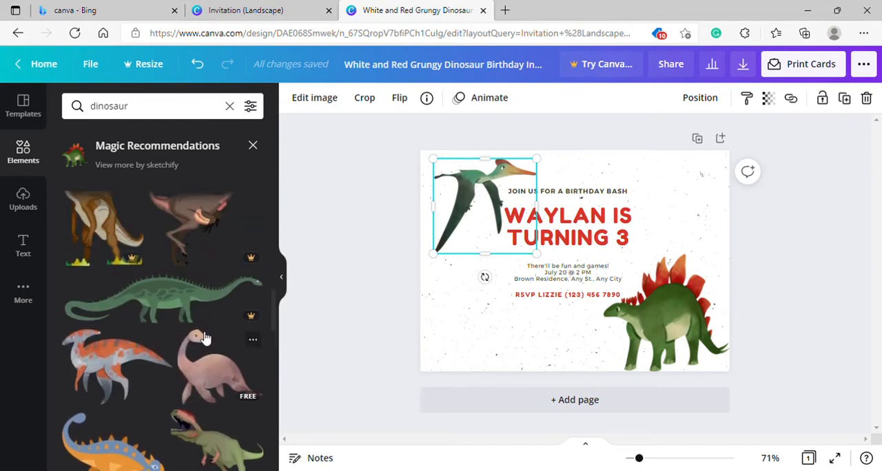
scroll(down, 3)
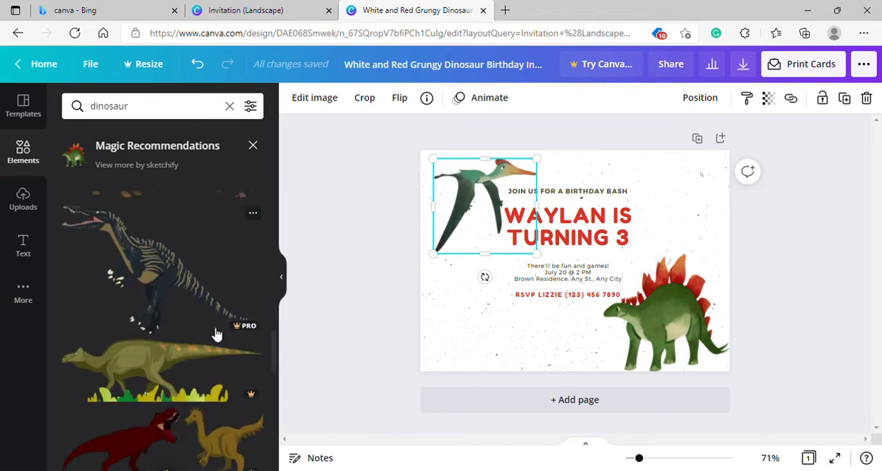
scroll(down, 3)
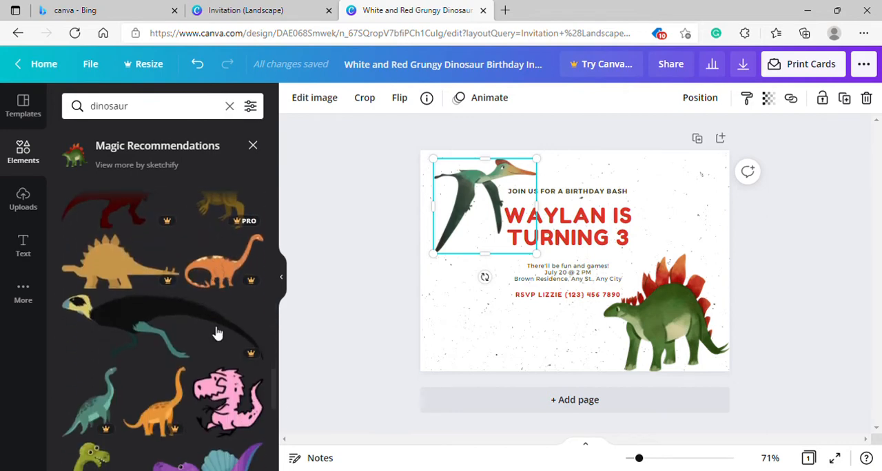
scroll(down, 3)
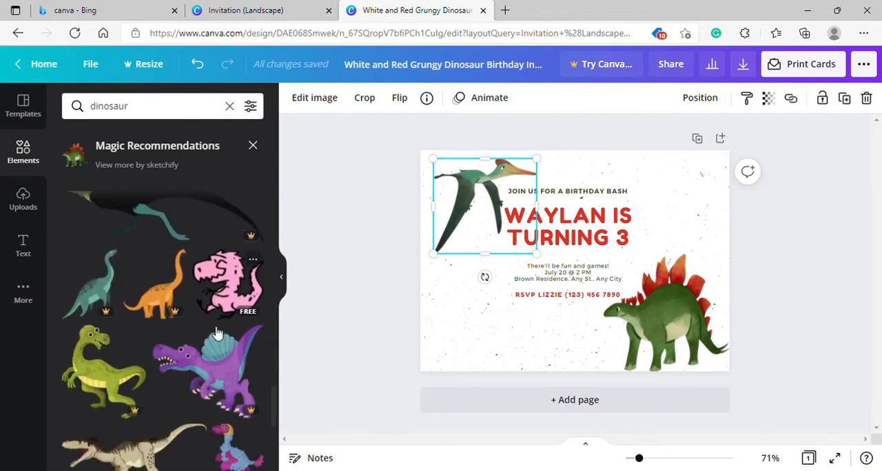
scroll(down, 3)
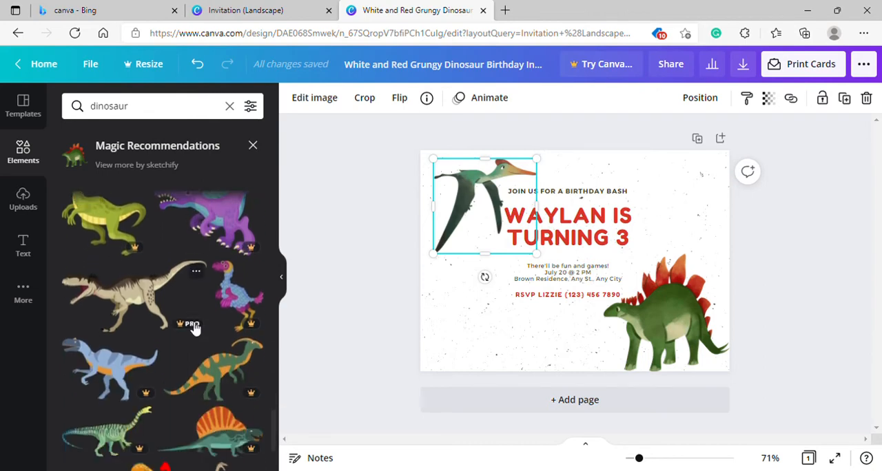
scroll(down, 3)
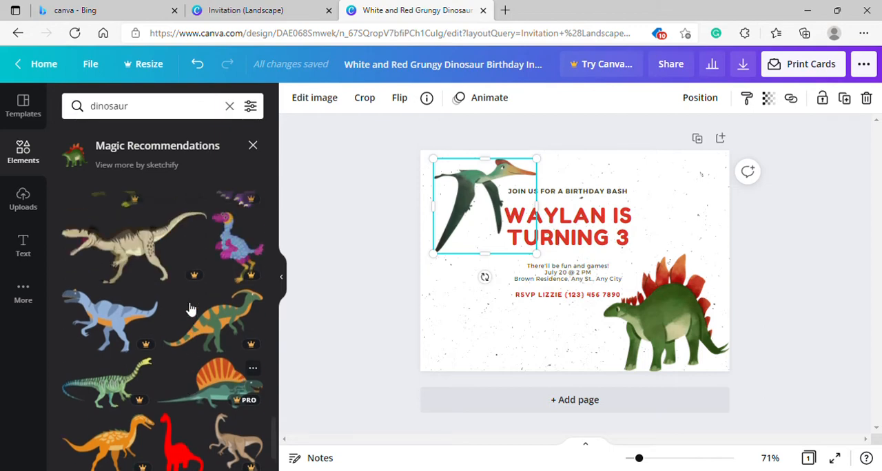
scroll(down, 3)
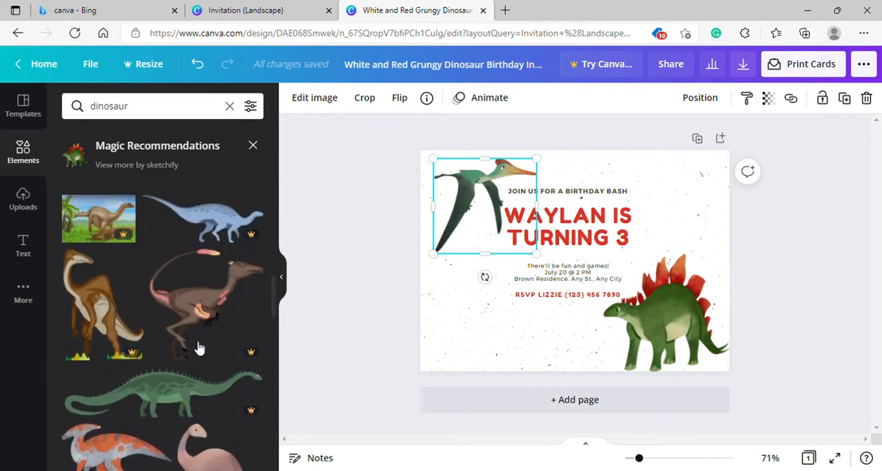
scroll(down, 3)
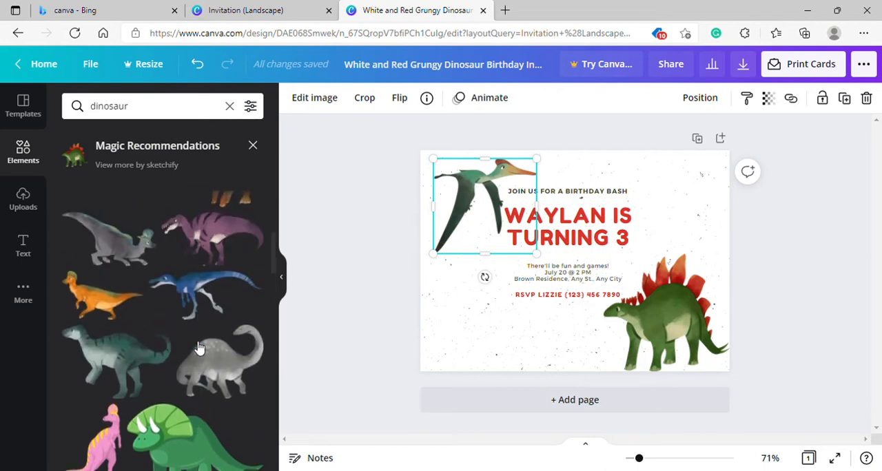
mouse_move(212, 371)
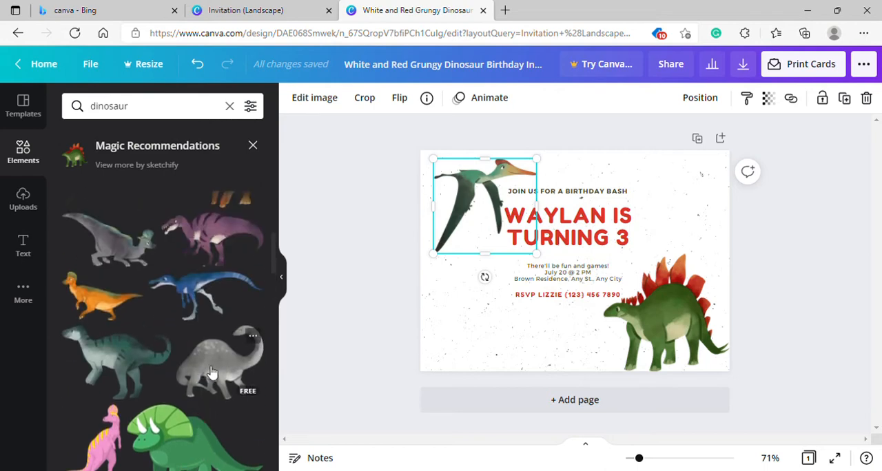
- Add the gray long-necked dinosaur, shrink it into the bottom-left corner, then select the text group
click(214, 358)
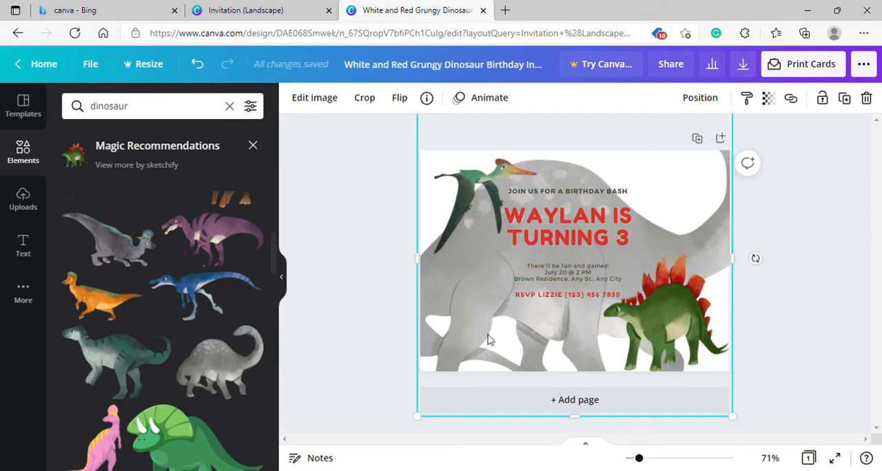
key(Delete)
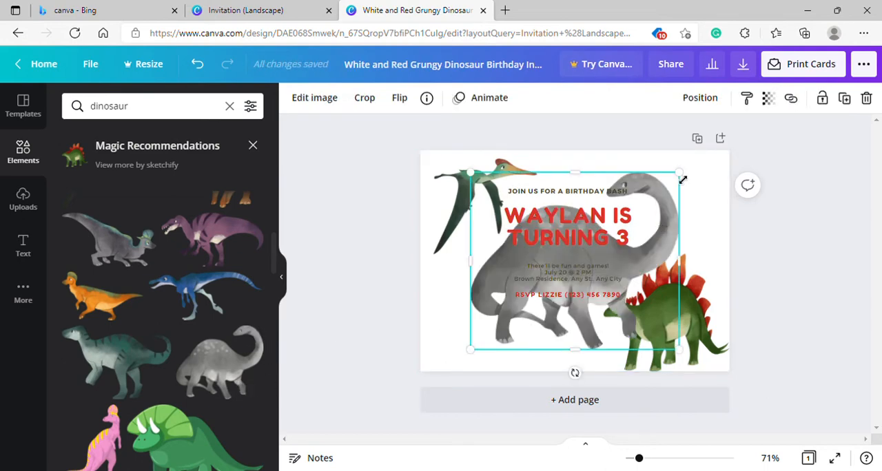
drag(678, 175, 592, 256)
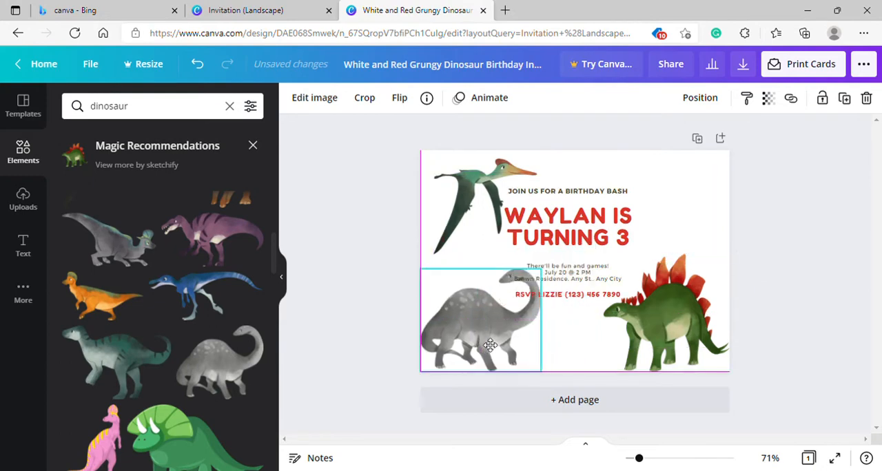
click(590, 213)
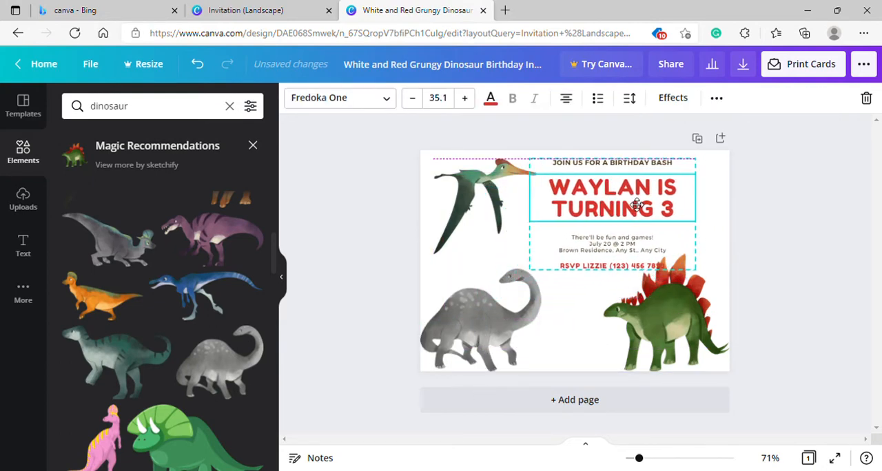
- Ungroup the invitation text and move the RSVP line up beneath the party details
click(662, 310)
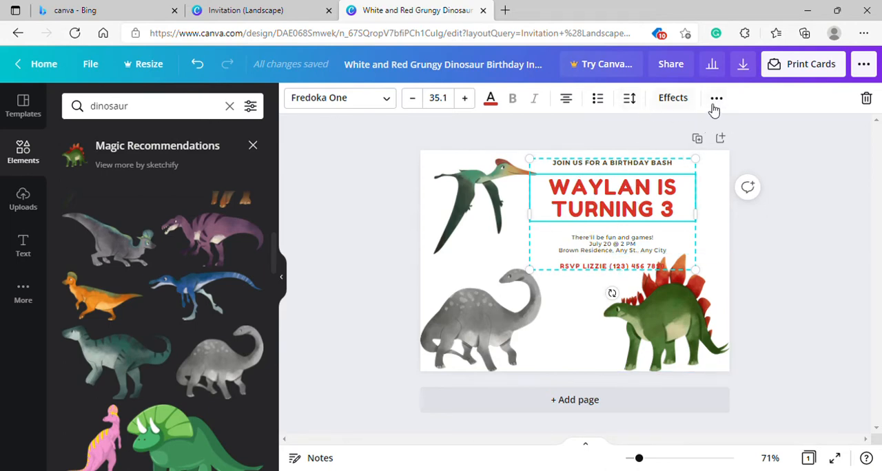
click(717, 98)
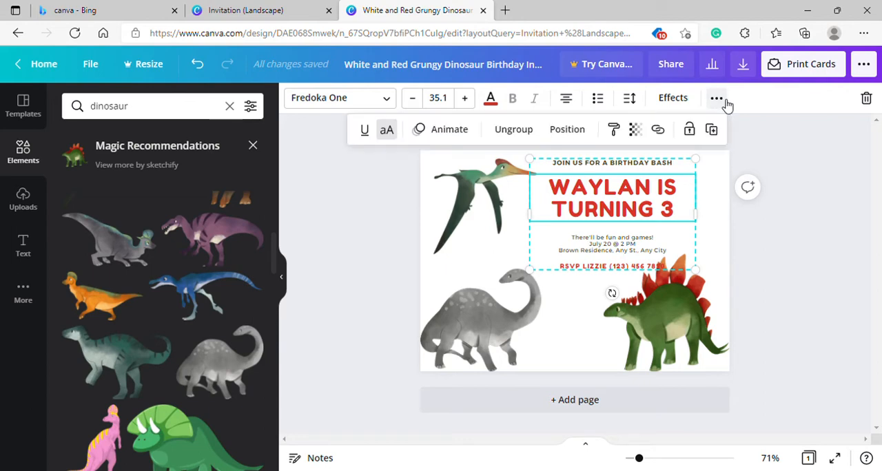
mouse_move(513, 130)
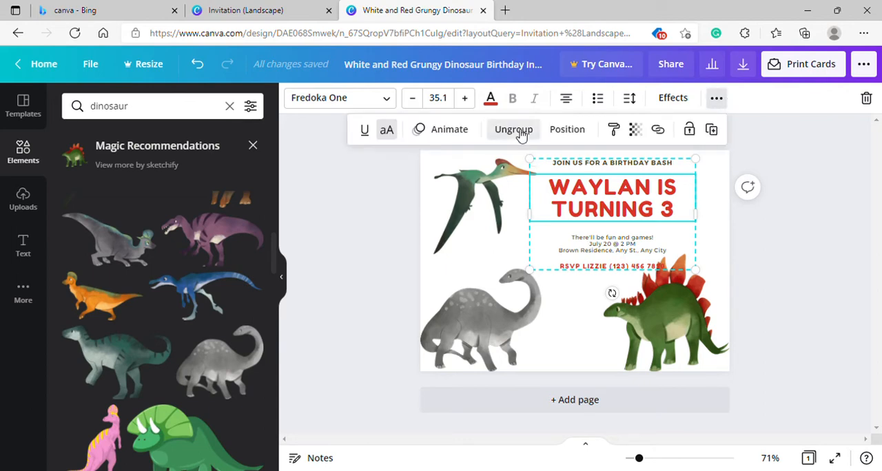
click(513, 129)
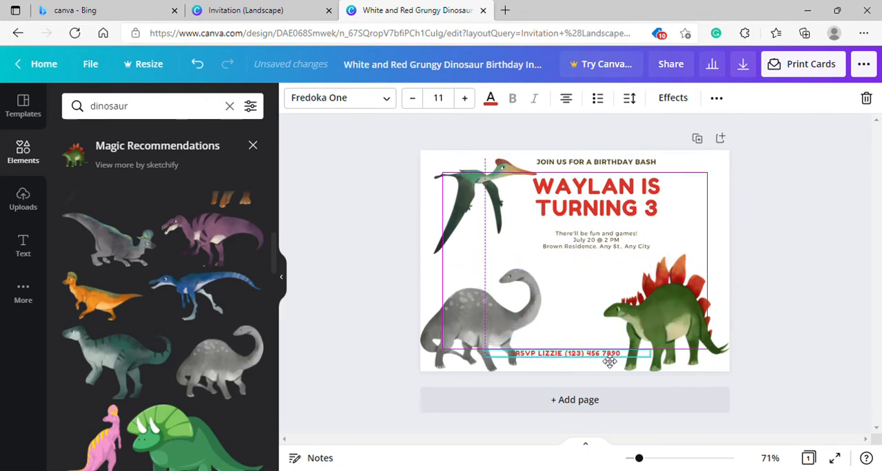
click(595, 239)
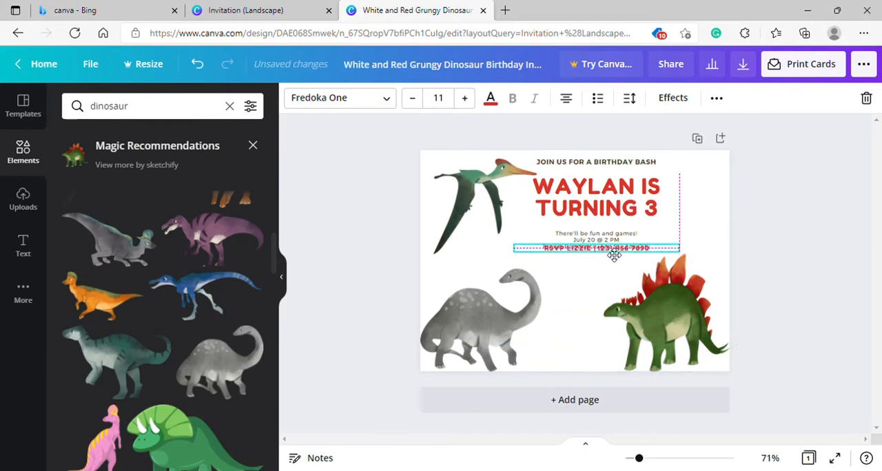
drag(612, 249, 608, 262)
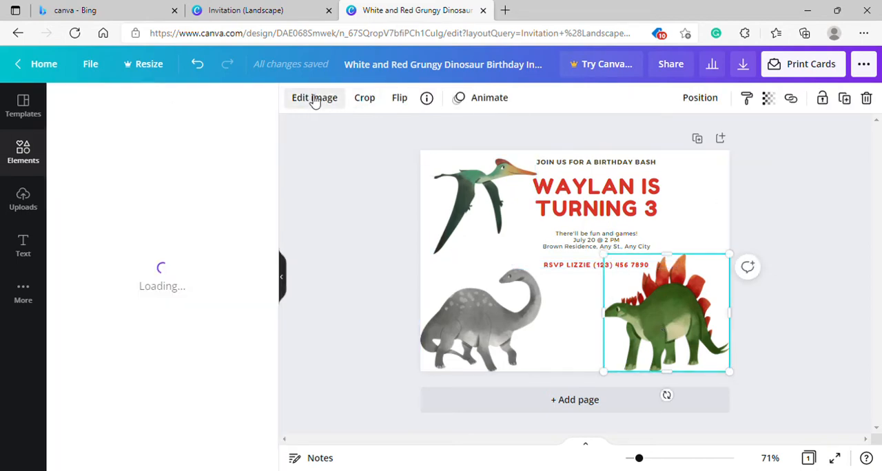
- In Edit image for the stegosaurus, browse the Photogenic filters and try the Eldar filter
click(314, 96)
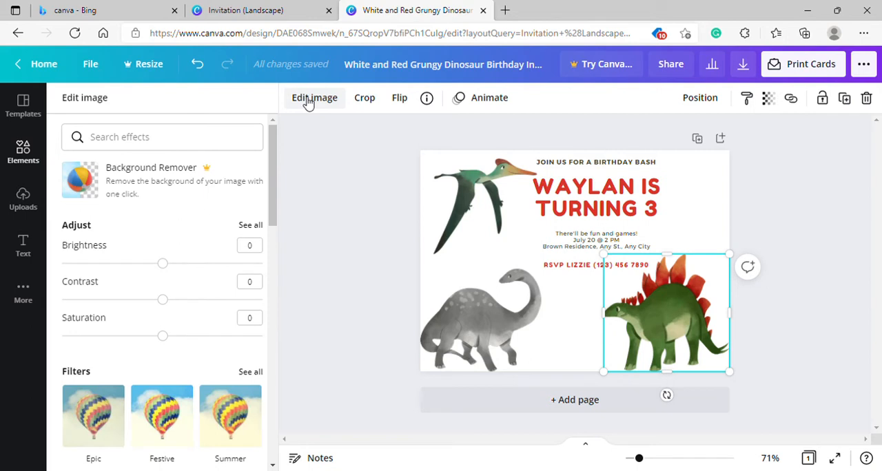
mouse_move(557, 258)
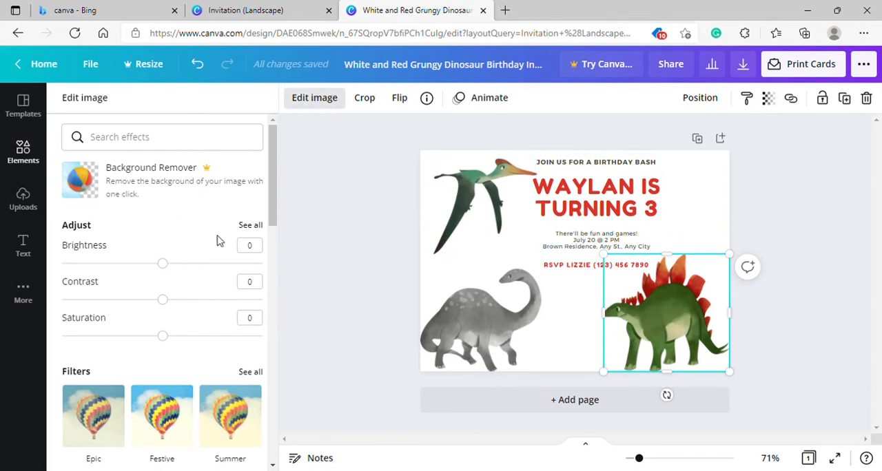
mouse_move(319, 128)
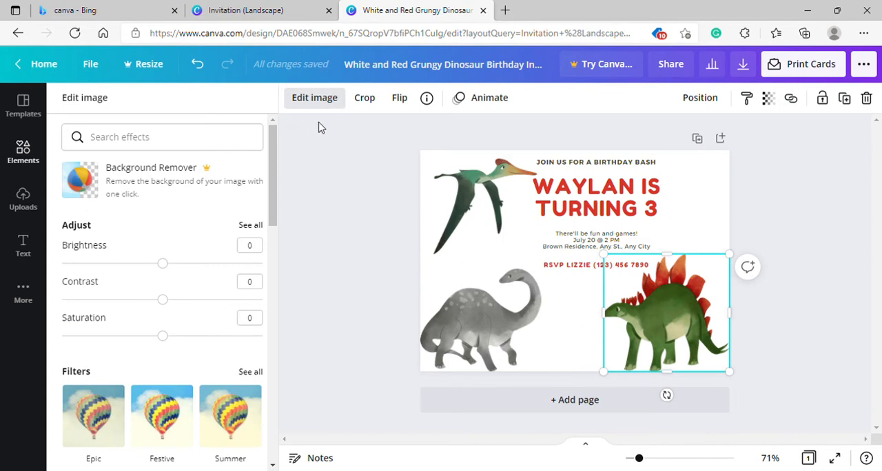
mouse_move(173, 296)
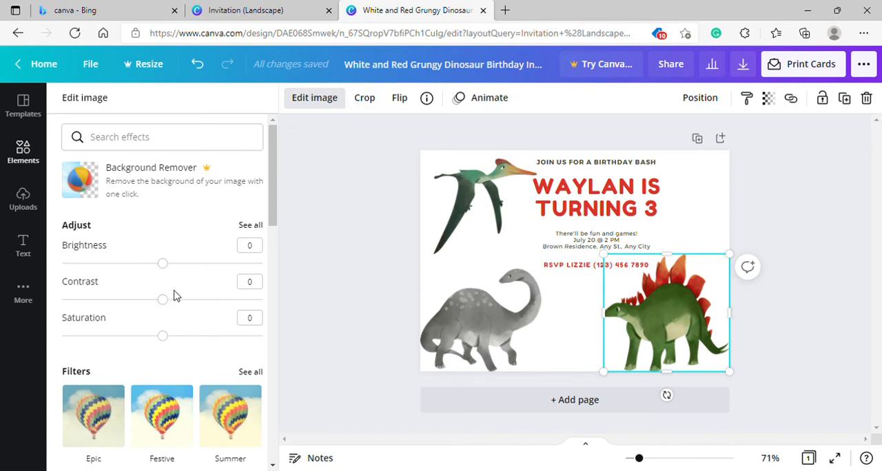
scroll(down, 3)
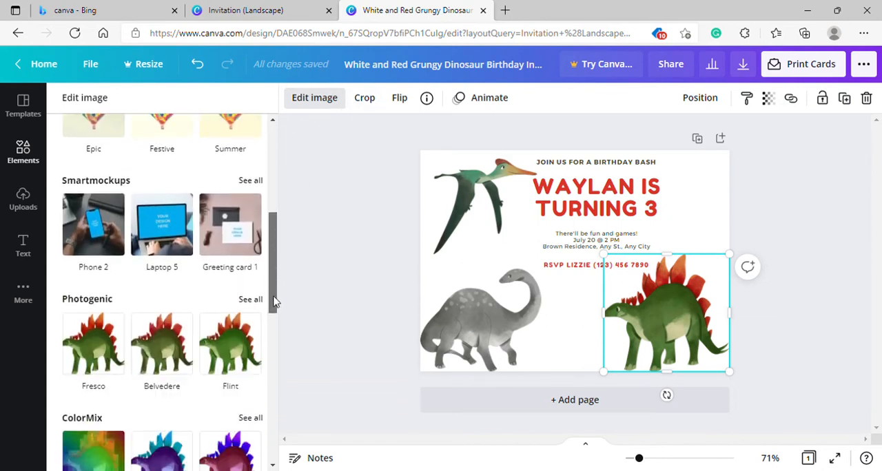
scroll(down, 3)
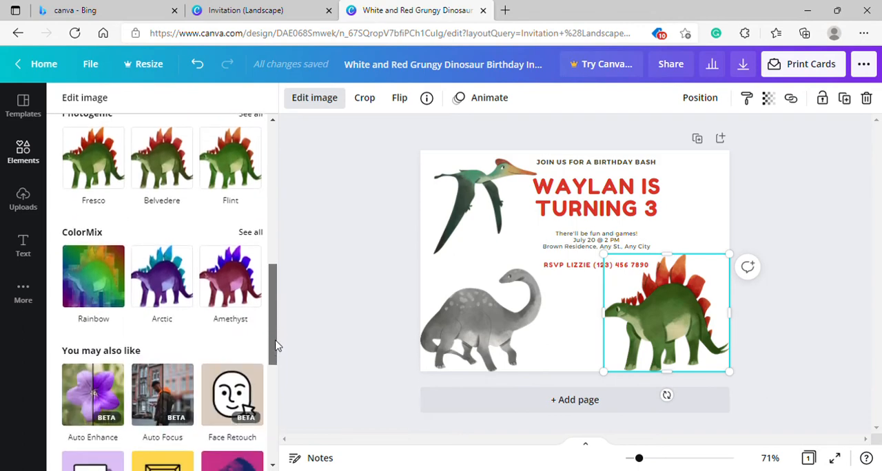
scroll(up, 3)
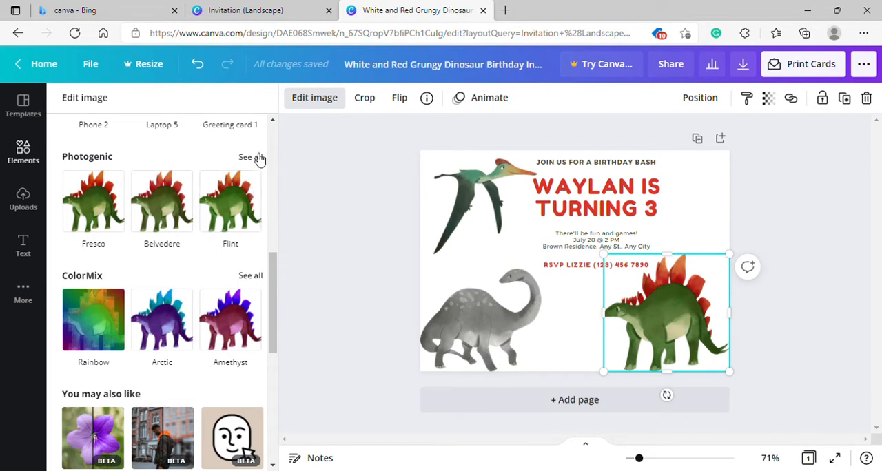
click(251, 157)
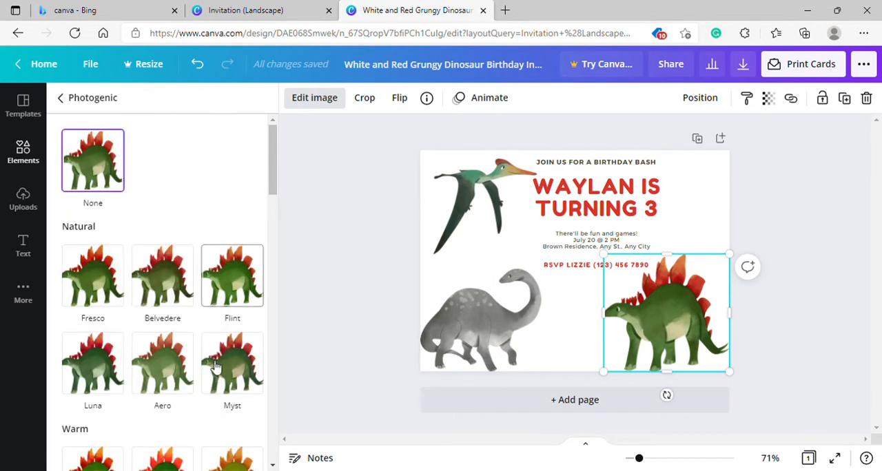
scroll(down, 3)
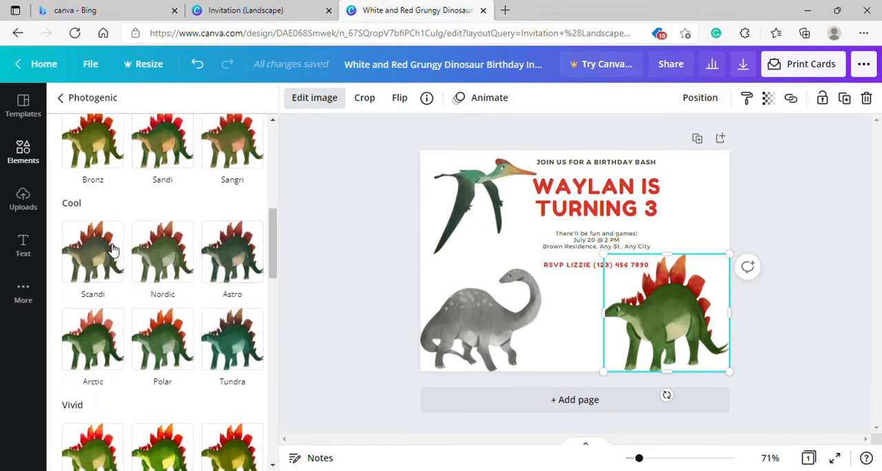
scroll(down, 3)
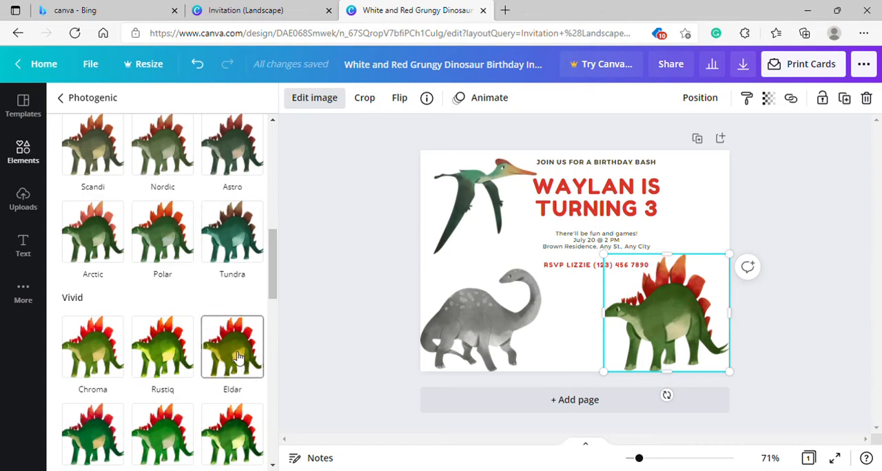
click(231, 347)
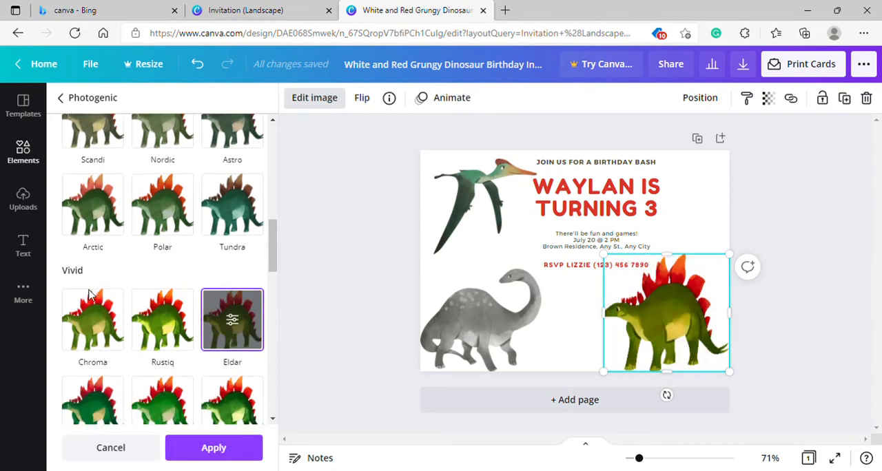
- Apply the ColorMix option that makes the stegosaurus blue with green plates
scroll(down, 3)
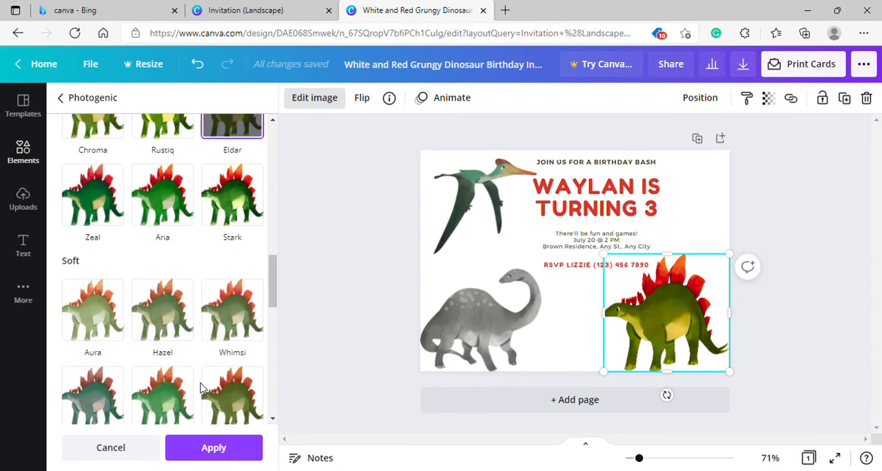
scroll(up, 3)
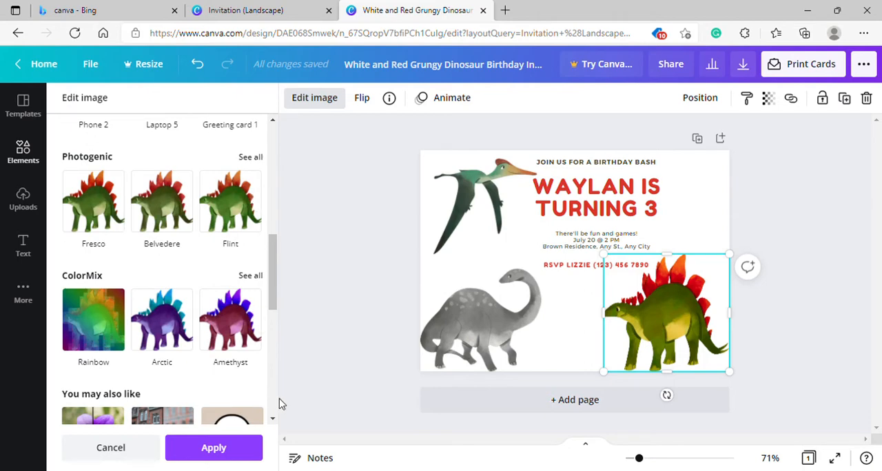
mouse_move(309, 347)
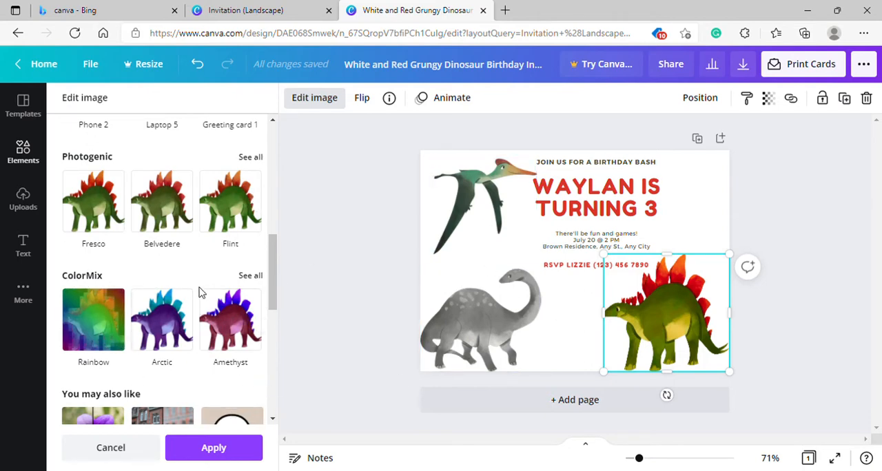
click(251, 276)
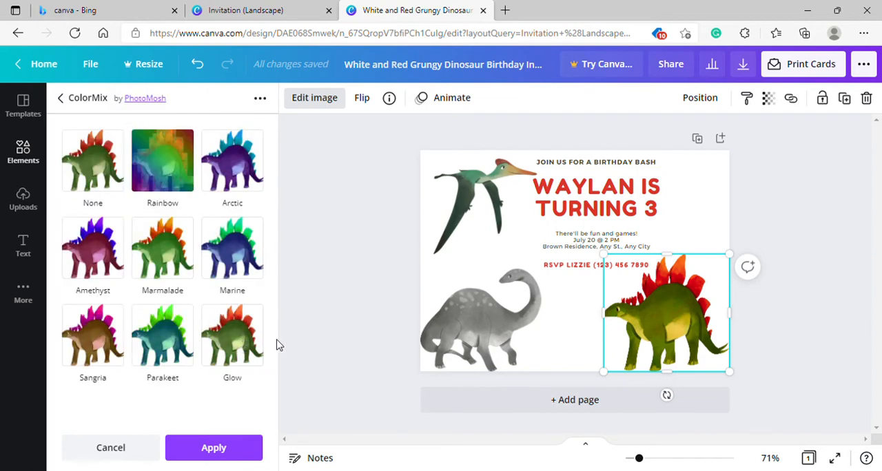
click(232, 248)
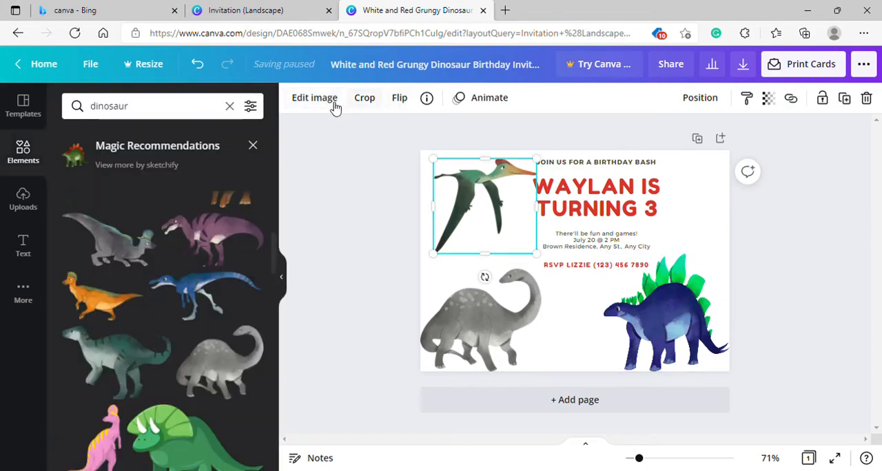
- Apply the Sangria ColorMix effect to the pterosaur, turning its head pinkish-red
click(314, 97)
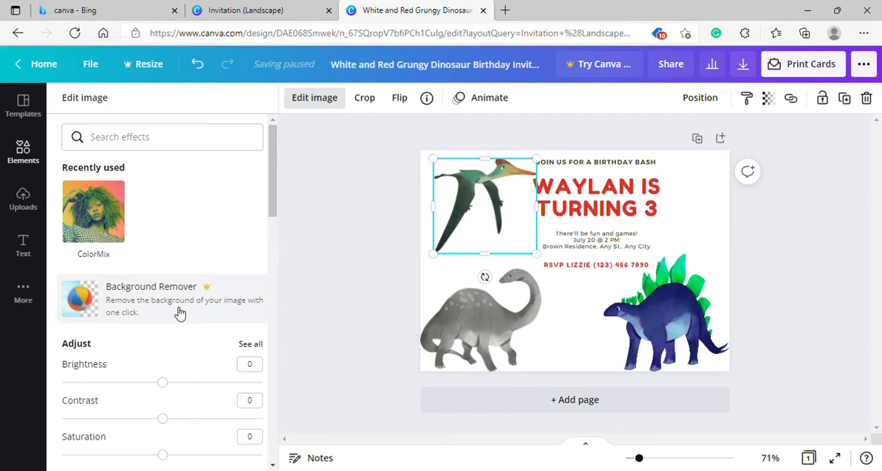
scroll(down, 3)
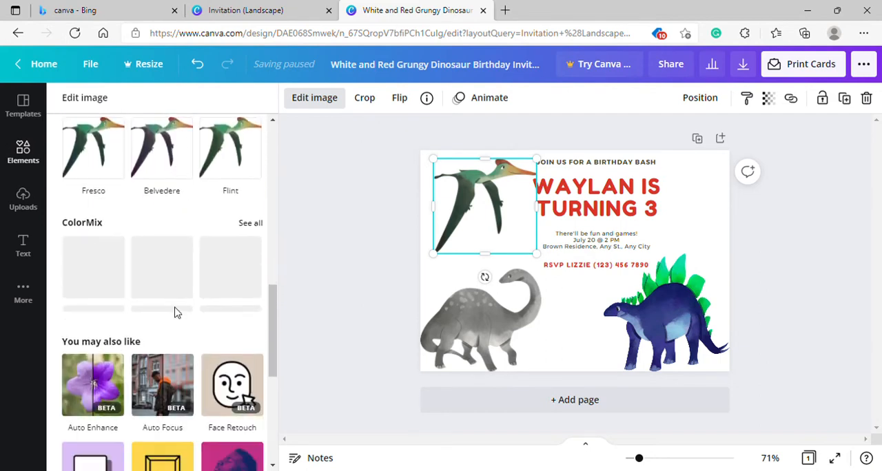
click(251, 223)
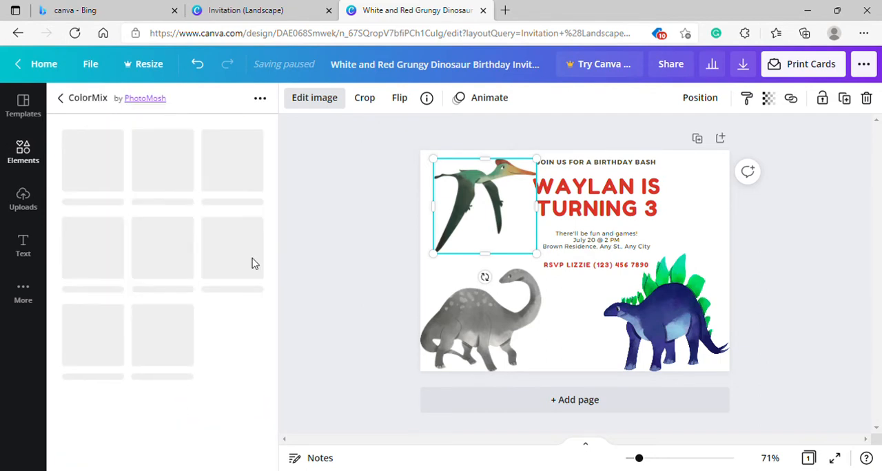
mouse_move(190, 299)
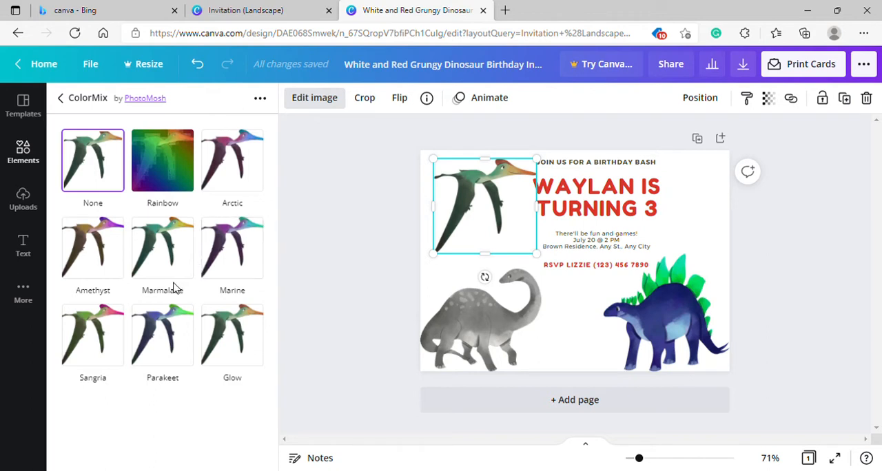
click(92, 333)
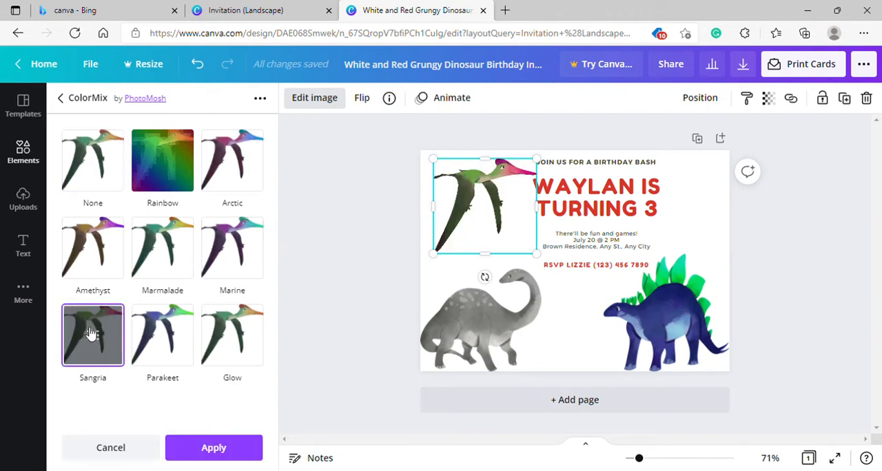
click(480, 319)
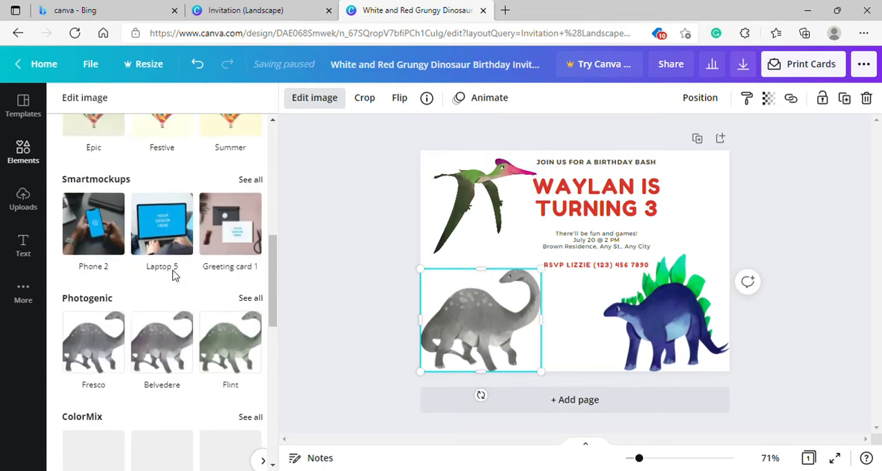
- Try the Arctic colour mix, then give the grey long-necked dinosaur the Tundra photogenic filter
click(251, 417)
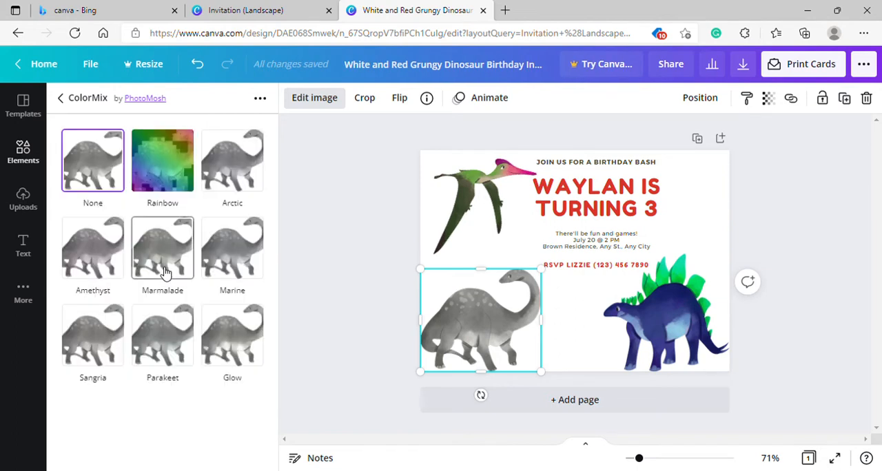
mouse_move(232, 337)
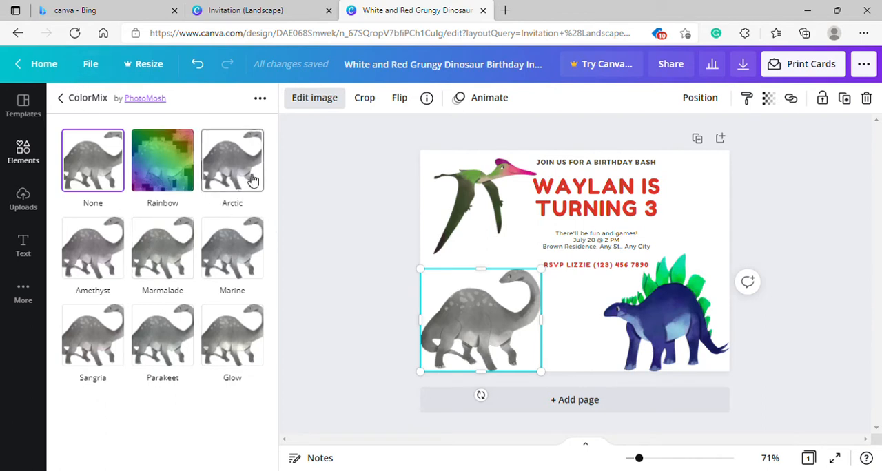
click(231, 161)
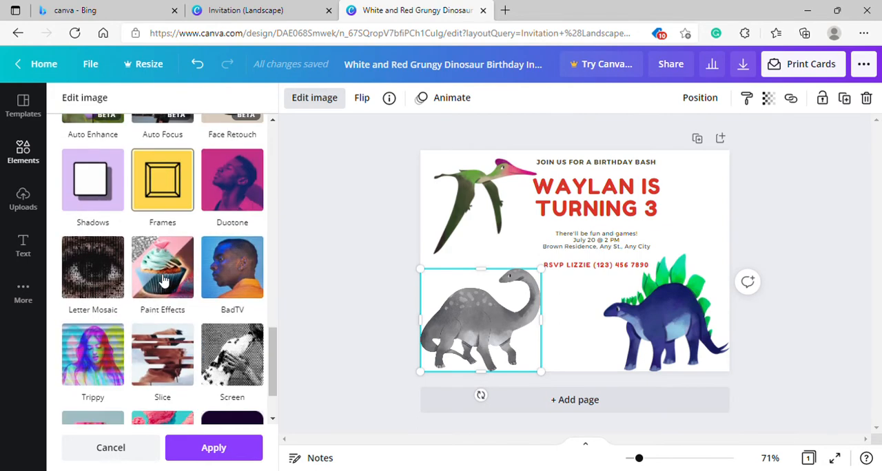
scroll(down, 3)
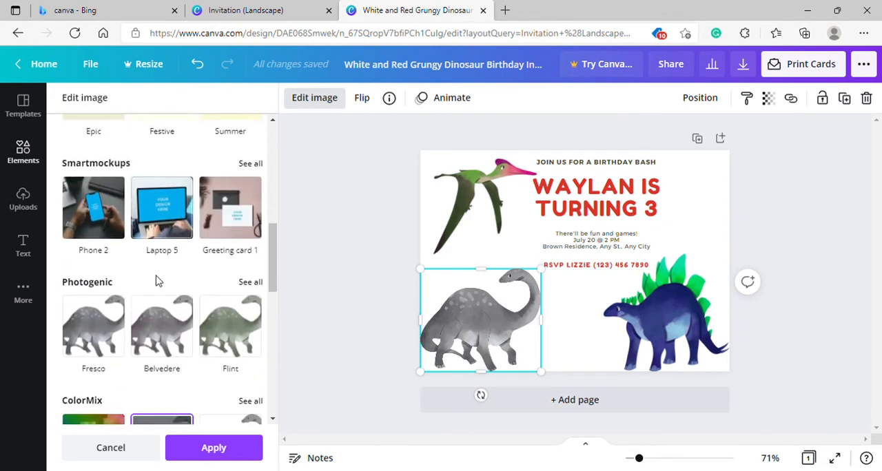
click(250, 281)
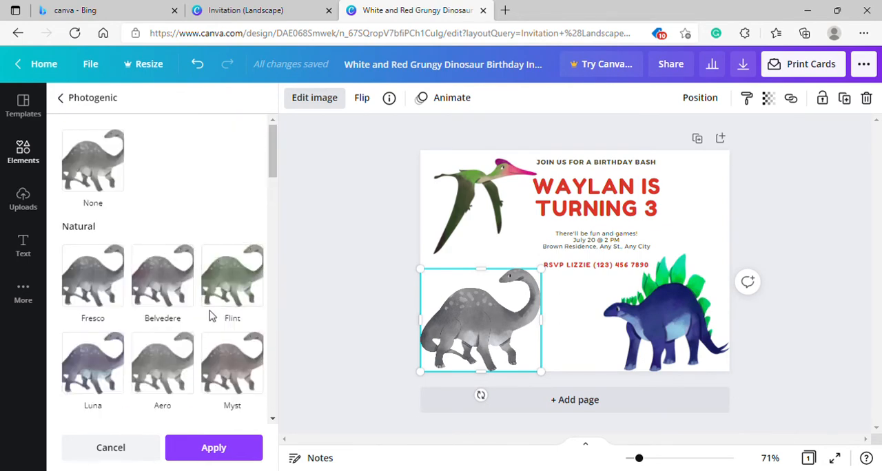
scroll(down, 3)
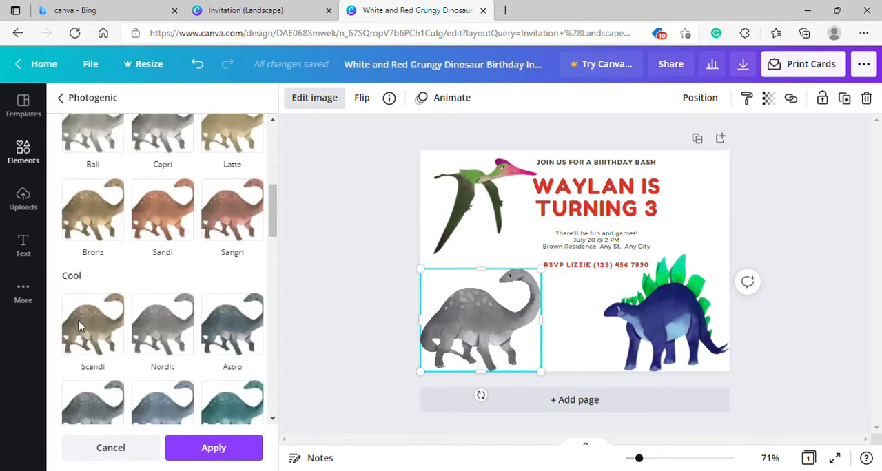
scroll(down, 3)
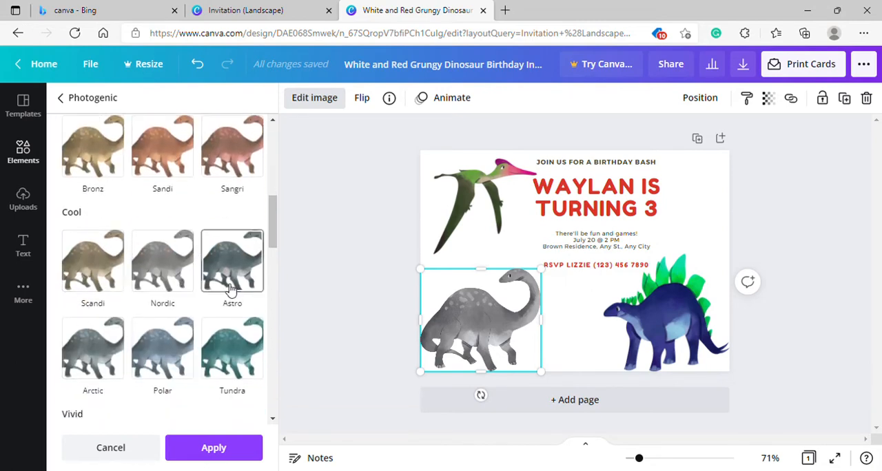
scroll(down, 3)
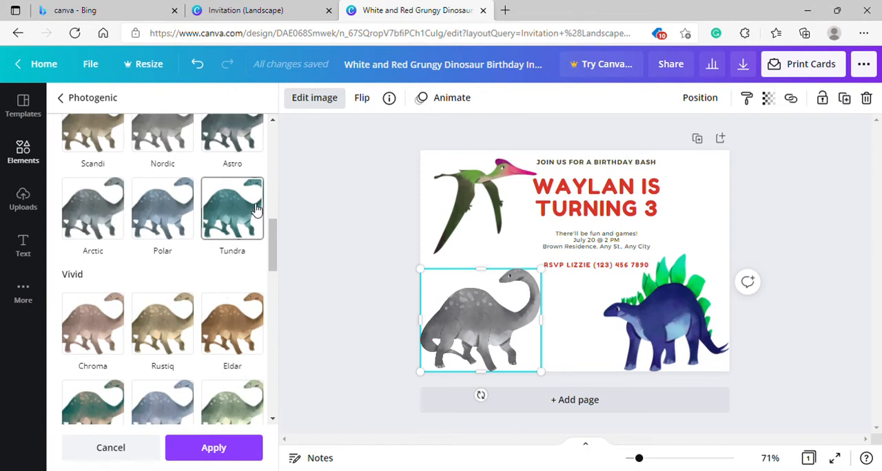
click(232, 208)
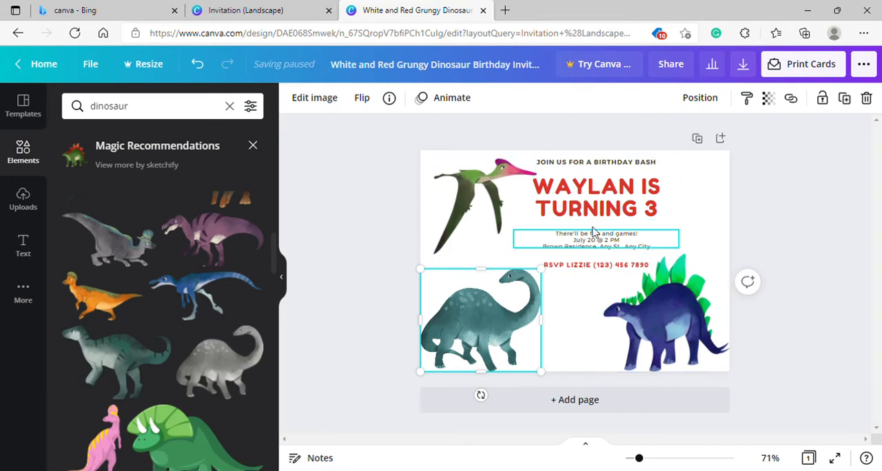
- Try magenta, soft pink and olive green photo colours on the WAYLAN IS TURNING 3 heading
click(596, 199)
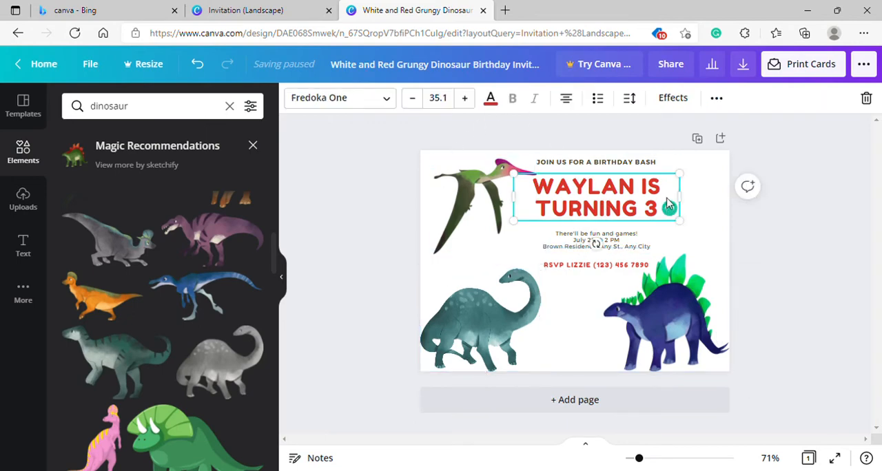
click(490, 98)
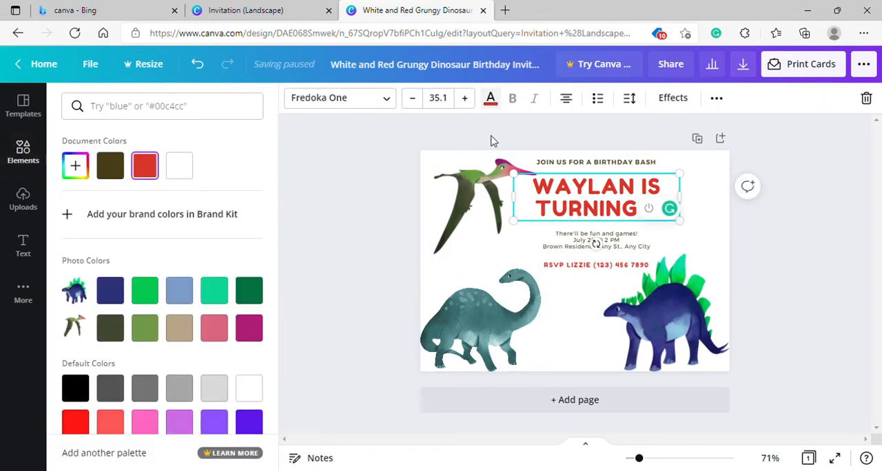
text(3)
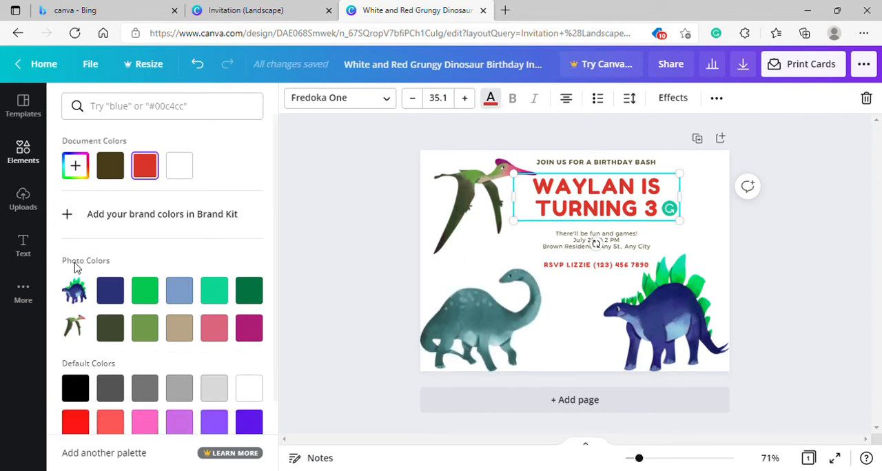
mouse_move(179, 309)
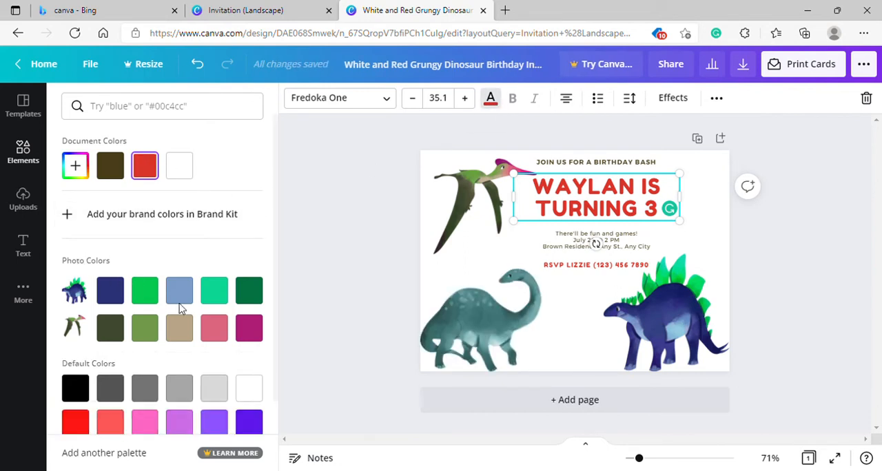
mouse_move(61, 277)
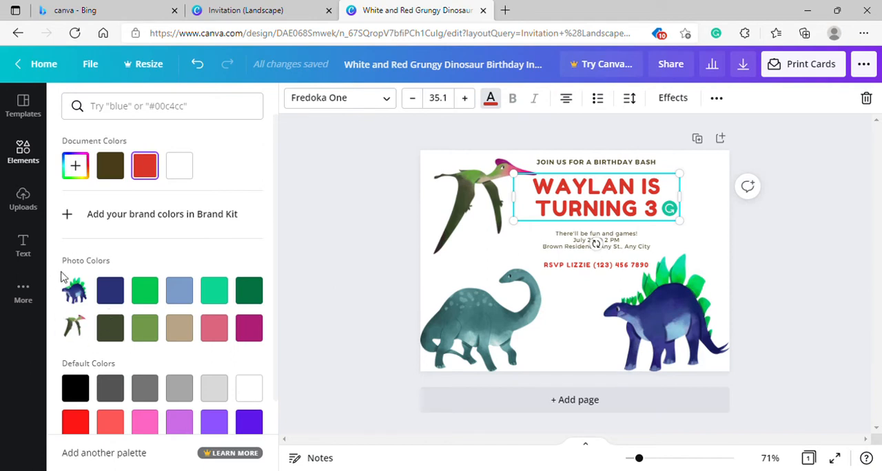
click(248, 328)
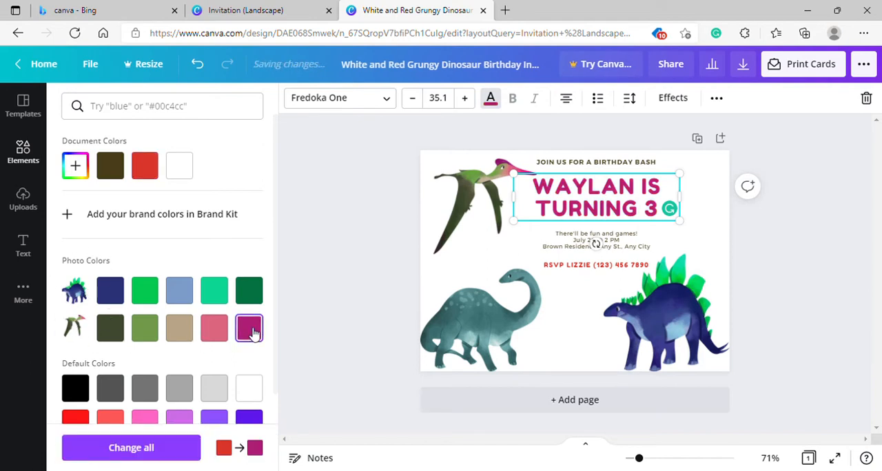
click(213, 328)
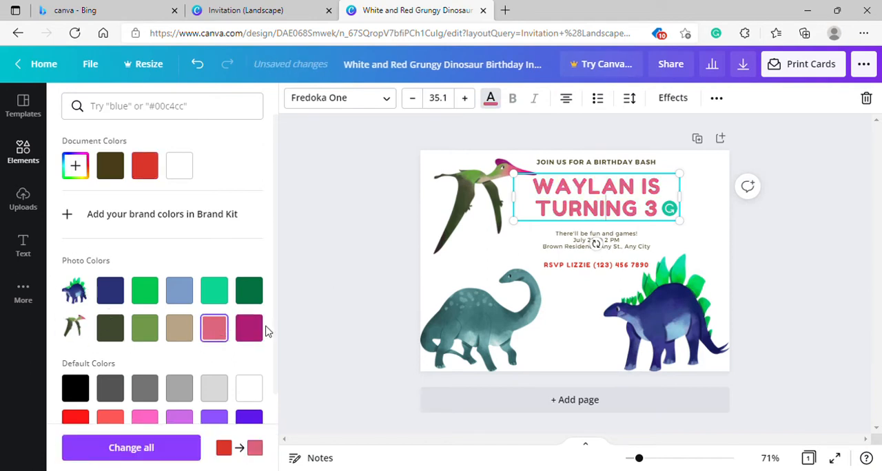
click(145, 328)
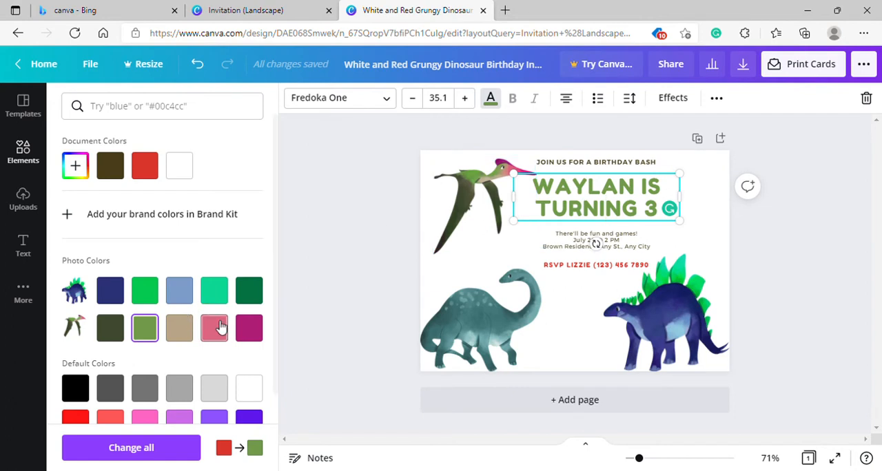
- Settle the heading on the dark navy blue swatch after retrying magenta and olive
click(250, 328)
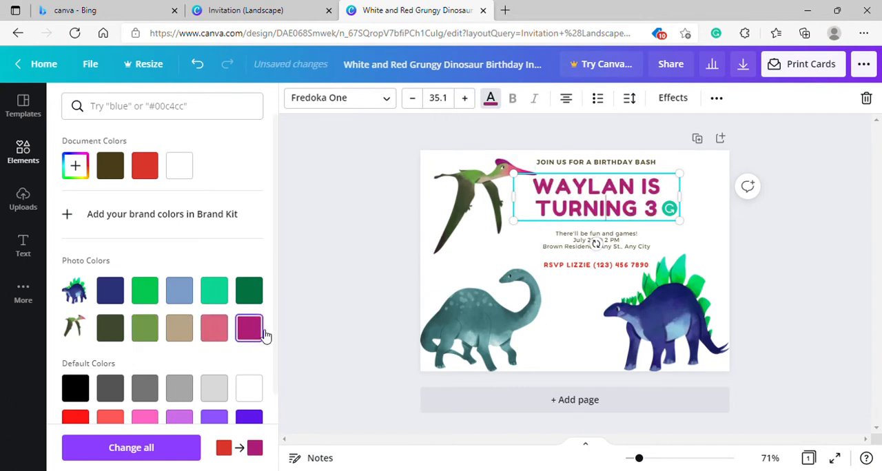
mouse_move(145, 328)
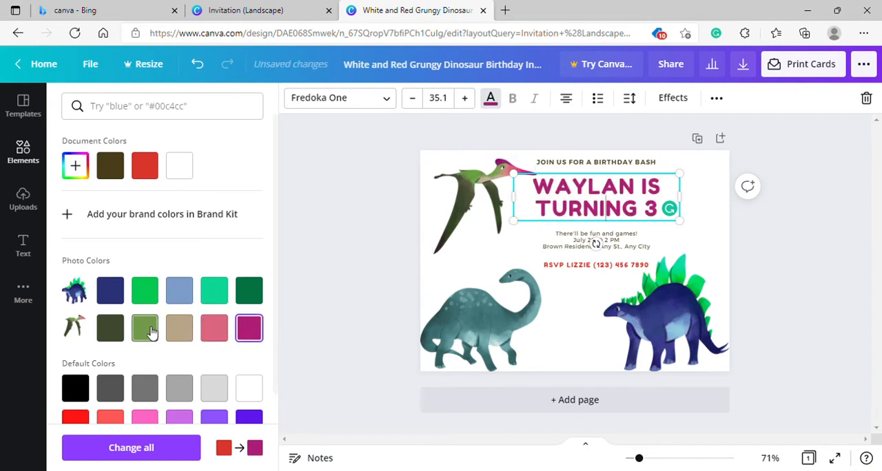
click(144, 328)
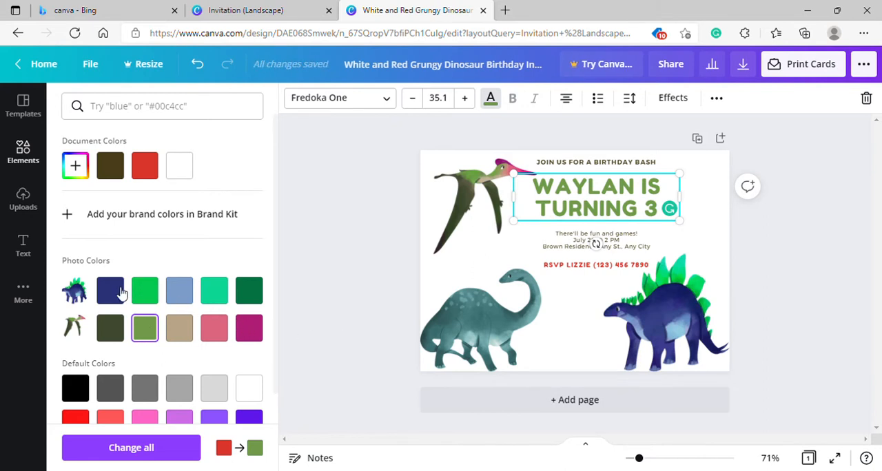
click(110, 289)
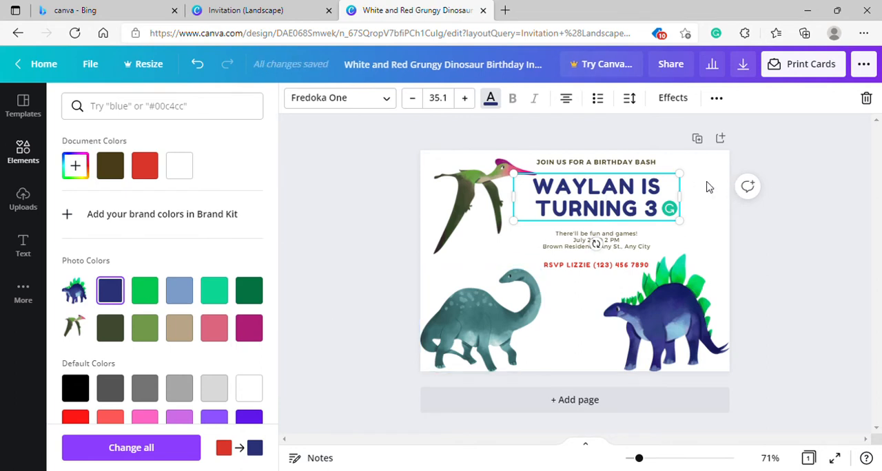
text(dinosaur)
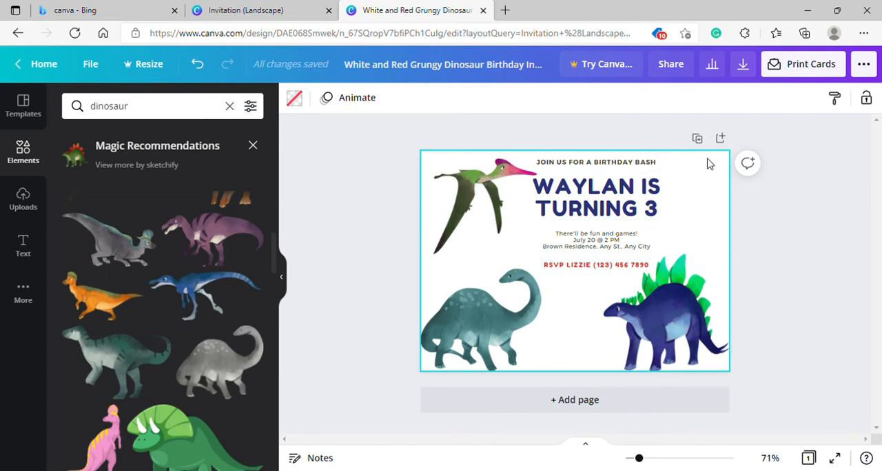
- Select the invitation's text lines, excluding the stegosaurus, and group them together
click(595, 239)
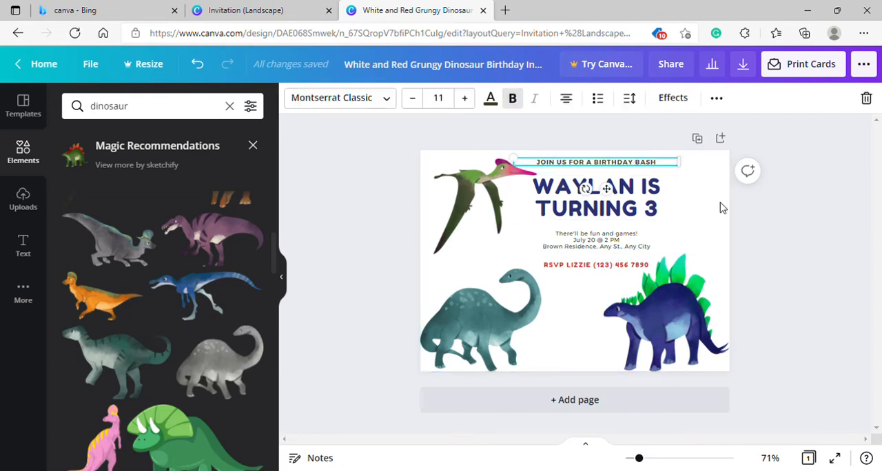
click(667, 314)
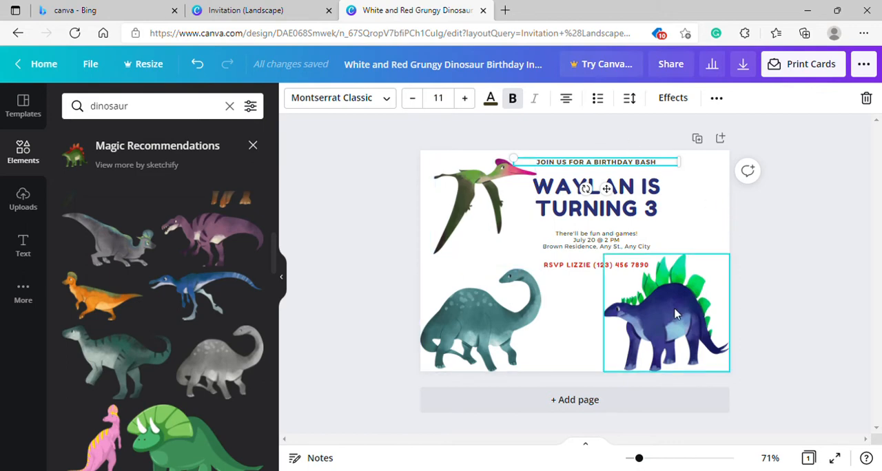
click(766, 220)
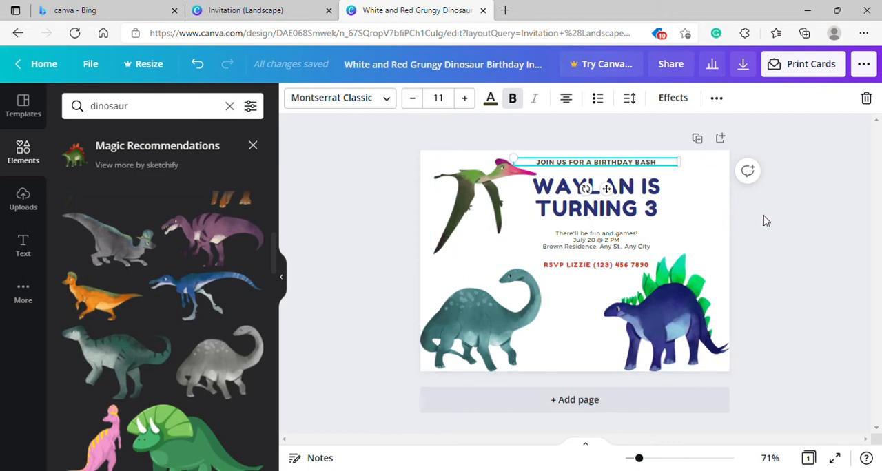
mouse_move(793, 182)
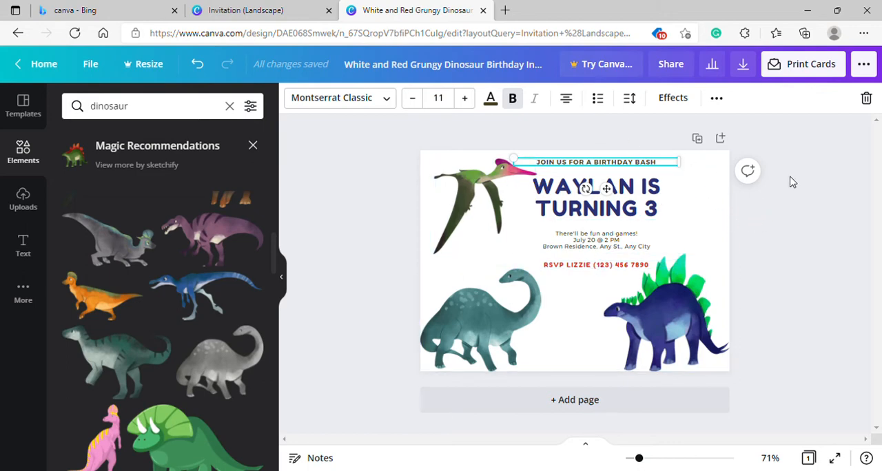
mouse_move(736, 193)
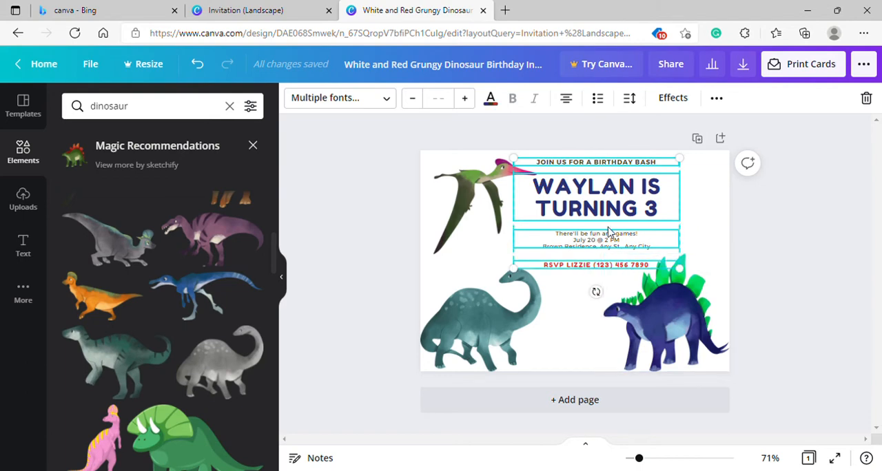
mouse_move(716, 96)
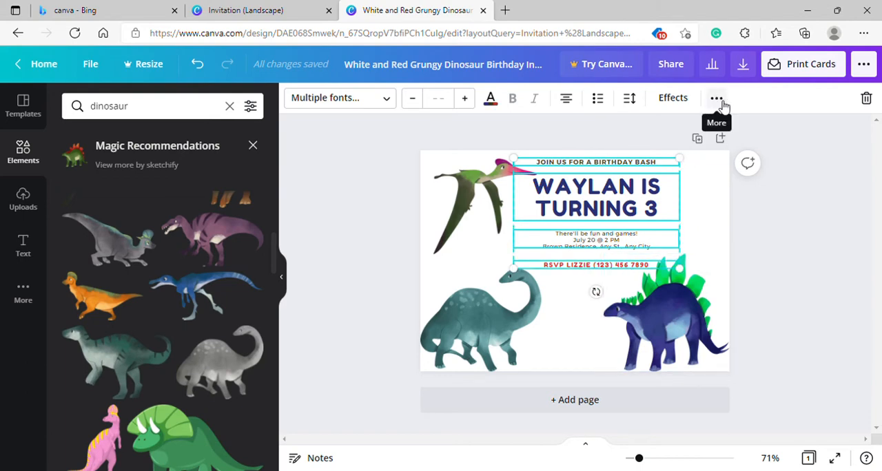
click(717, 96)
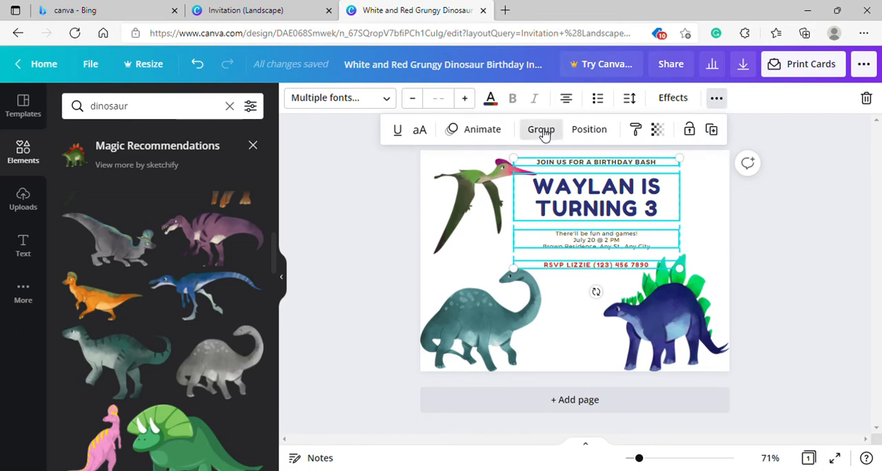
click(665, 314)
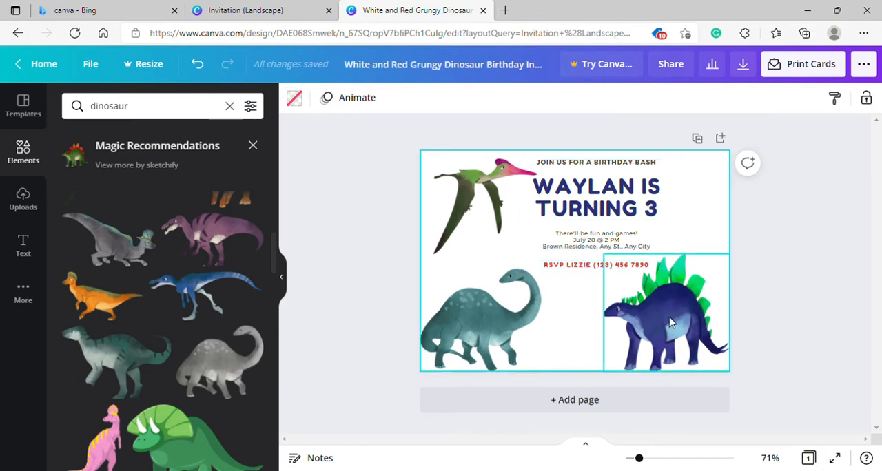
- Make the RSVP line inside the text group bright green instead of red
click(595, 264)
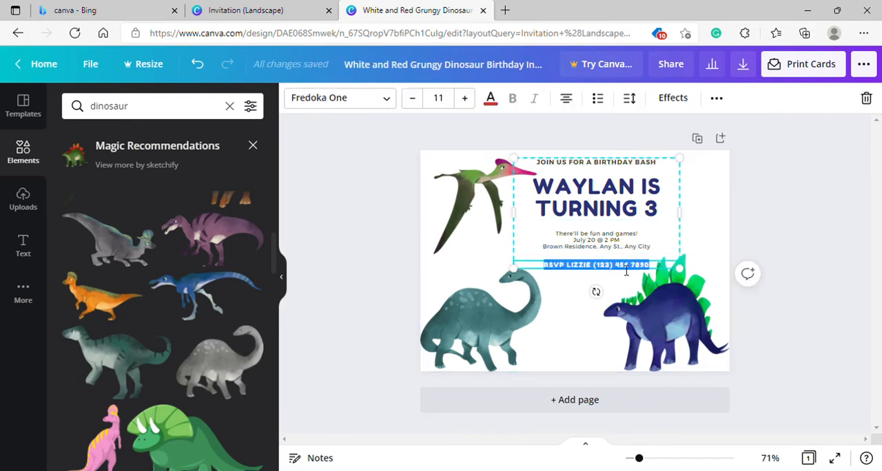
click(491, 98)
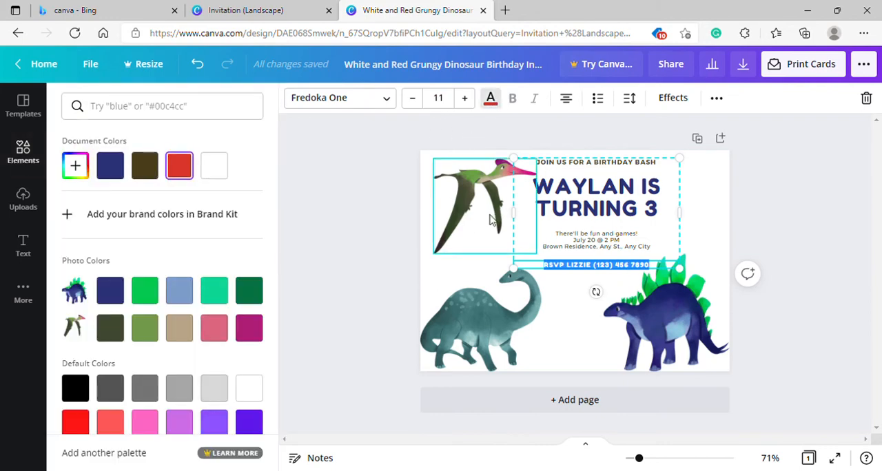
click(144, 289)
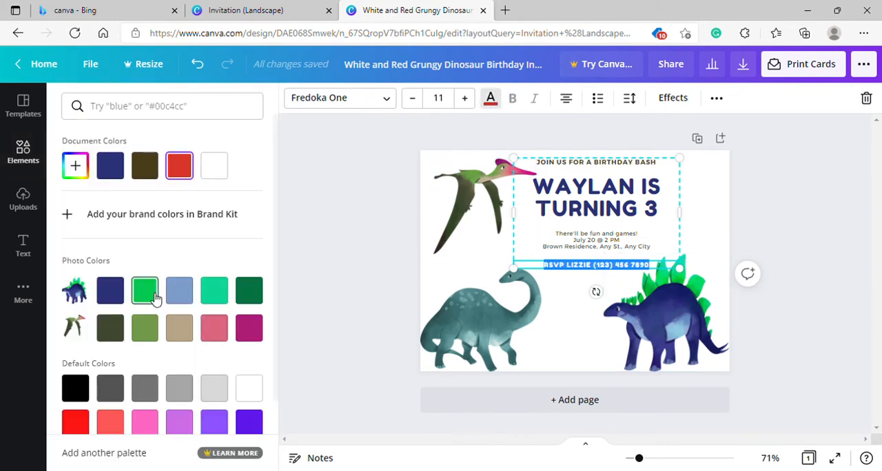
click(475, 200)
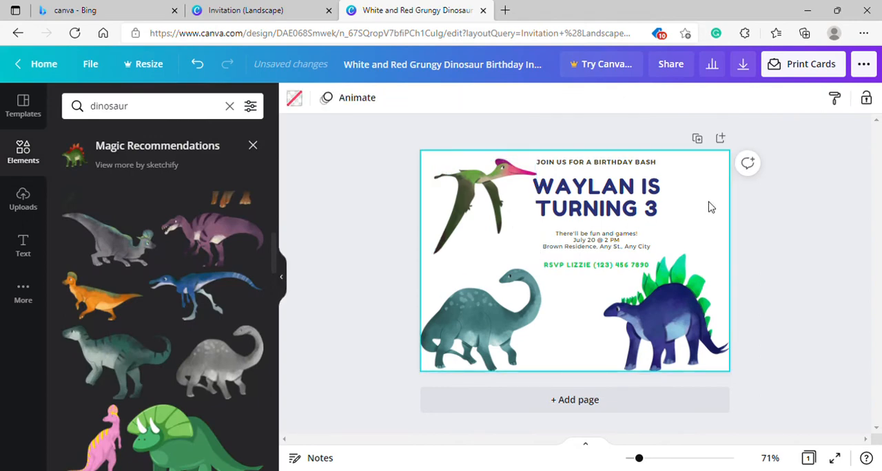
mouse_move(805, 160)
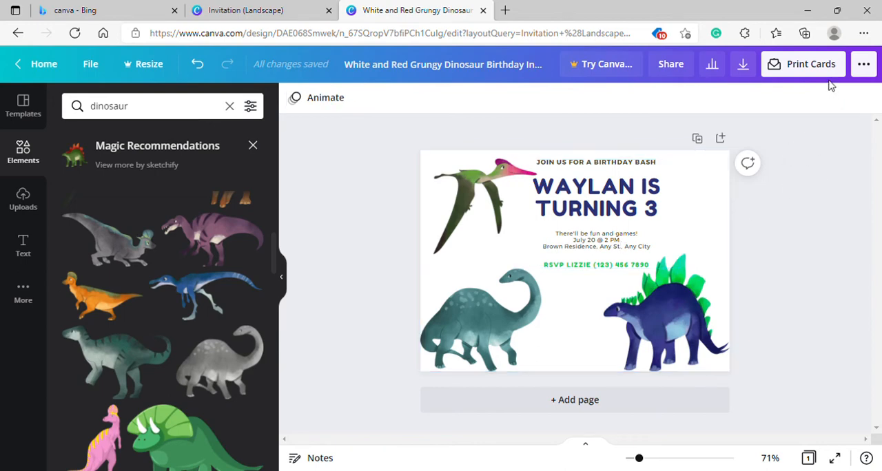
mouse_move(792, 58)
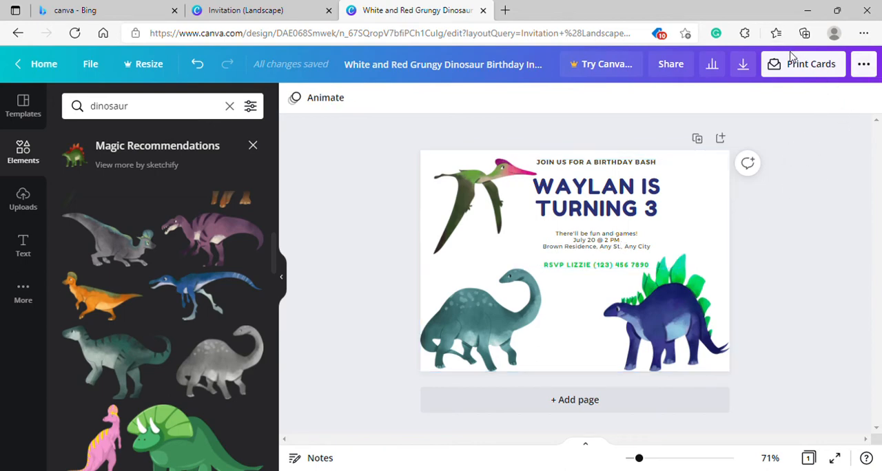
mouse_move(778, 36)
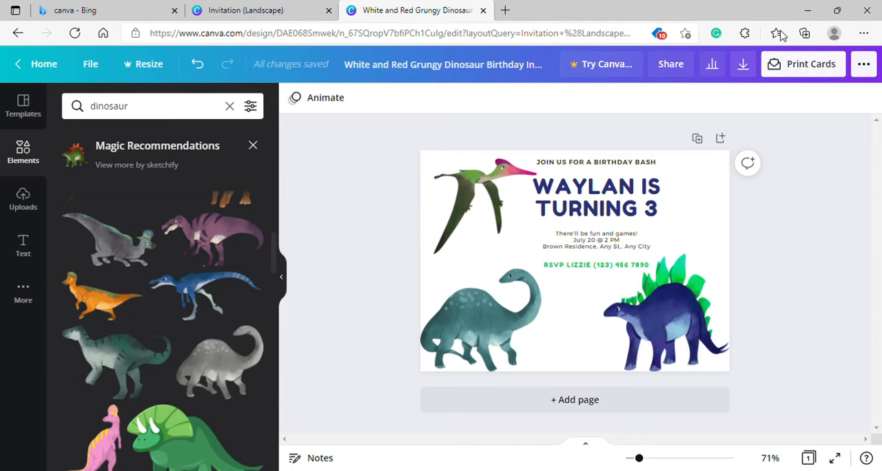
mouse_move(802, 64)
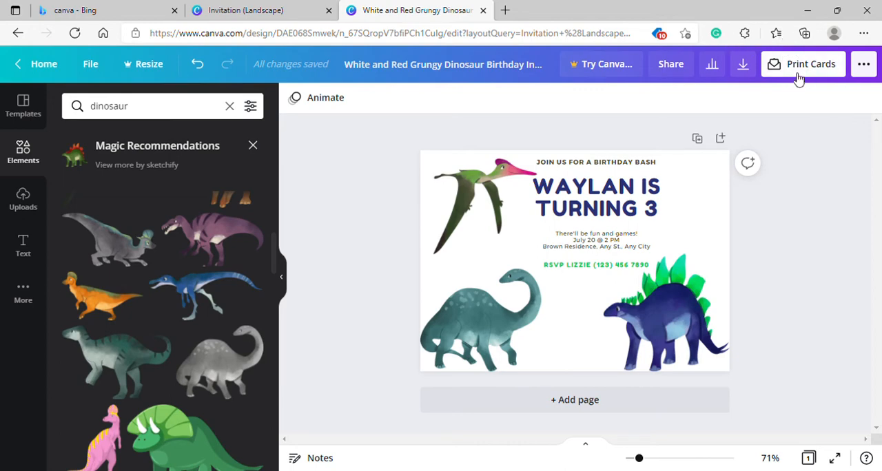
mouse_move(787, 82)
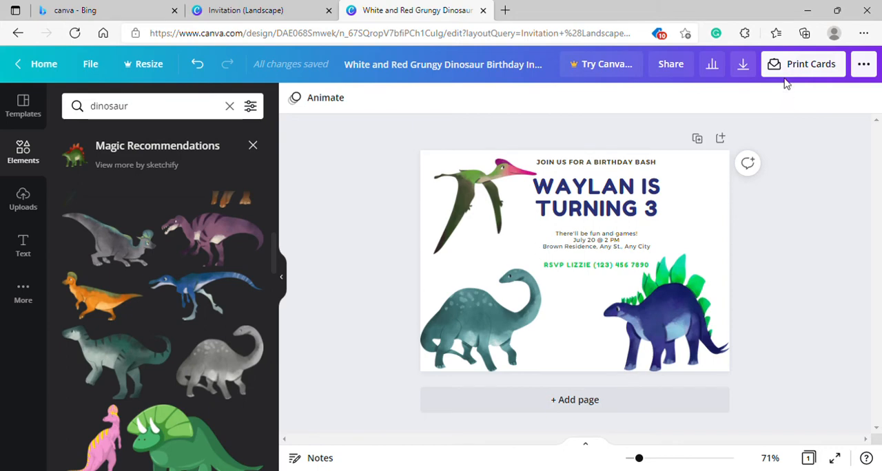
click(802, 63)
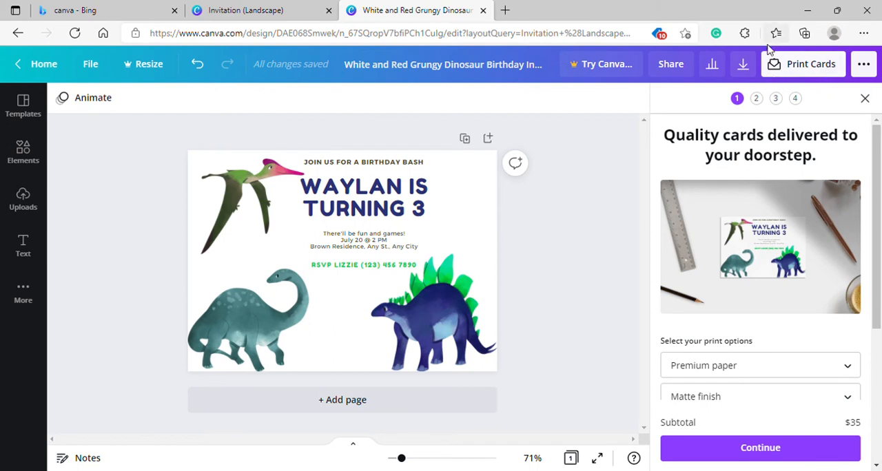
mouse_move(777, 99)
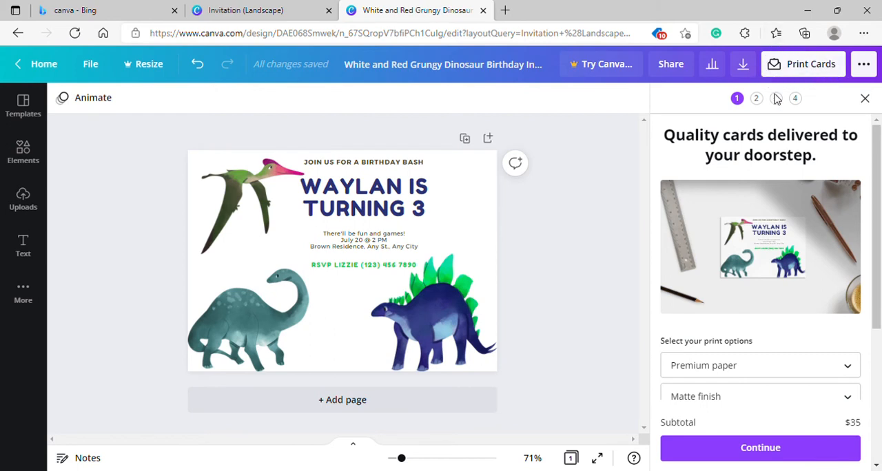
mouse_move(705, 92)
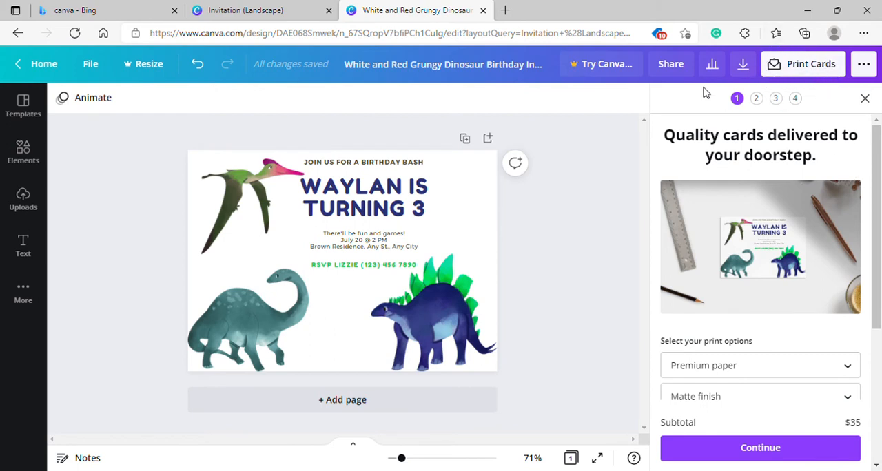
scroll(down, 3)
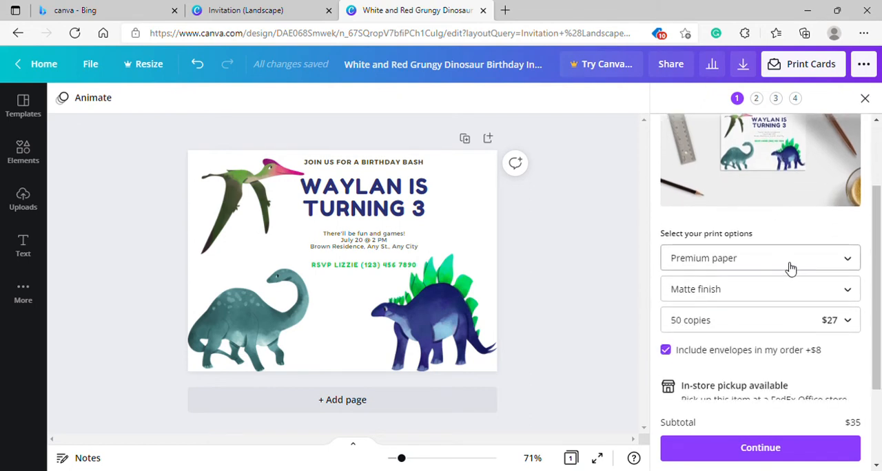
click(364, 206)
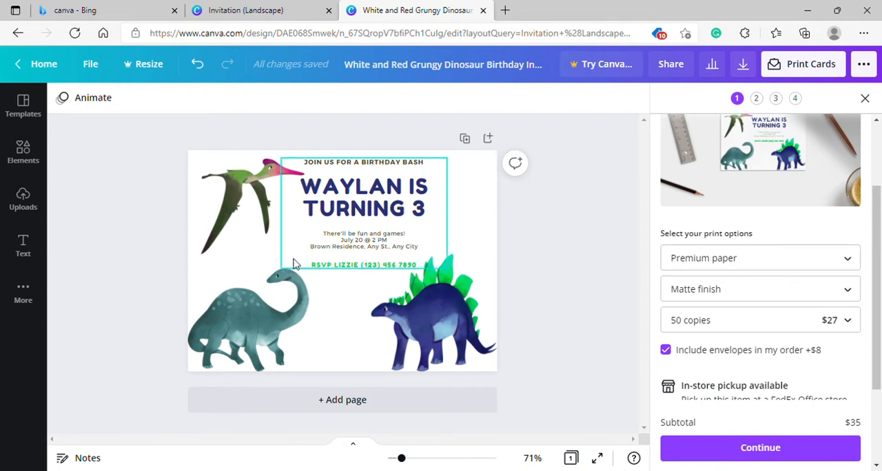
scroll(down, 3)
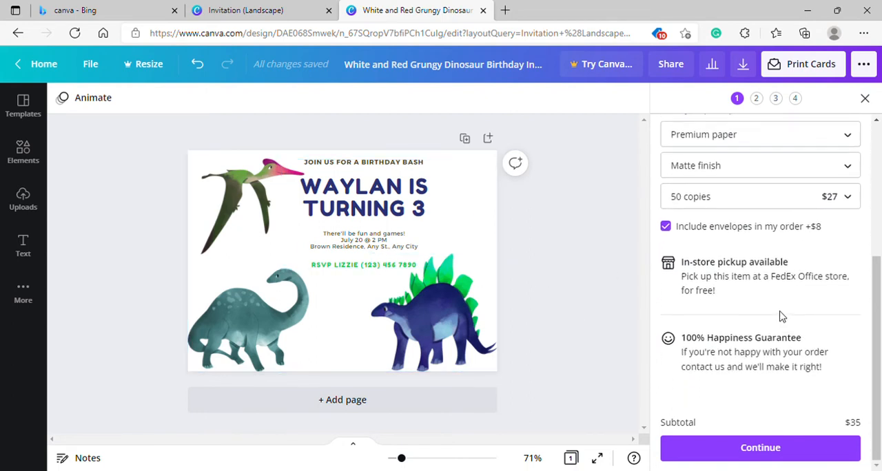
mouse_move(765, 314)
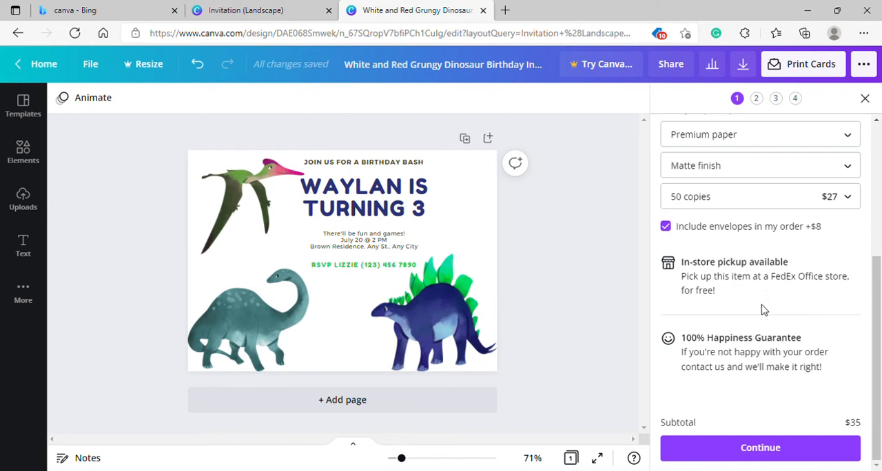
scroll(up, 3)
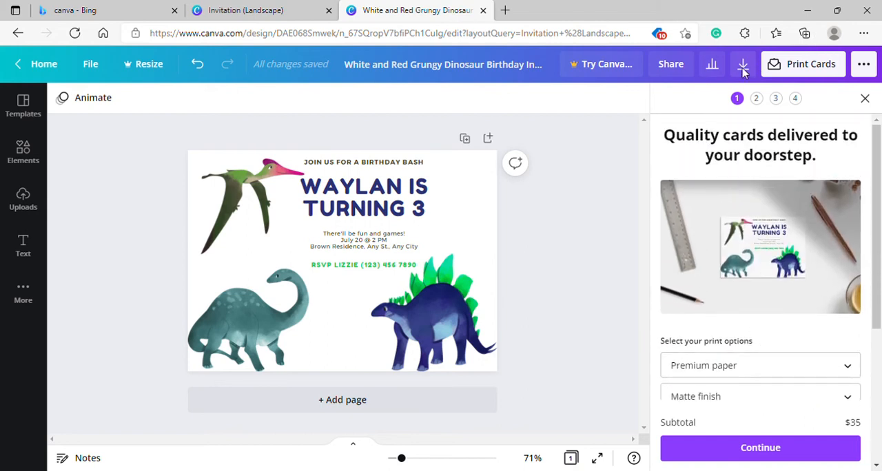
mouse_move(733, 176)
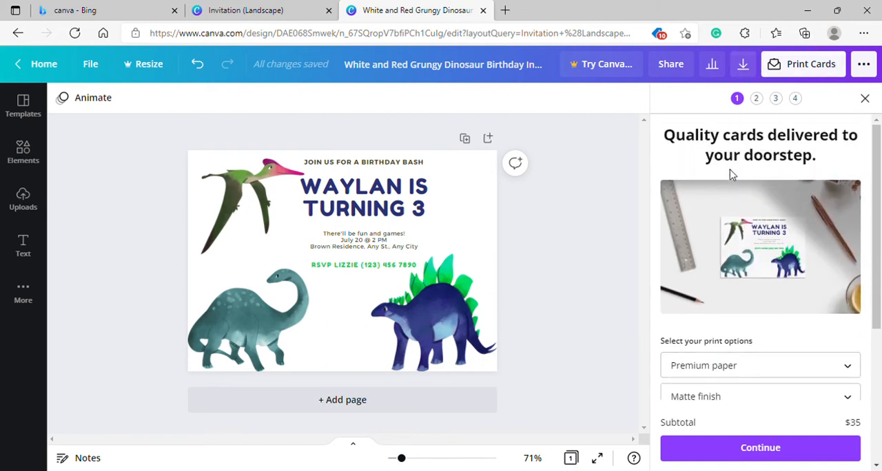
mouse_move(865, 172)
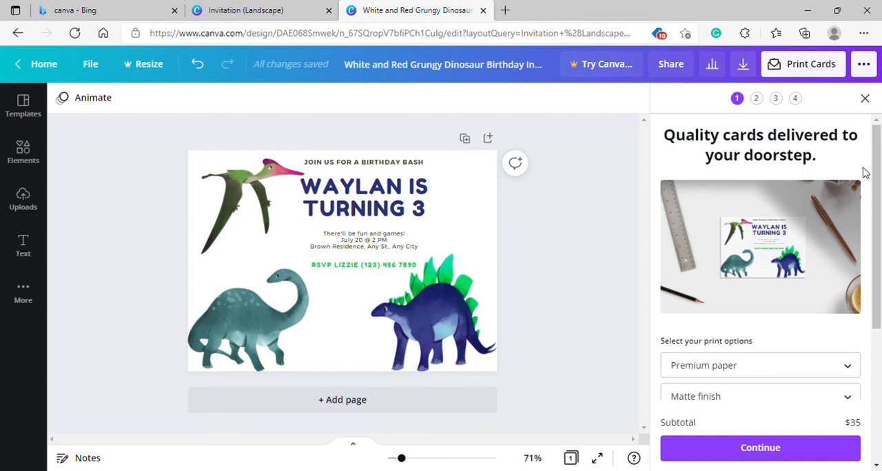
scroll(down, 3)
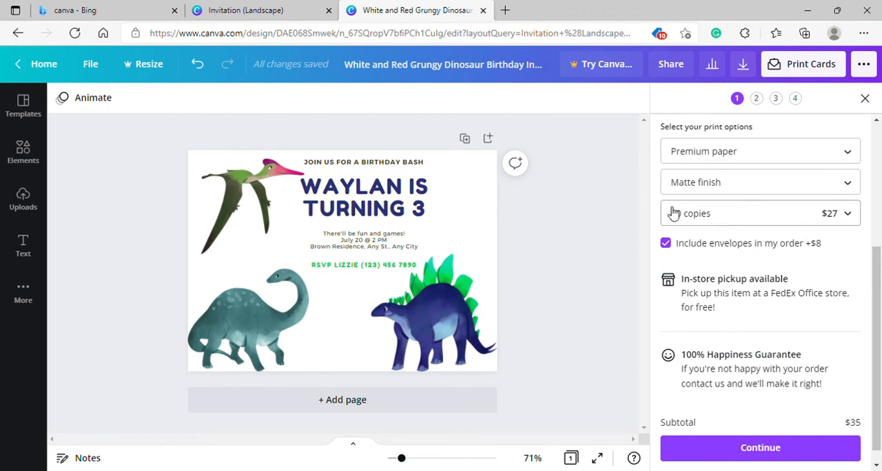
click(761, 213)
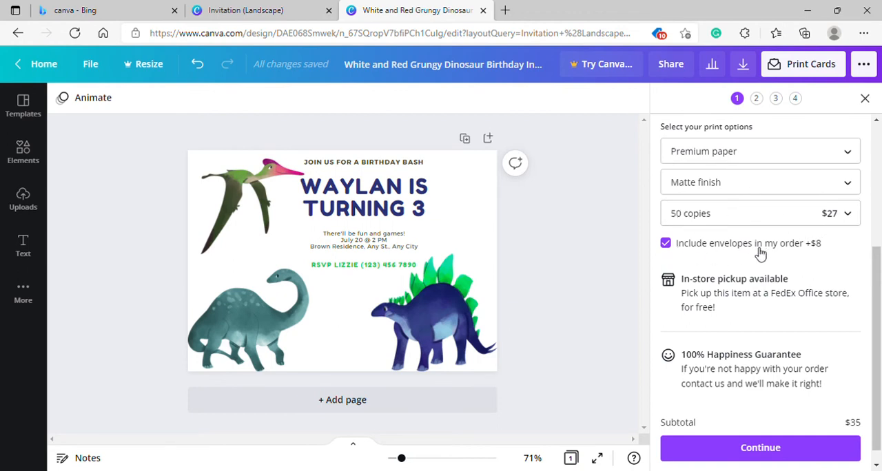
mouse_move(777, 278)
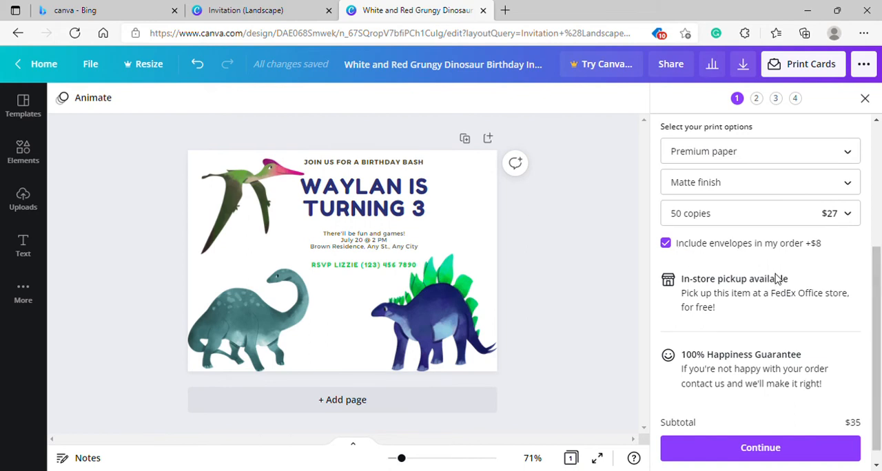
mouse_move(696, 317)
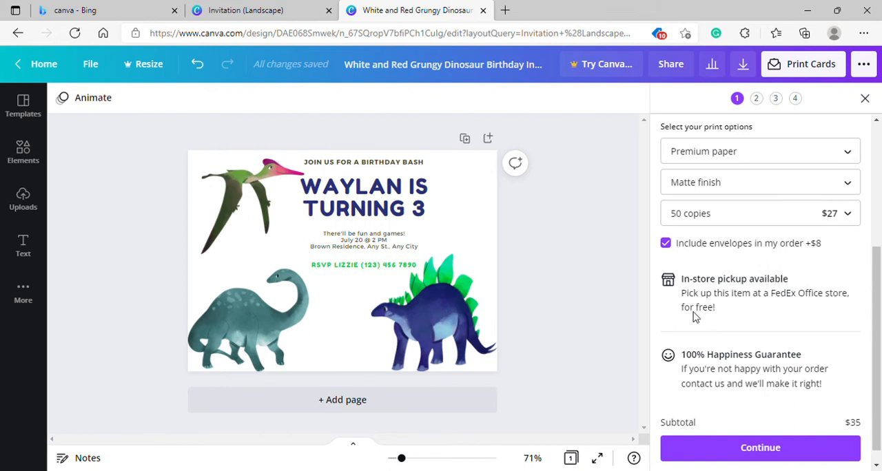
mouse_move(821, 315)
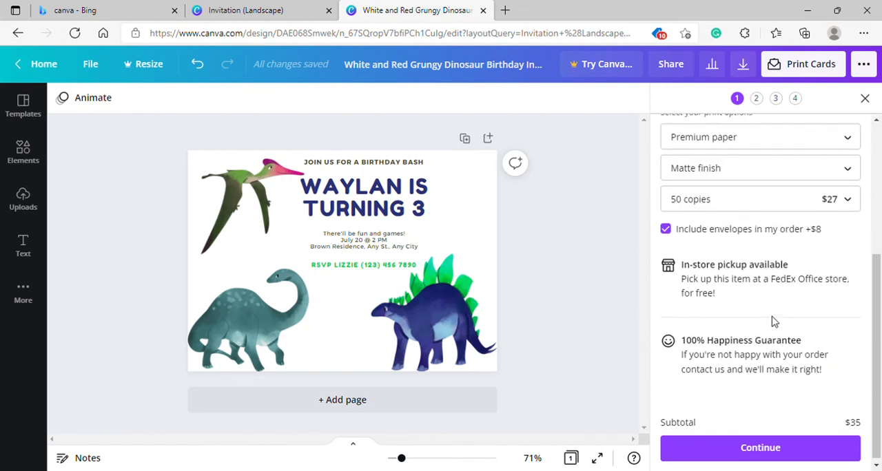
scroll(up, 3)
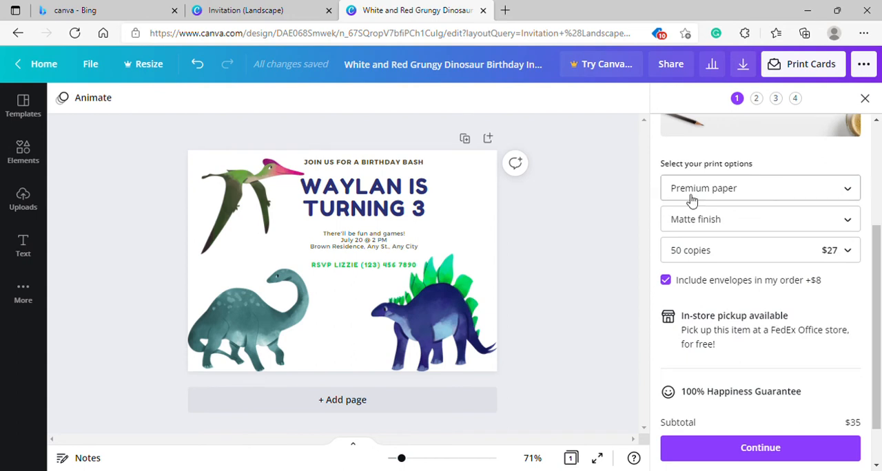
scroll(up, 3)
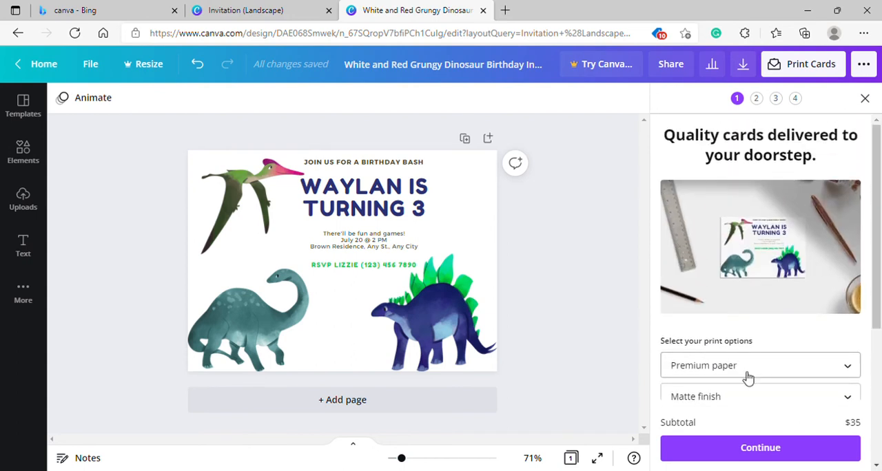
scroll(down, 3)
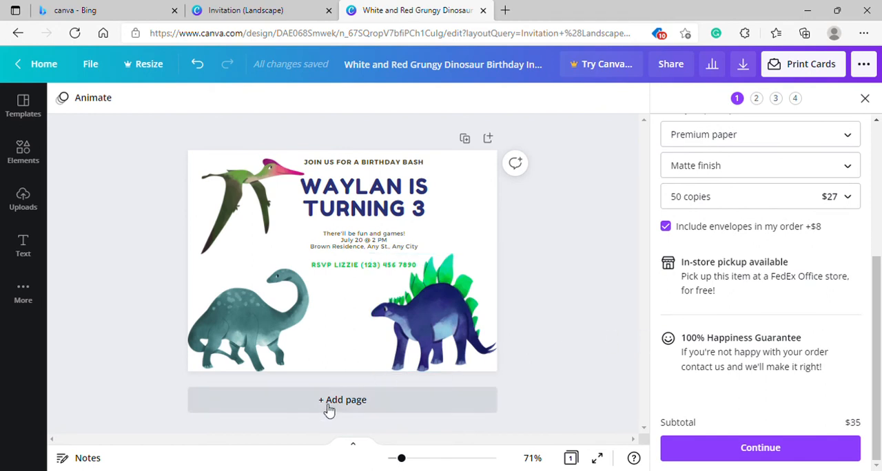
mouse_move(467, 140)
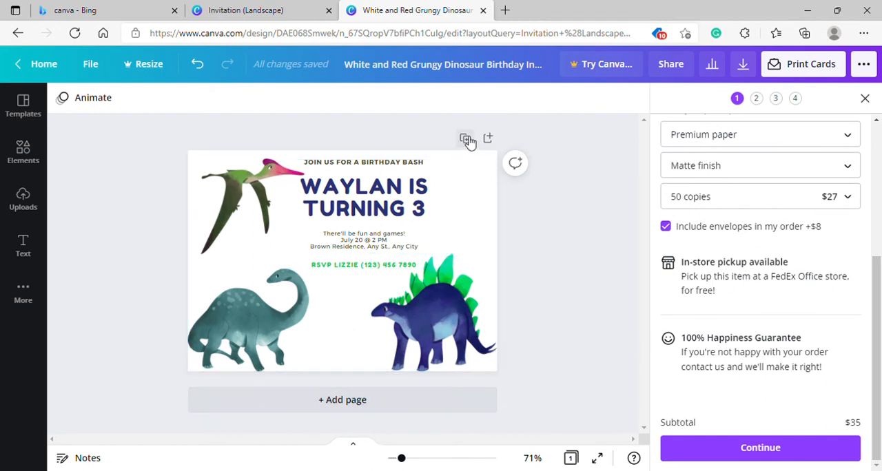
- Duplicate the invitation page to create an identical Page 2
click(358, 210)
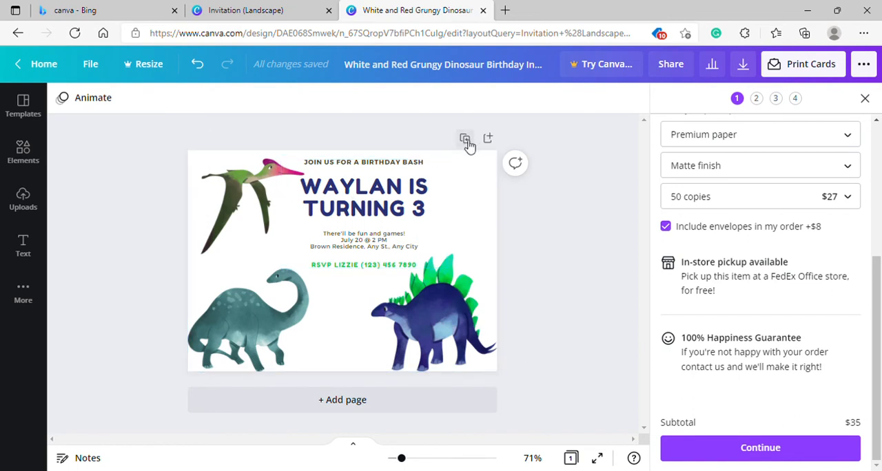
click(466, 139)
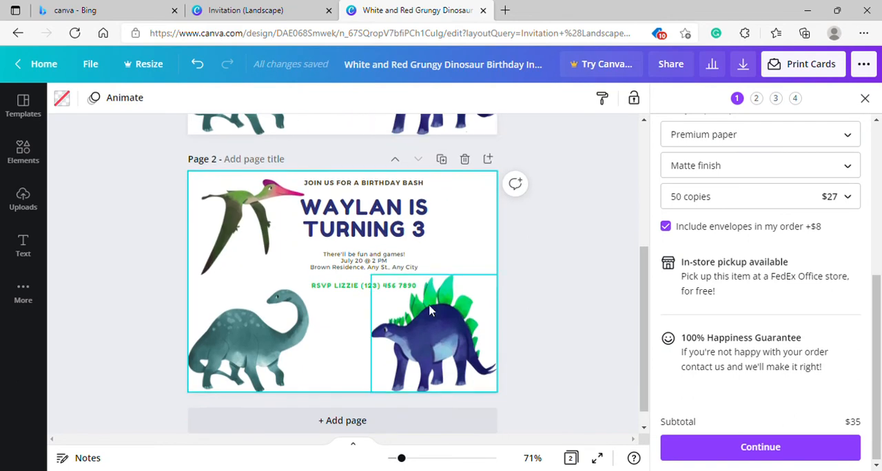
click(570, 314)
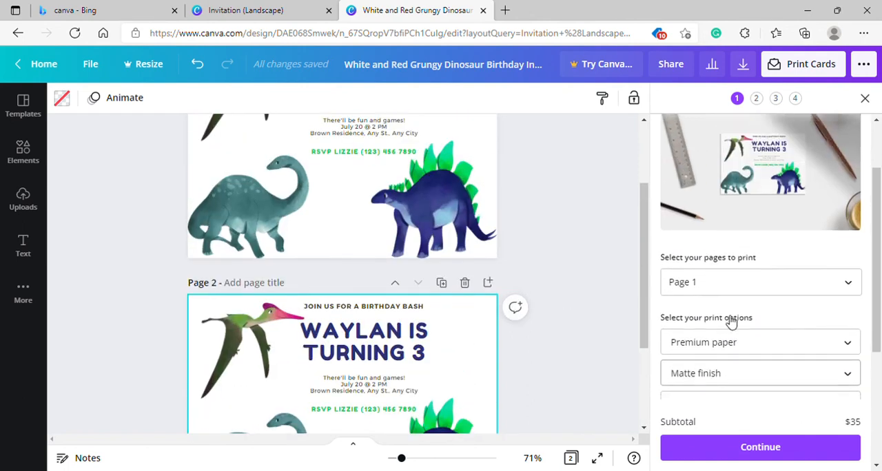
click(761, 281)
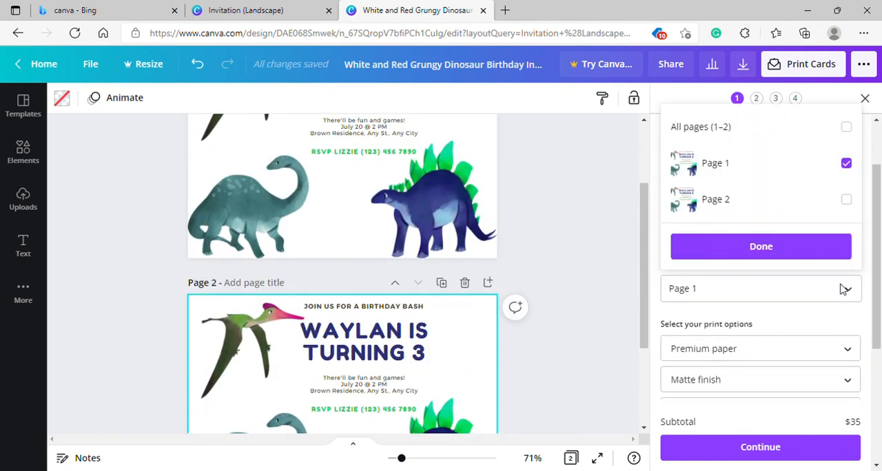
click(847, 127)
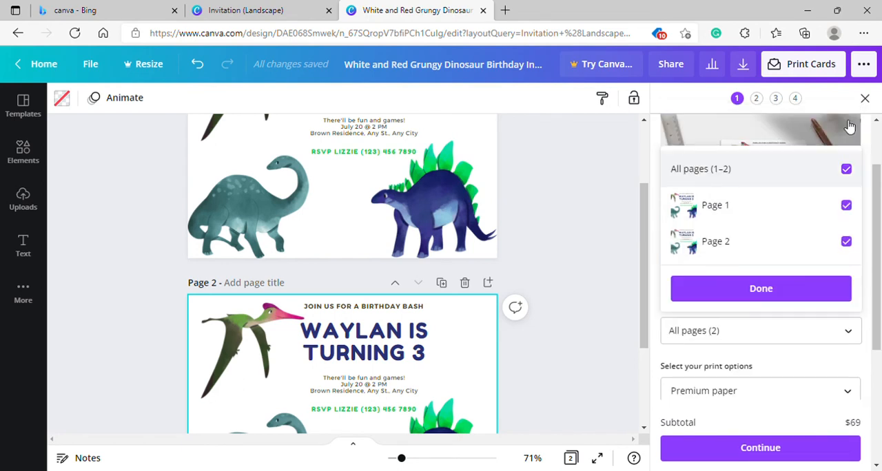
mouse_move(782, 165)
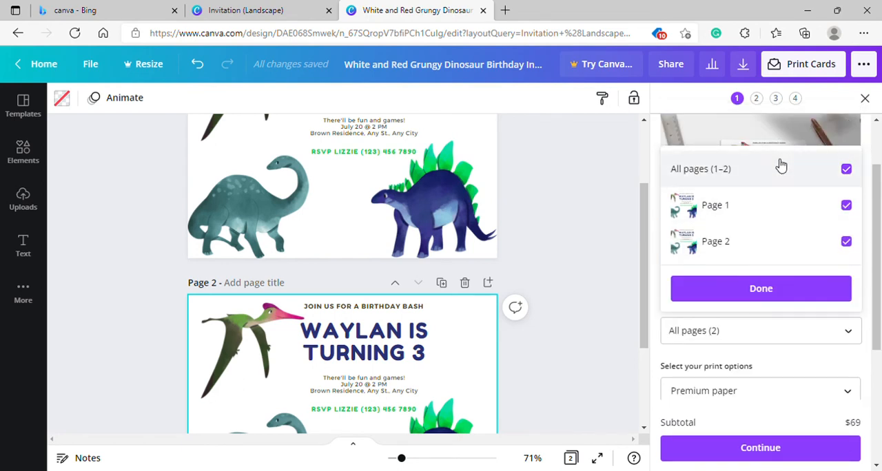
mouse_move(808, 334)
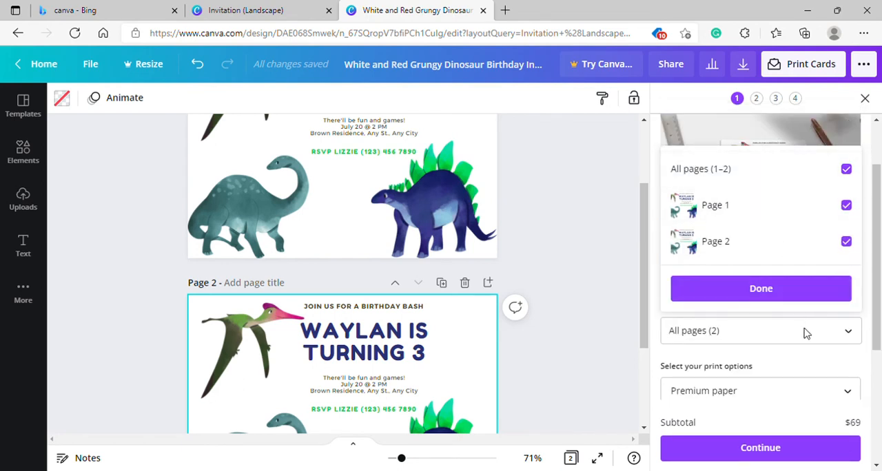
click(761, 288)
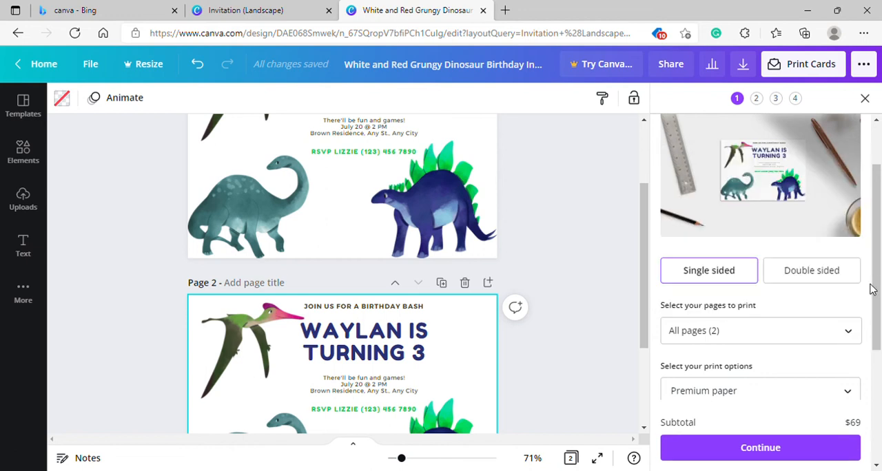
click(761, 331)
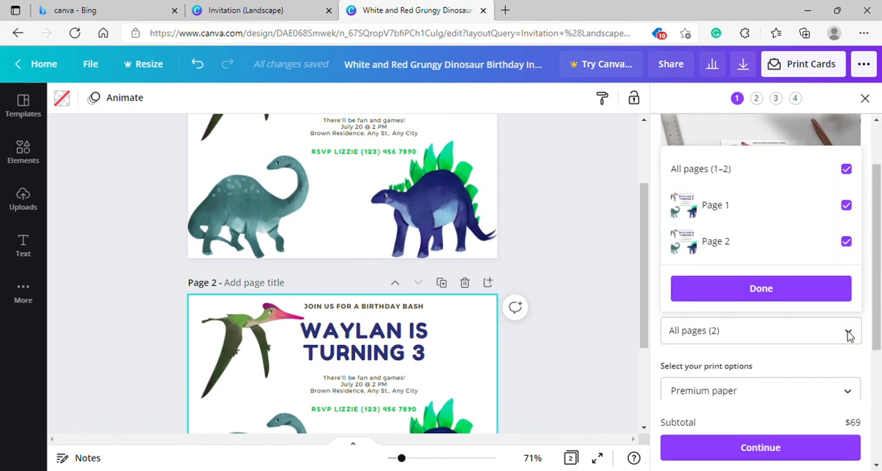
click(761, 288)
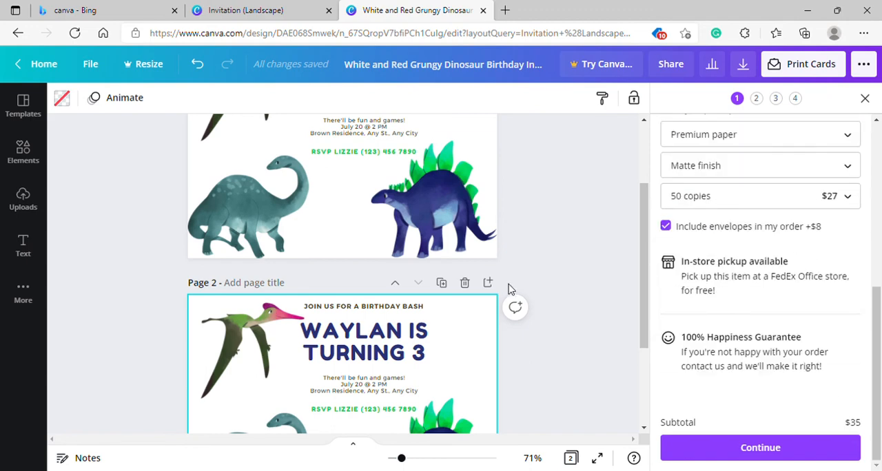
- Delete the title and party details text boxes from page 2
scroll(down, 3)
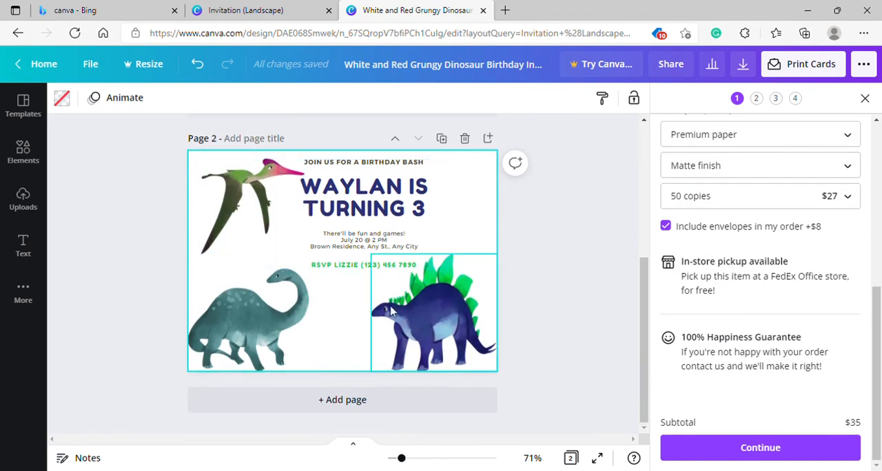
click(364, 207)
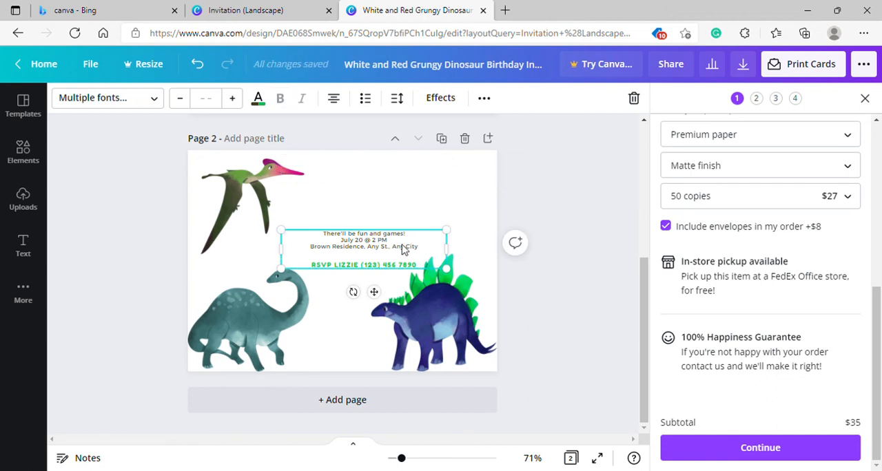
click(248, 320)
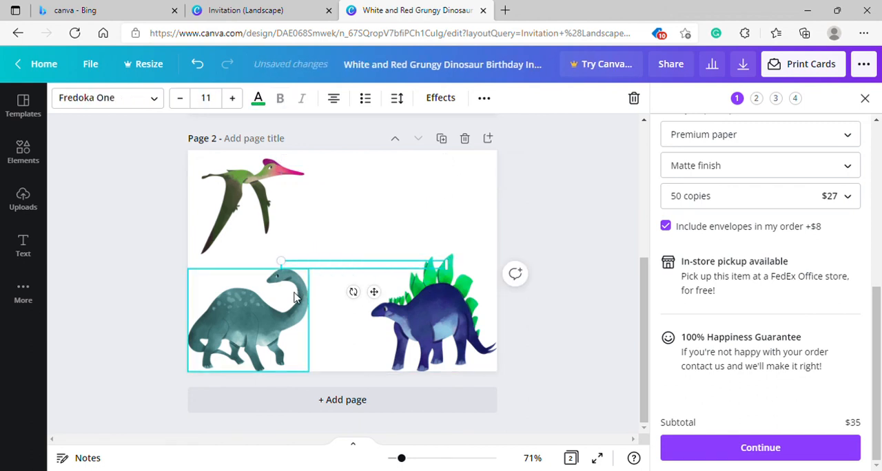
- Reposition the stegosaurus and place the pterodactyl near the top centre of the back page
drag(430, 314, 331, 279)
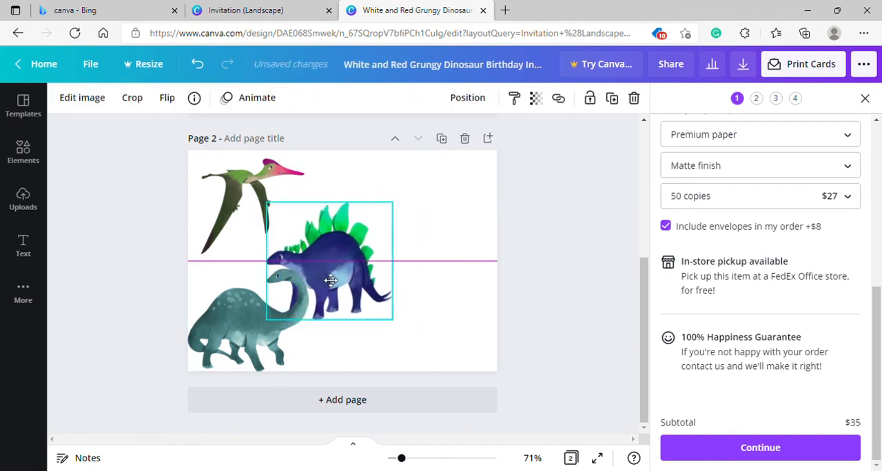
drag(331, 281, 430, 336)
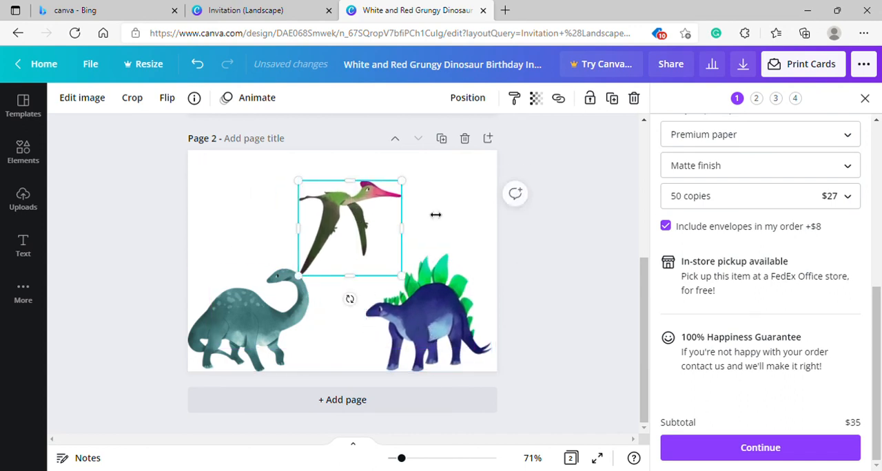
drag(350, 223, 352, 210)
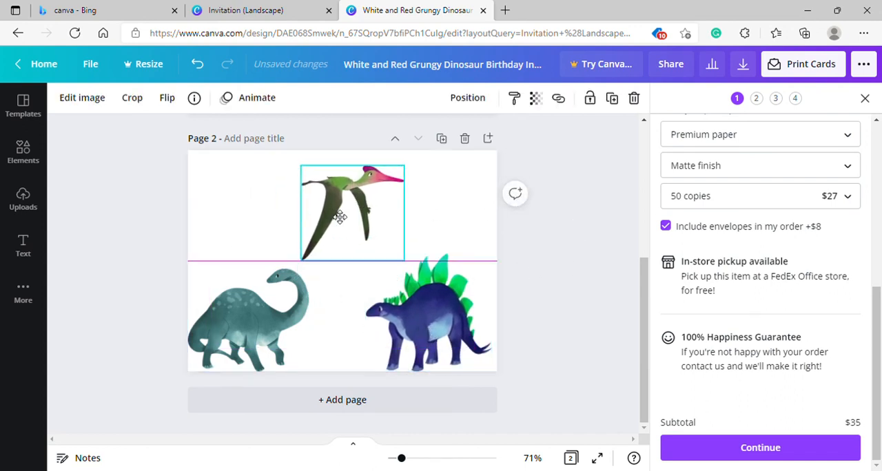
click(584, 290)
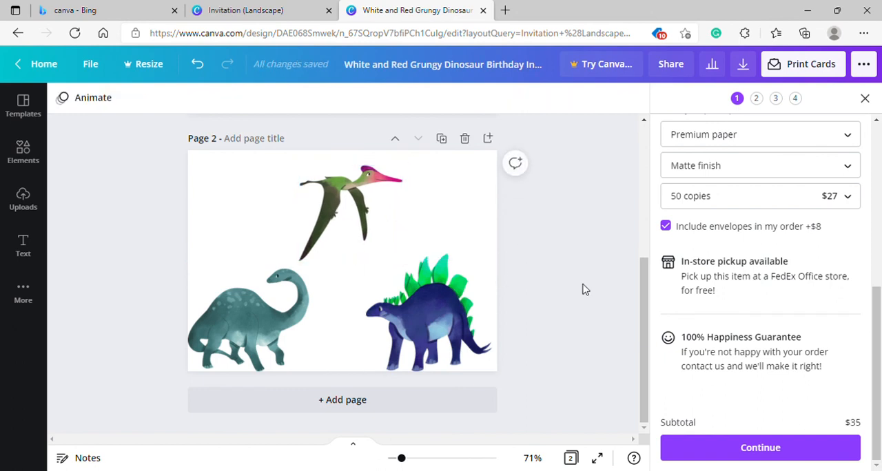
mouse_move(562, 347)
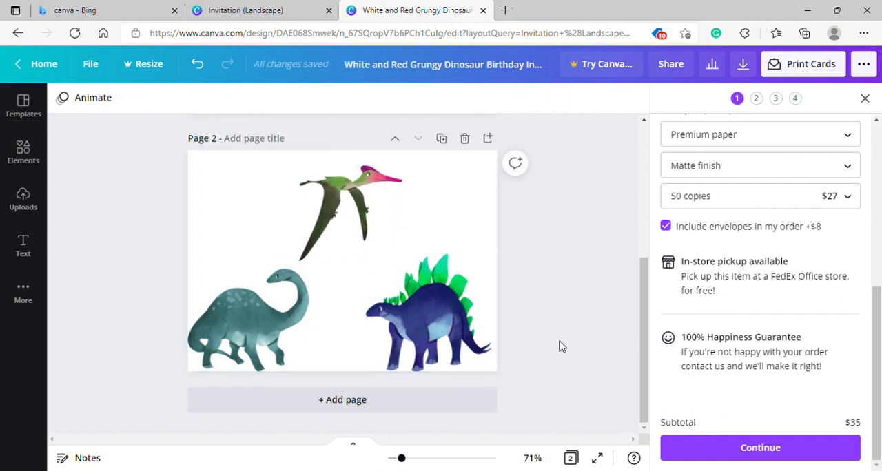
mouse_move(634, 376)
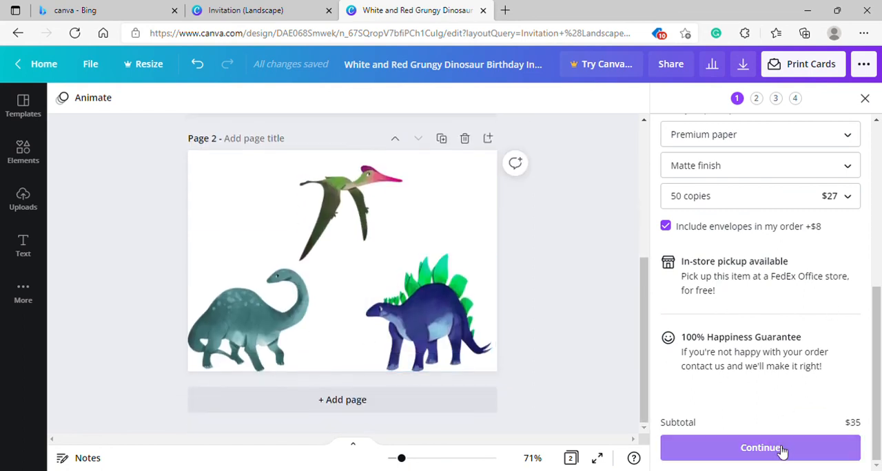
- Continue past the edge gaps and danger zone checks to the proof-reading step
click(761, 448)
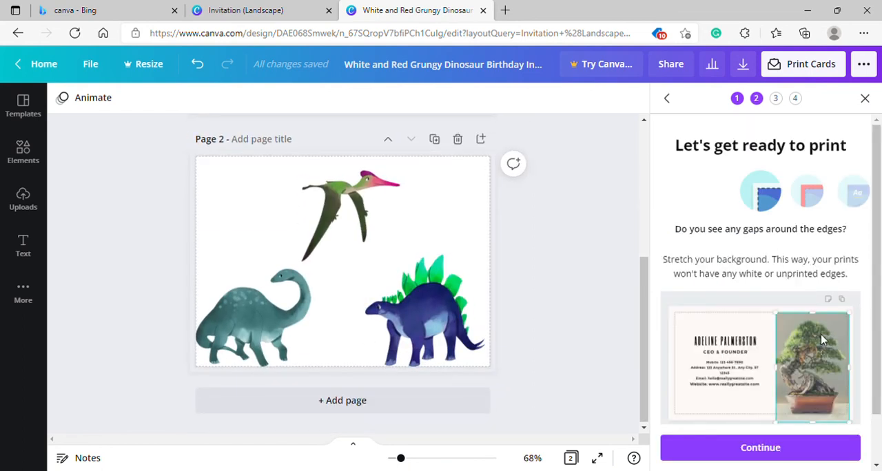
click(342, 262)
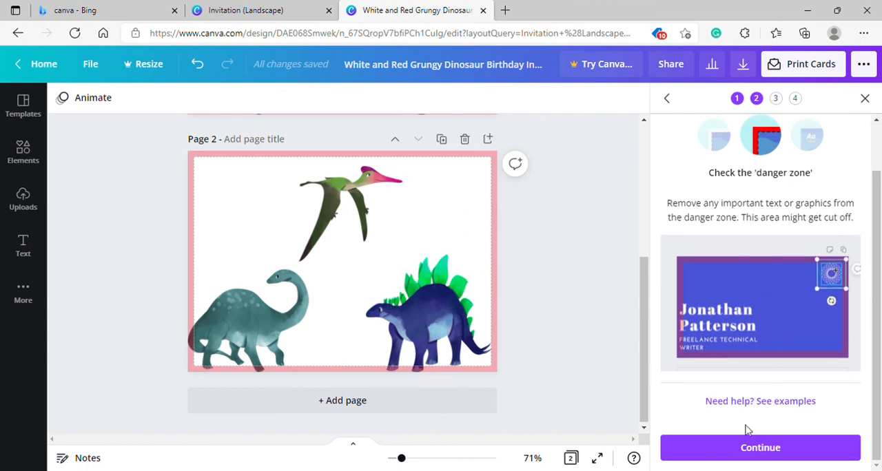
click(761, 447)
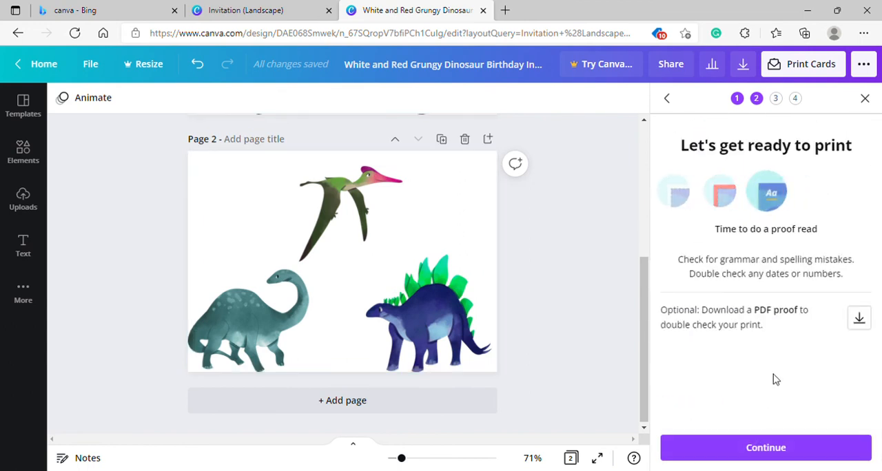
mouse_move(725, 303)
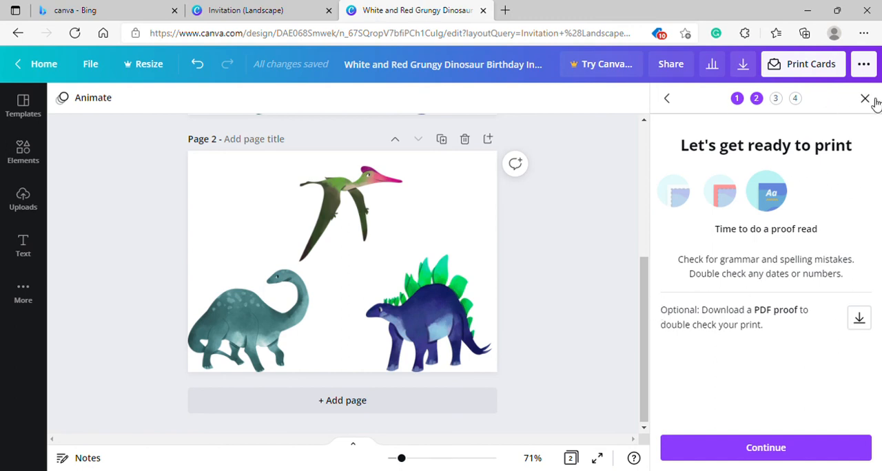
- Close the print panel and review the front page and dinosaur-only back page
click(866, 99)
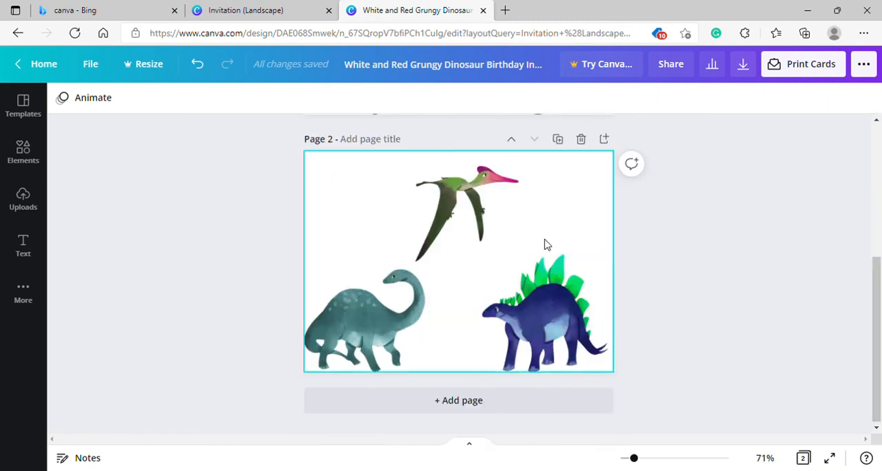
scroll(up, 3)
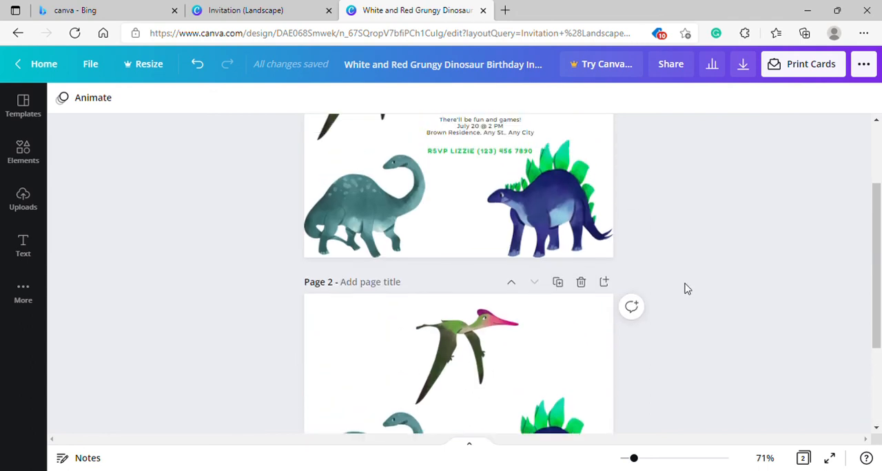
scroll(up, 3)
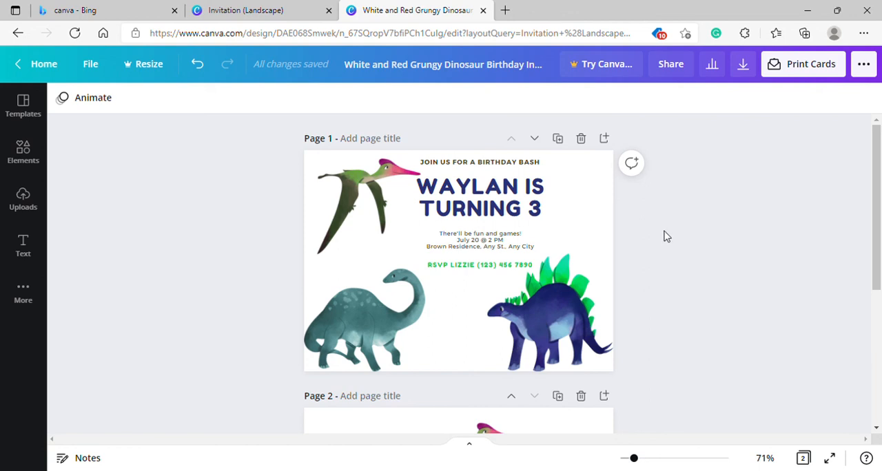
mouse_move(670, 235)
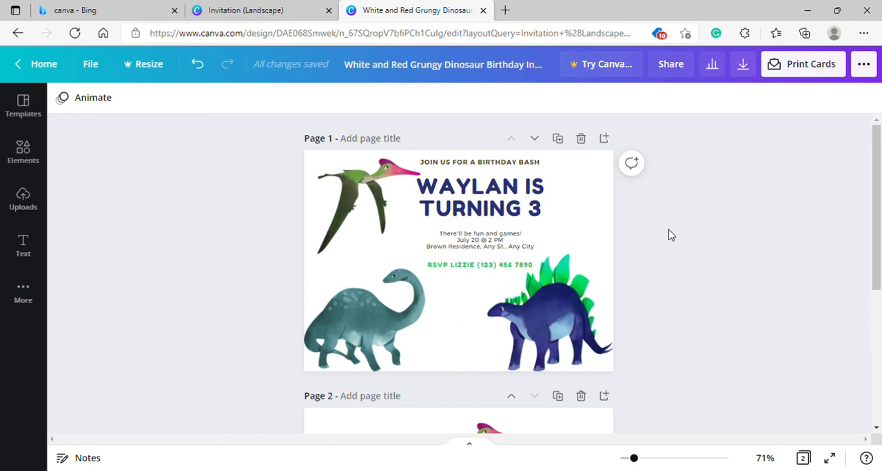
mouse_move(675, 237)
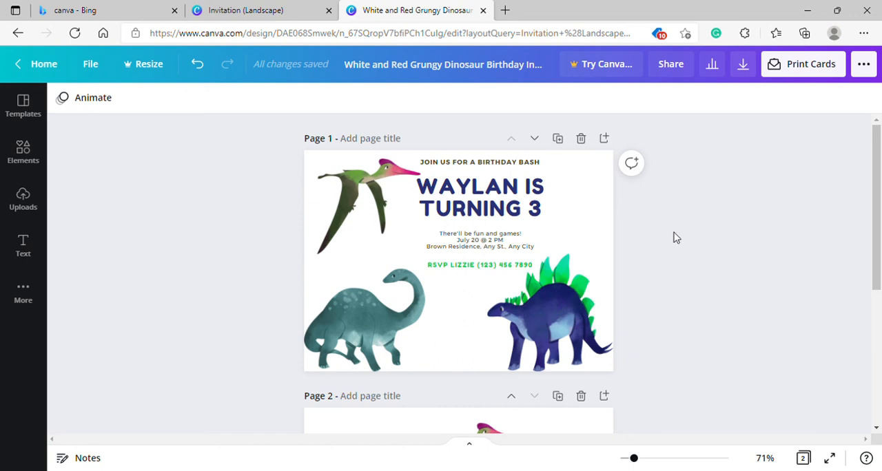
mouse_move(292, 192)
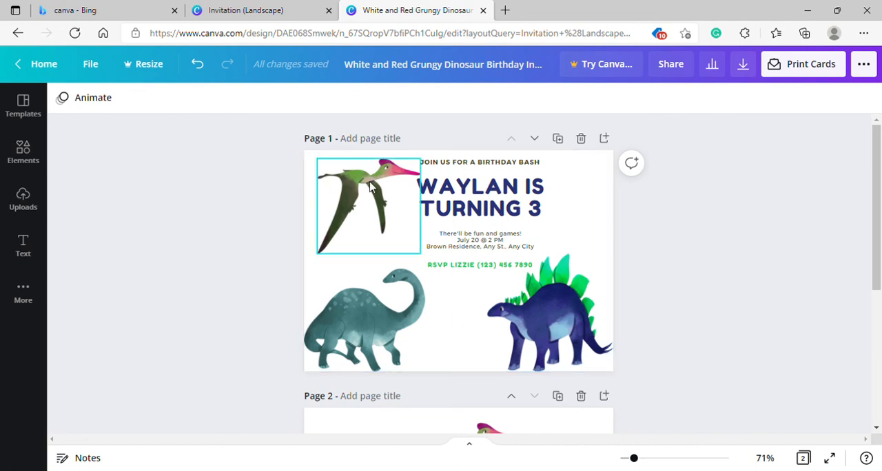
mouse_move(378, 190)
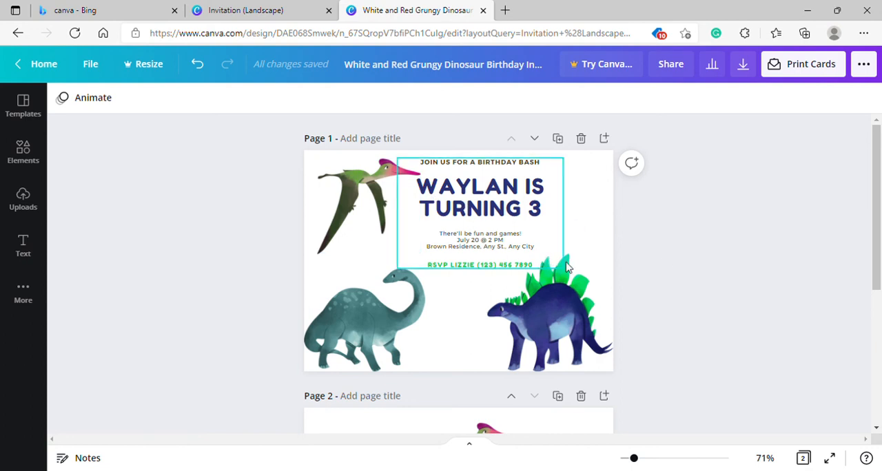
click(550, 311)
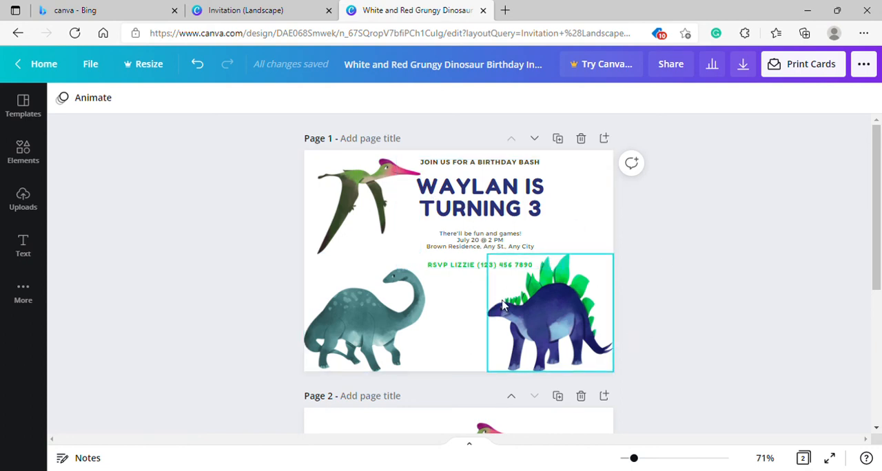
scroll(down, 3)
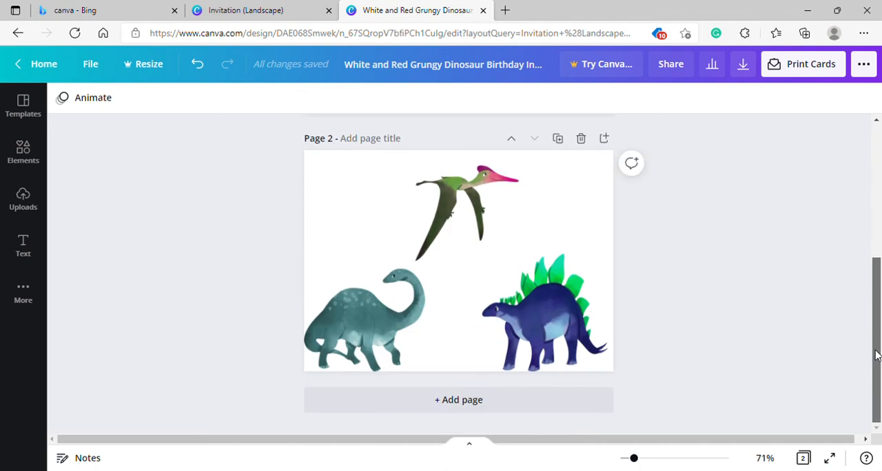
scroll(up, 3)
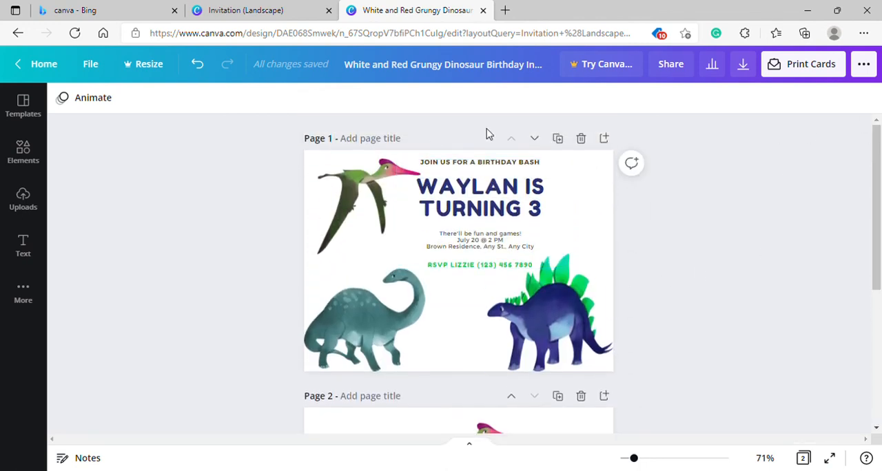
mouse_move(678, 128)
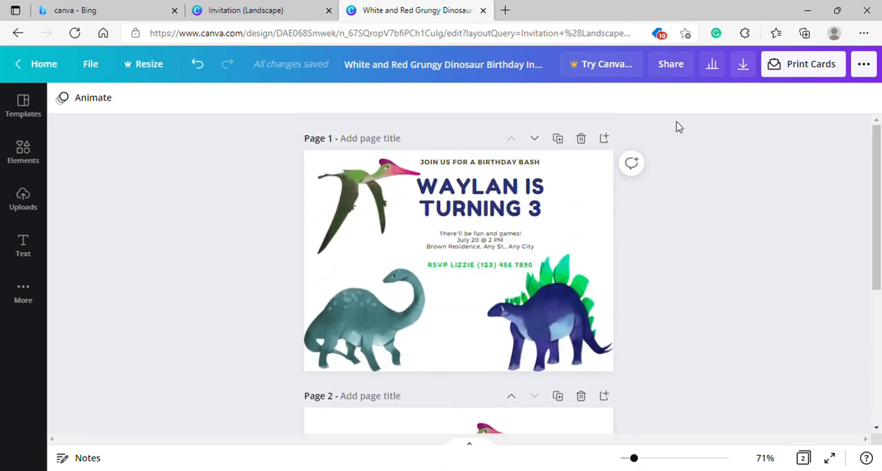
mouse_move(764, 130)
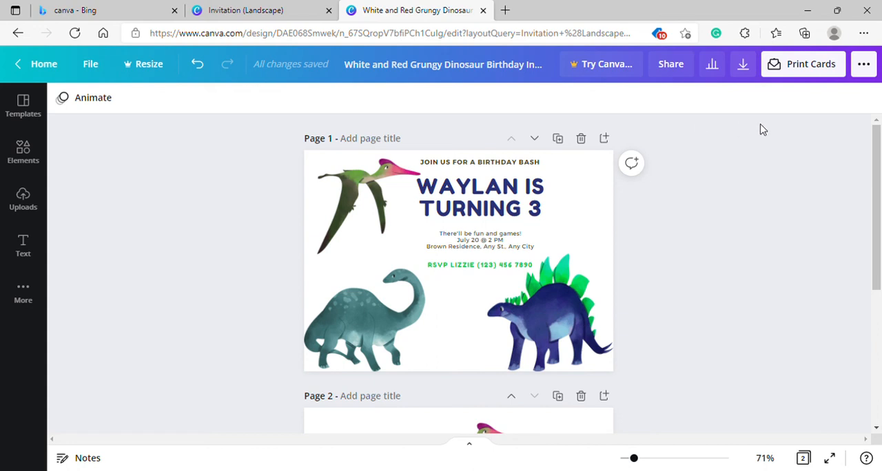